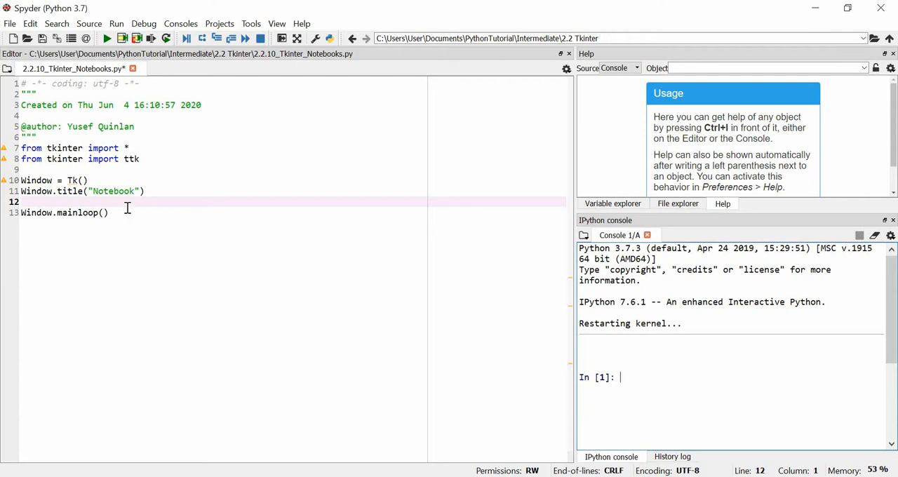
mouse_move(115, 205)
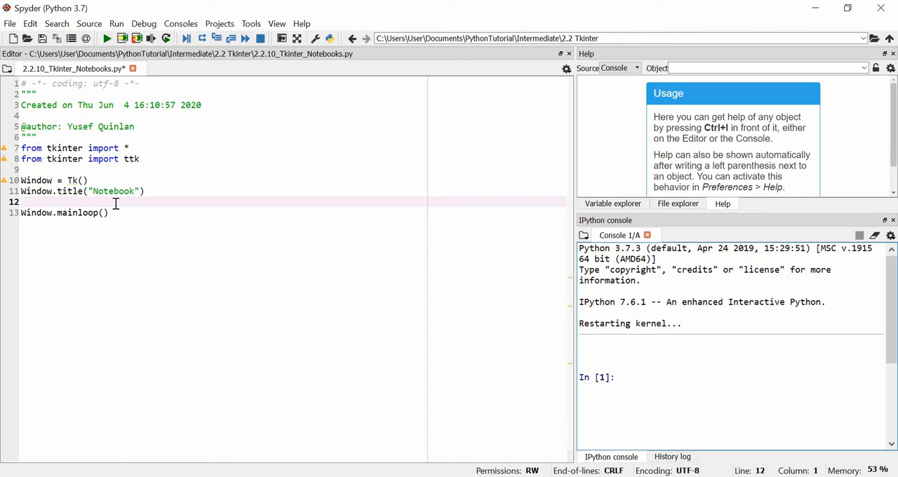
mouse_move(41, 163)
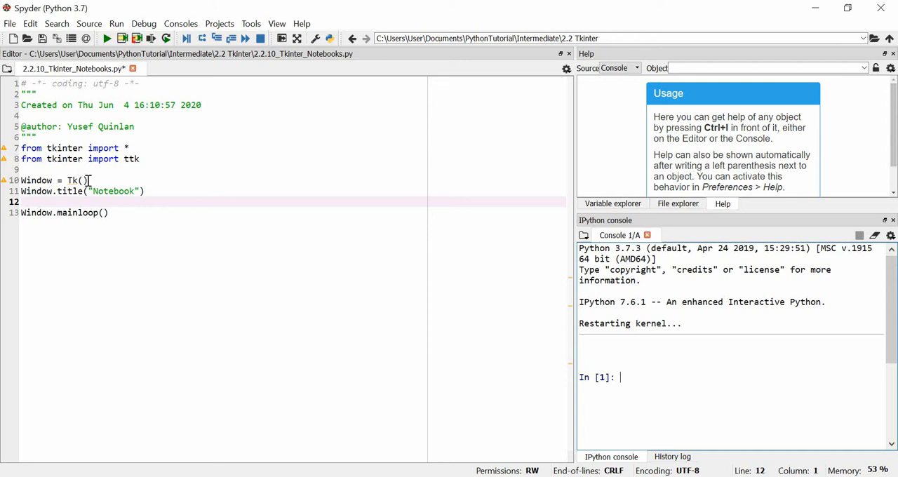
mouse_move(132, 219)
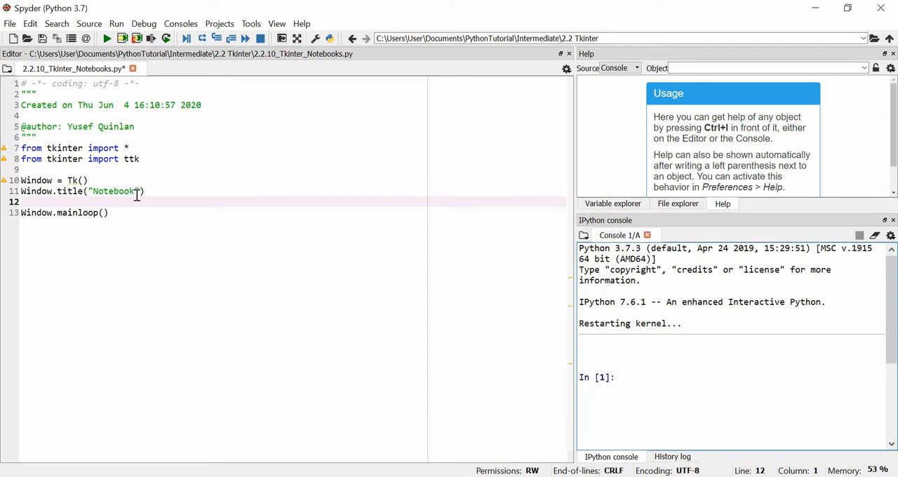
mouse_move(90, 149)
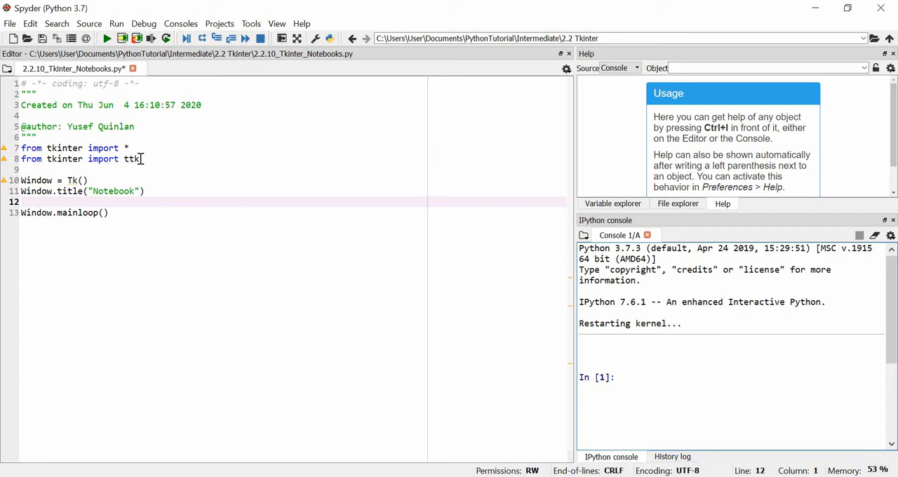
Review the ttk import line and start a new line before the mainloop call
triple_click(82, 159)
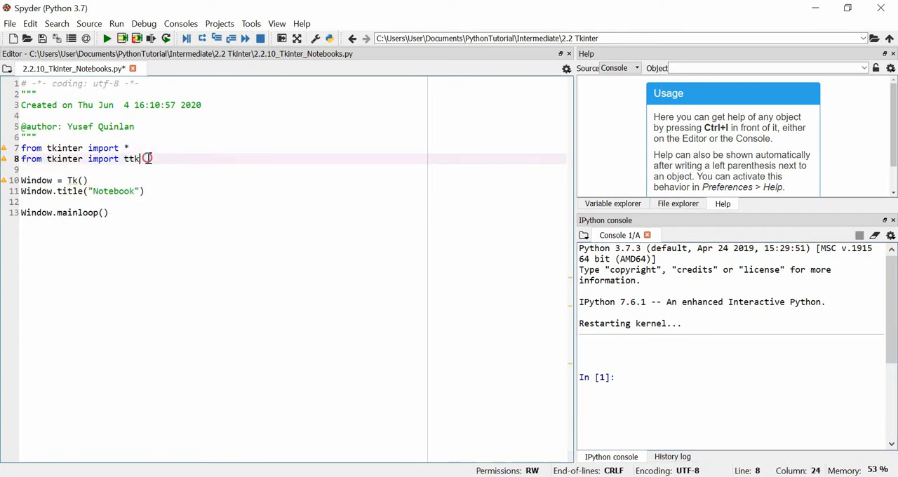
double_click(132, 159)
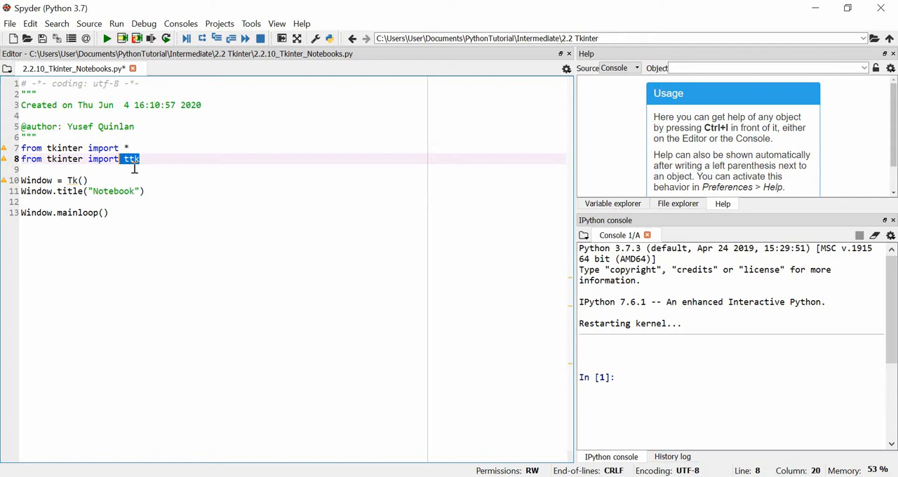
click(140, 202)
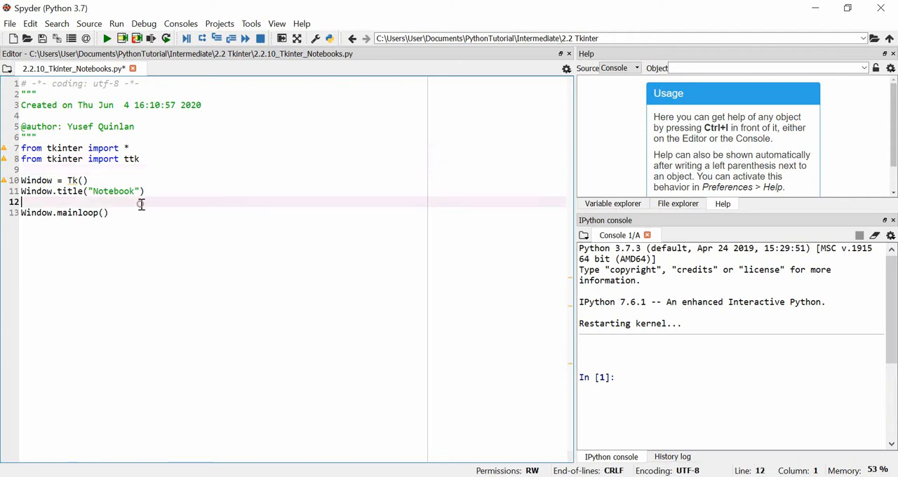
mouse_move(221, 144)
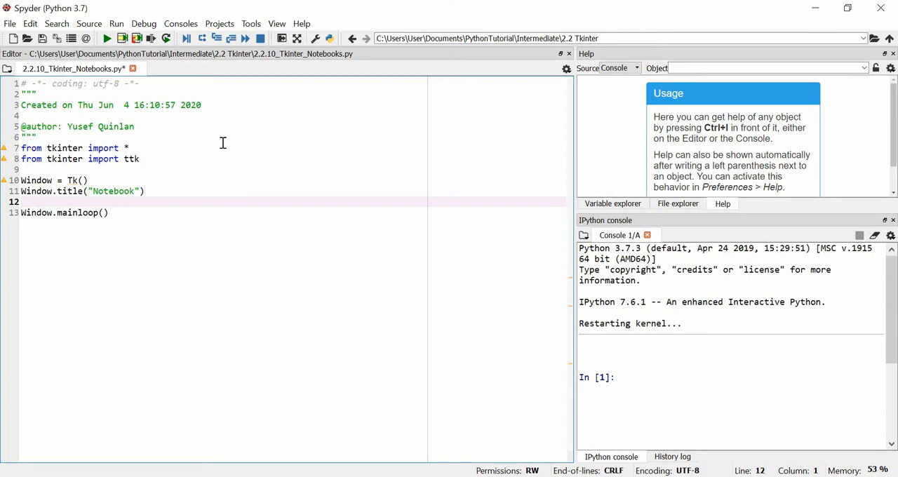
key(enter)
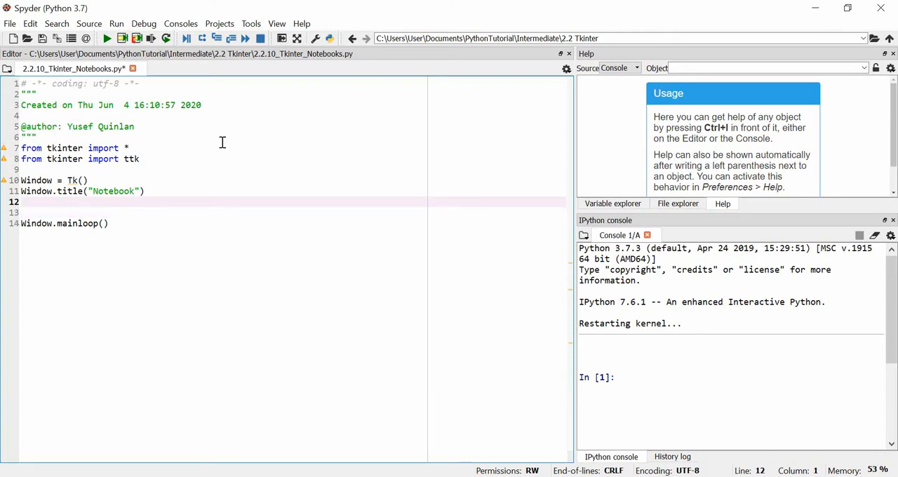
Write aNotebook = ttk.Notebook(Window) and aNotebook.pack(pady=20)
text(aNoteb)
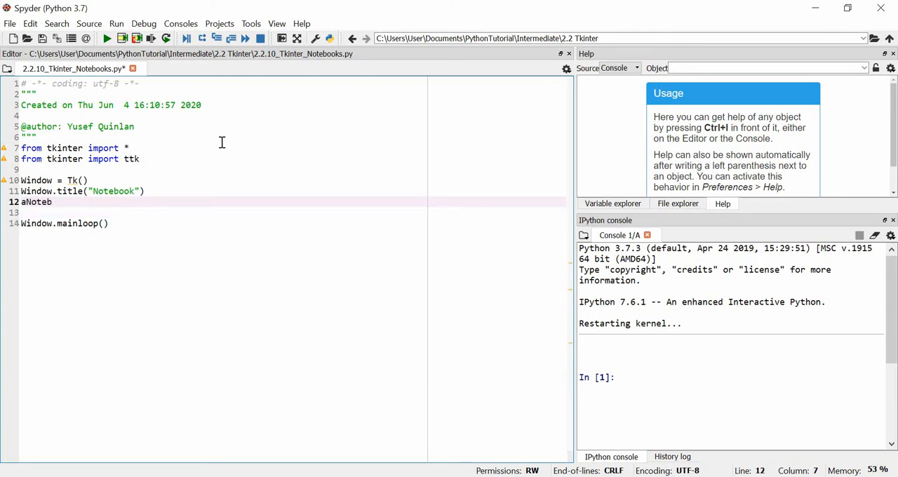
text(ook =)
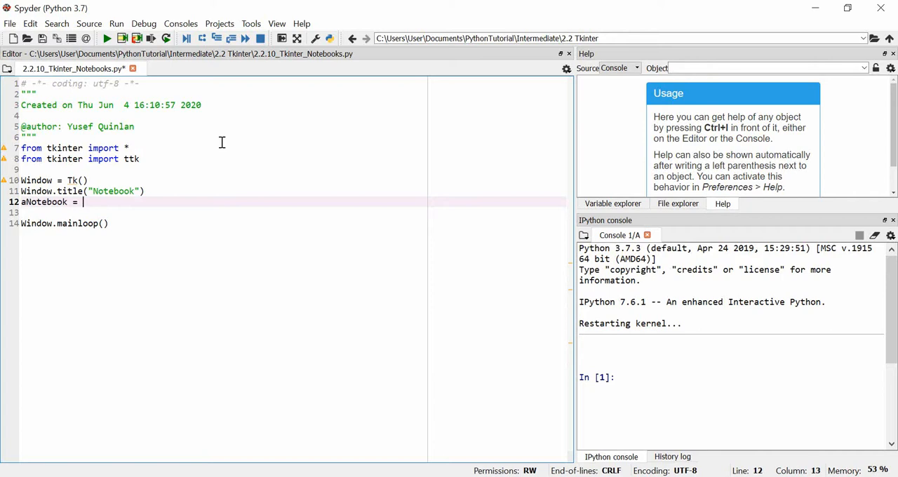
text(ttk.)
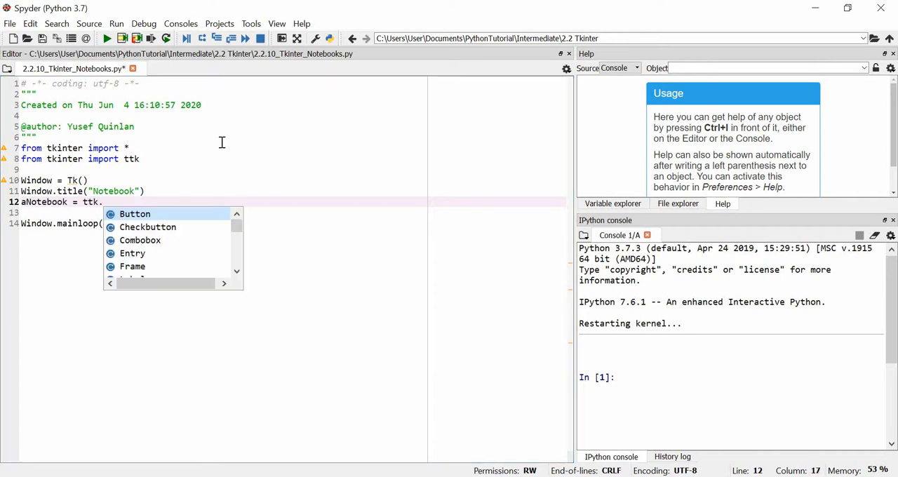
text(Notebook()
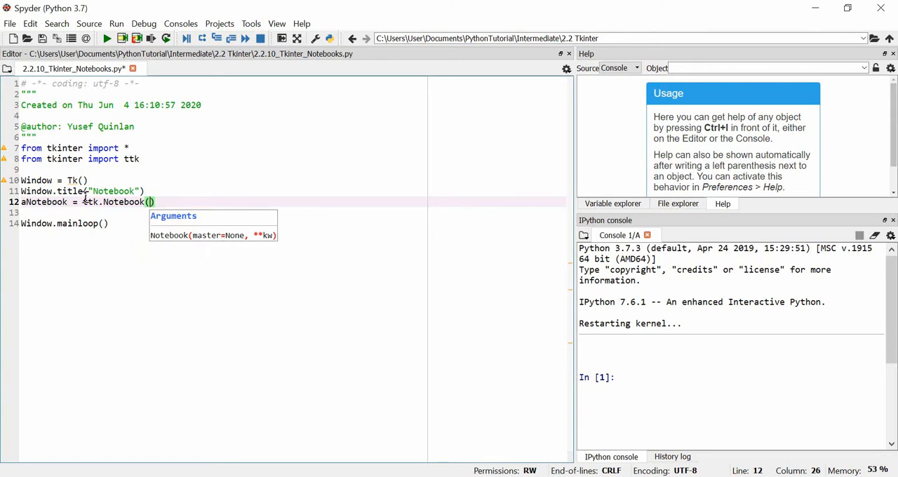
text(Window)
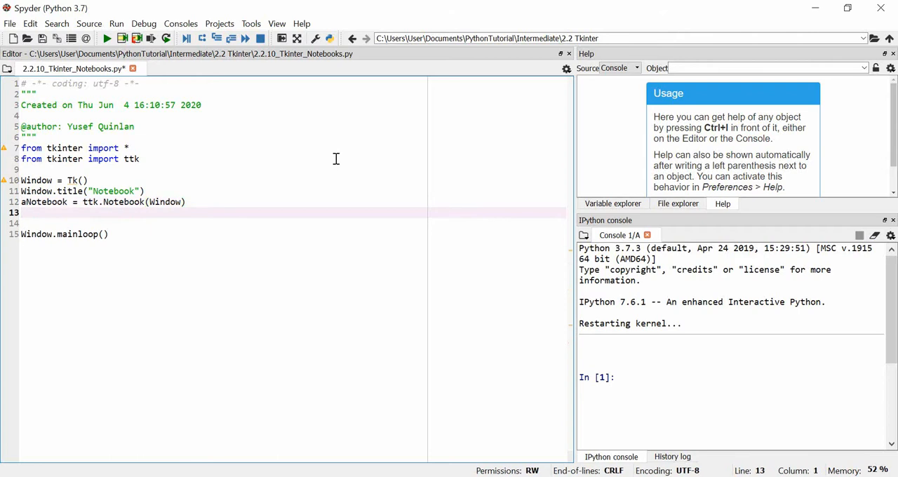
text(aNoteboo)
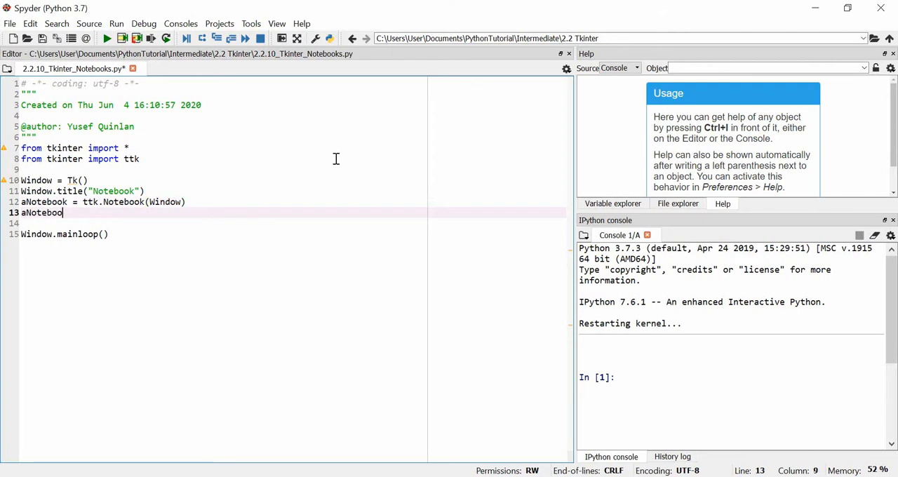
text(.pack()
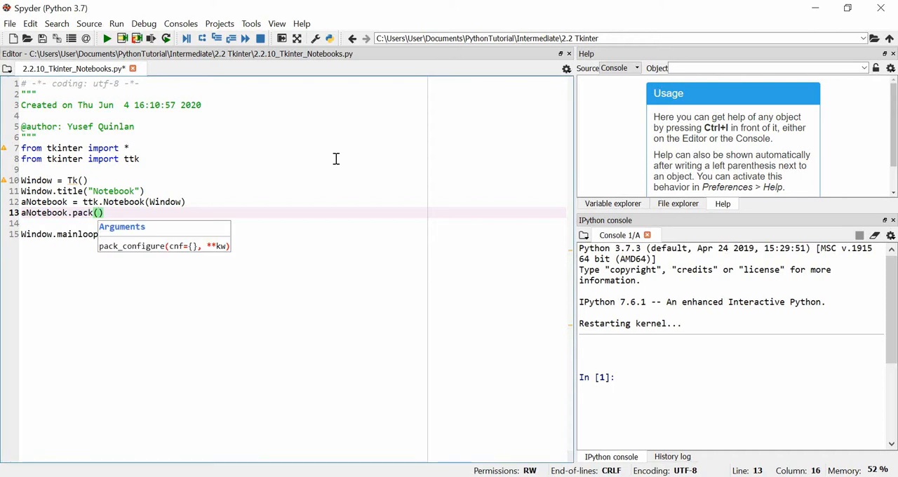
text(pady=2)
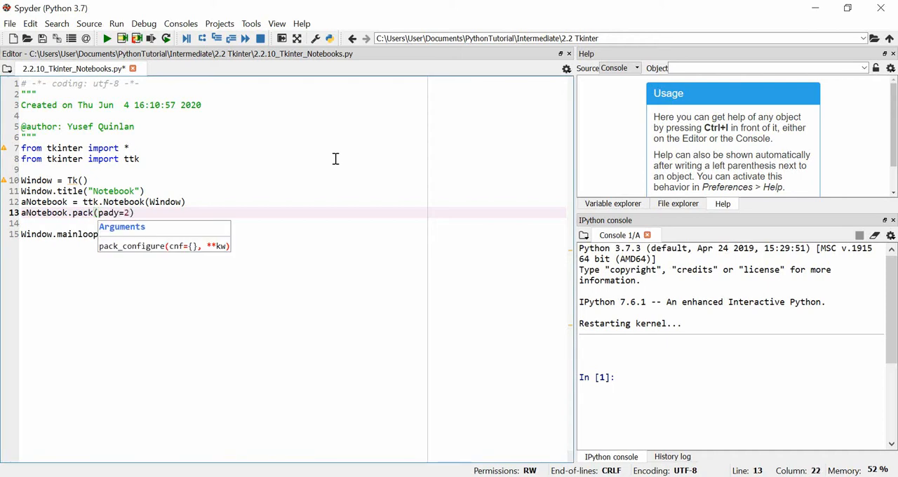
text(0)
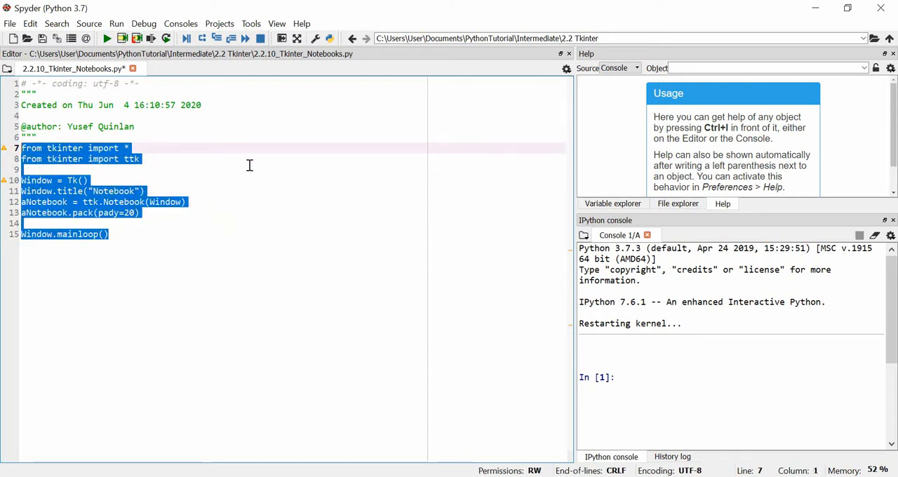
Run the selected lines with F9, showing the empty Notebook window
key(f9)
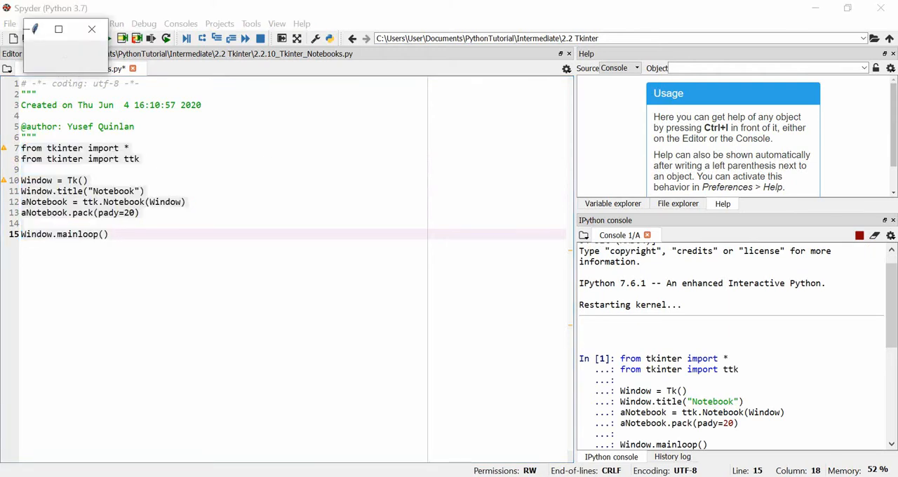
mouse_move(69, 59)
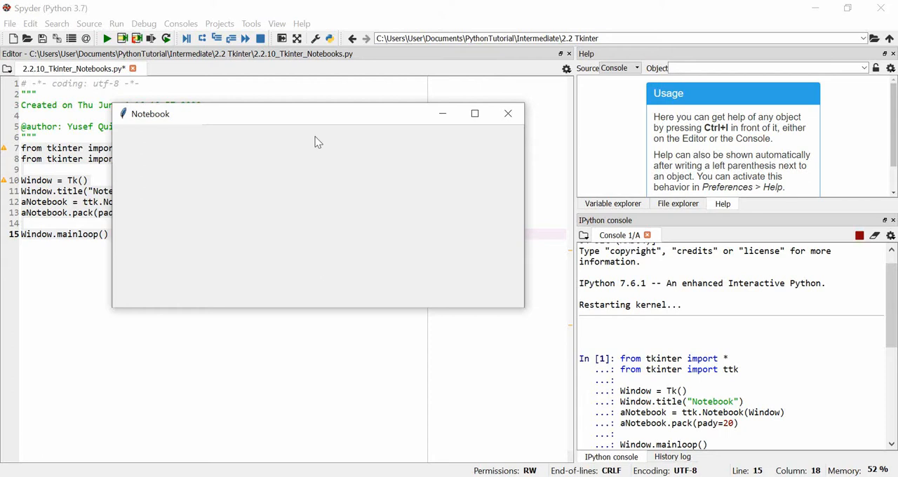
mouse_move(321, 144)
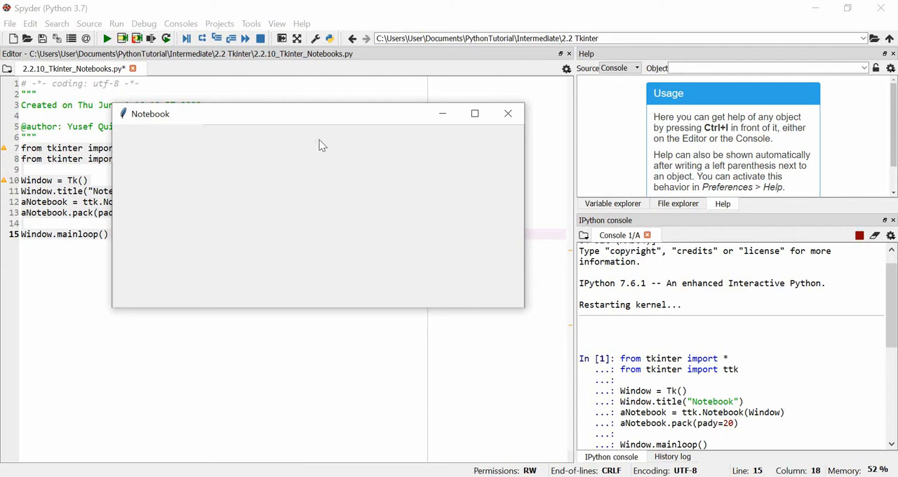
mouse_move(311, 153)
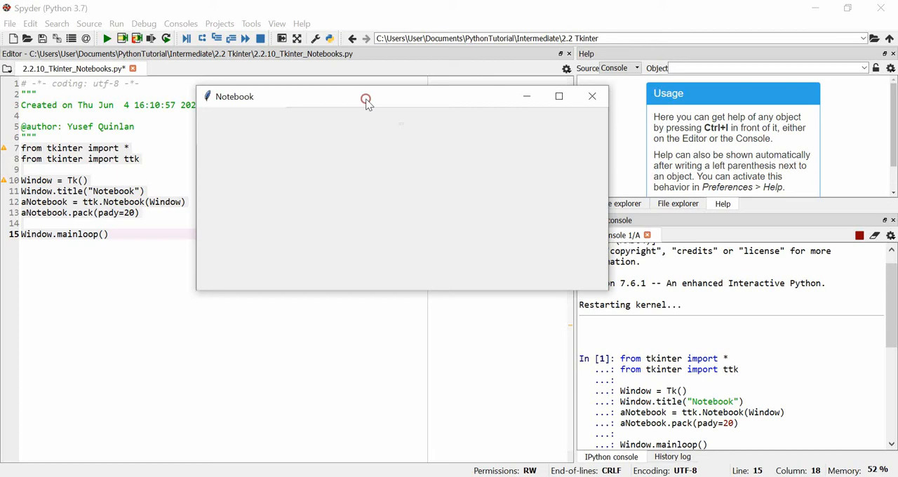
mouse_move(405, 130)
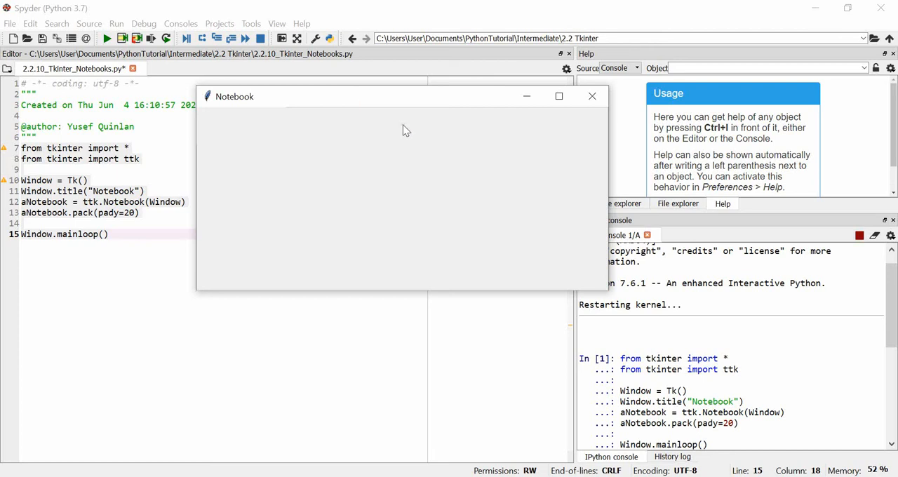
mouse_move(404, 130)
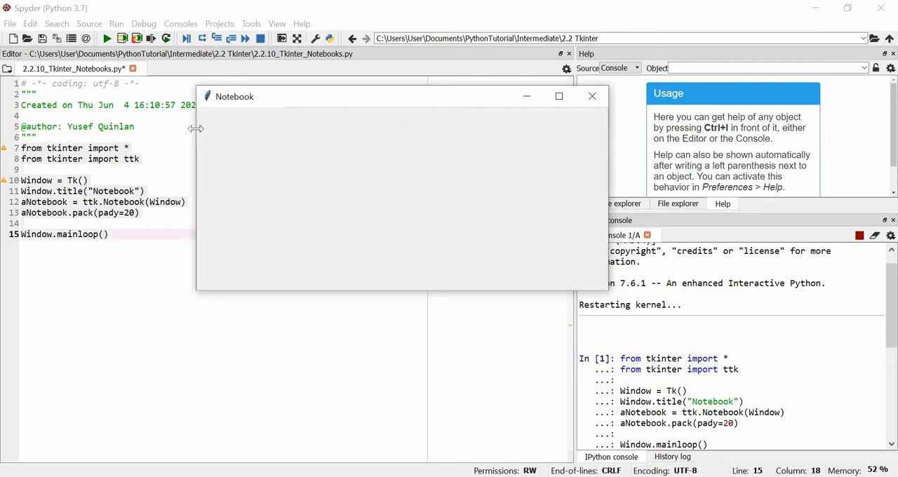
mouse_move(382, 132)
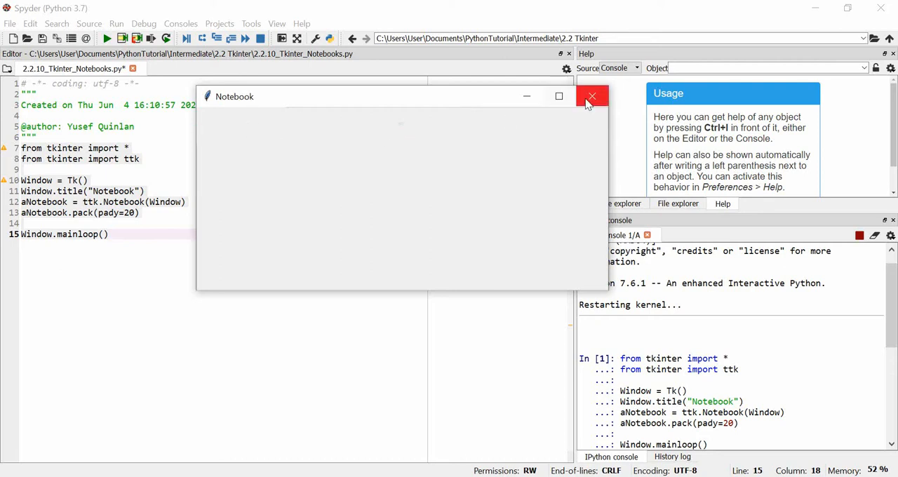
Close the test window and write aFrame = Frame(aNotebook, bg="black")
click(592, 95)
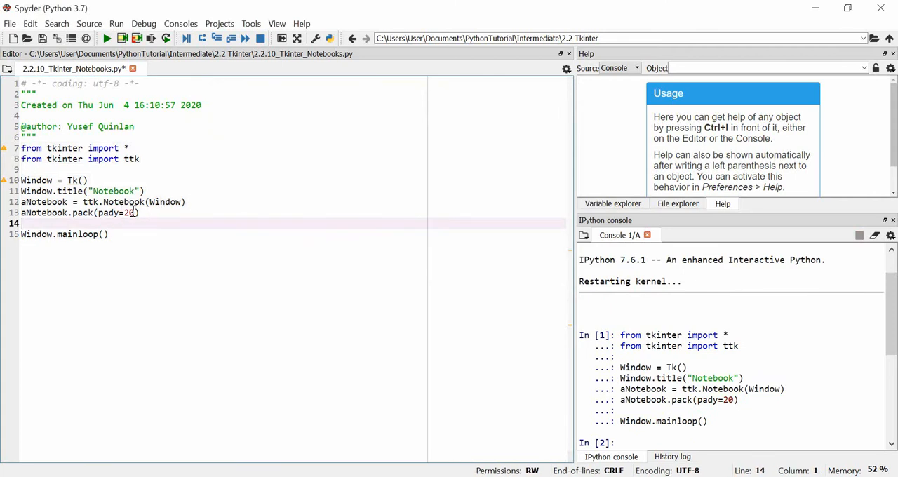
click(143, 214)
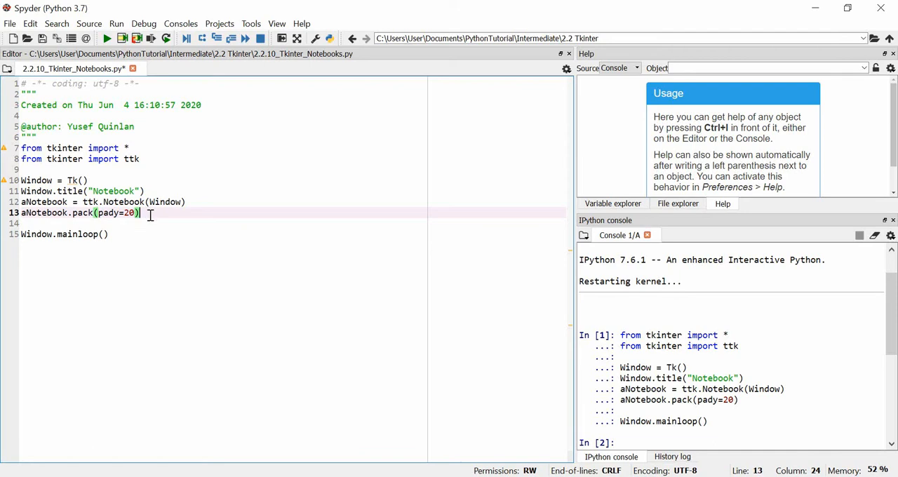
mouse_move(186, 193)
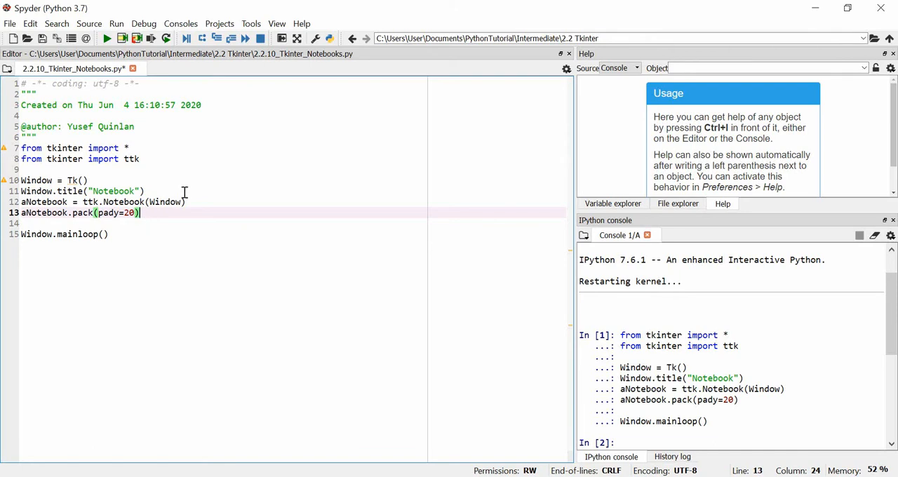
mouse_move(153, 213)
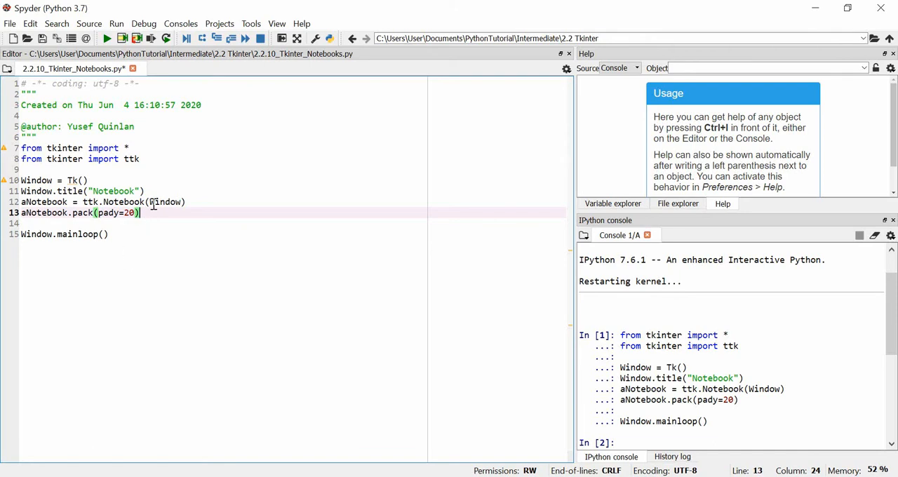
double_click(166, 202)
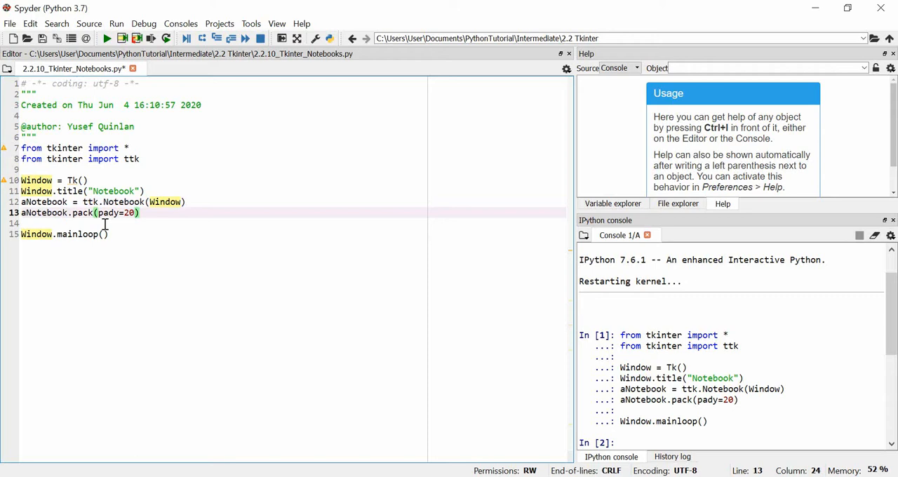
key(enter)
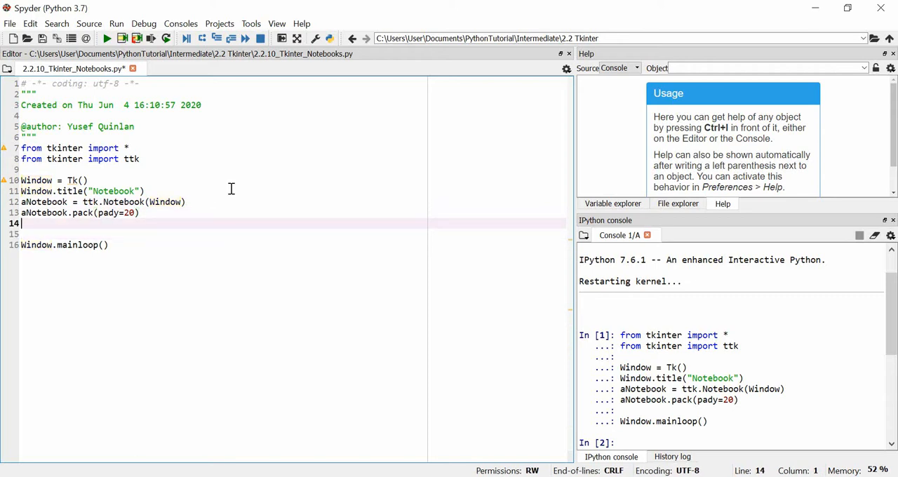
text(aF)
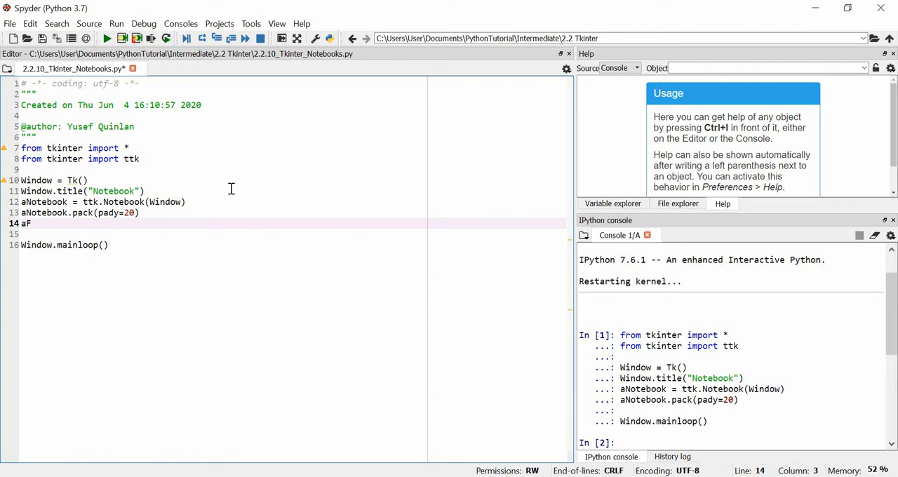
text(rame)
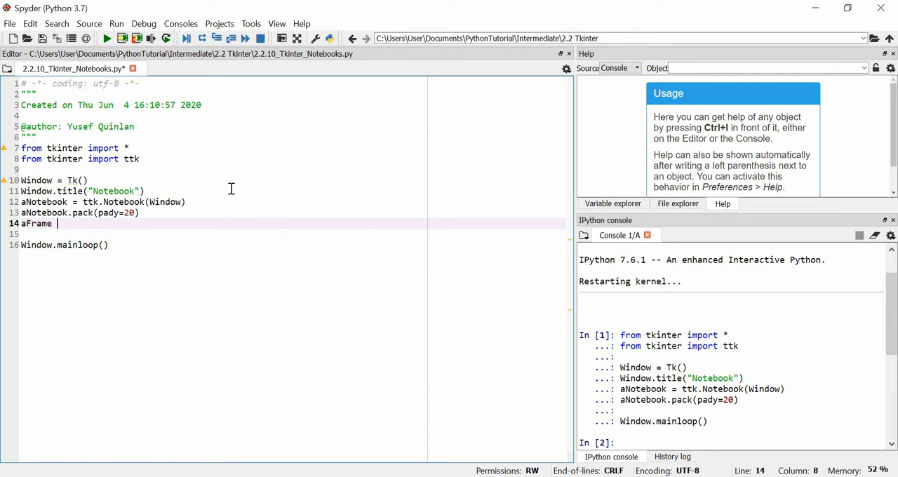
text(= Fr)
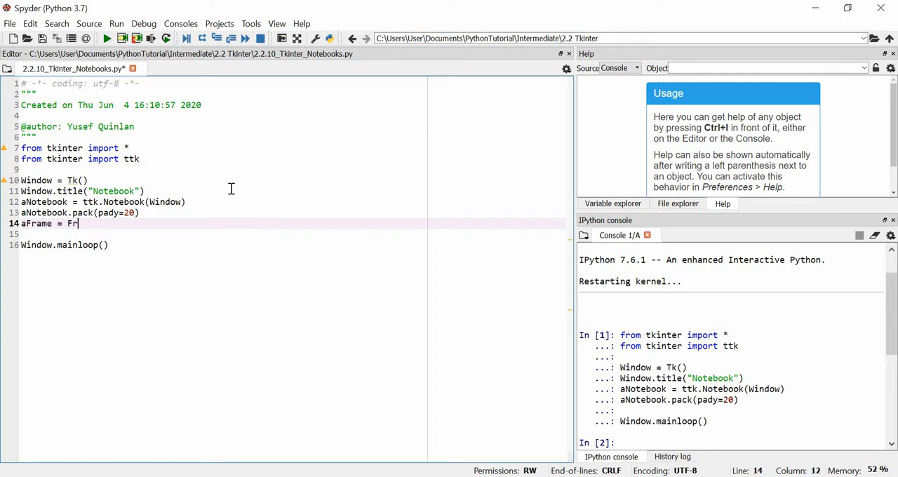
text(ame())
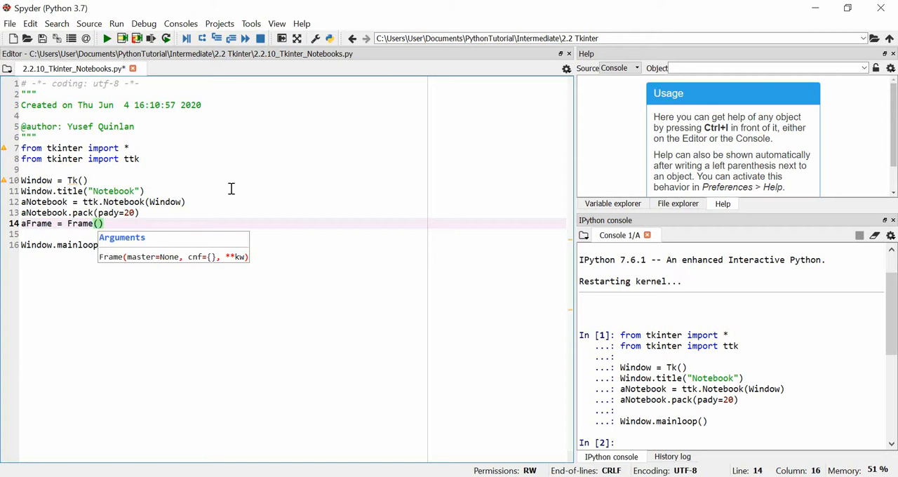
text(aNo)
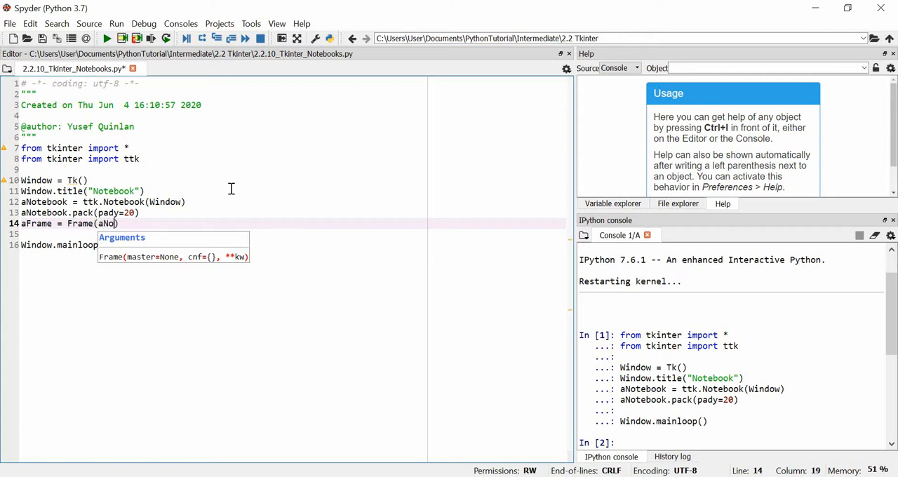
text(tebook)
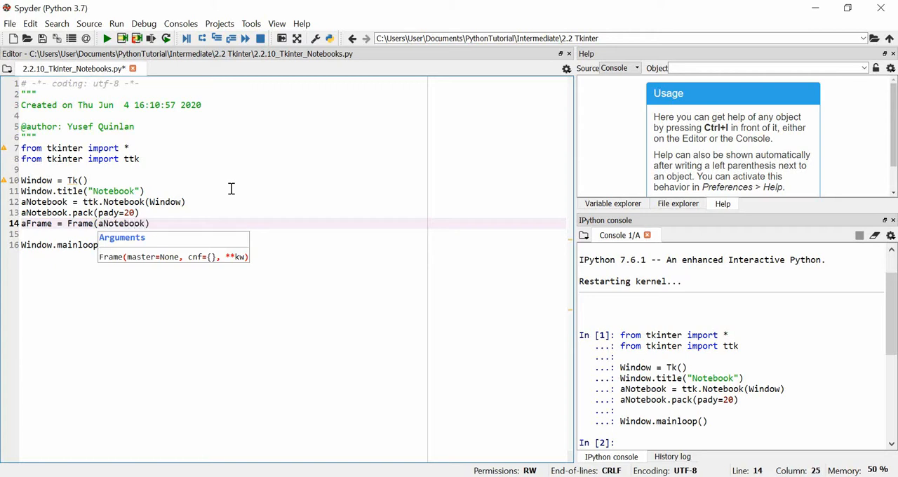
text(,)
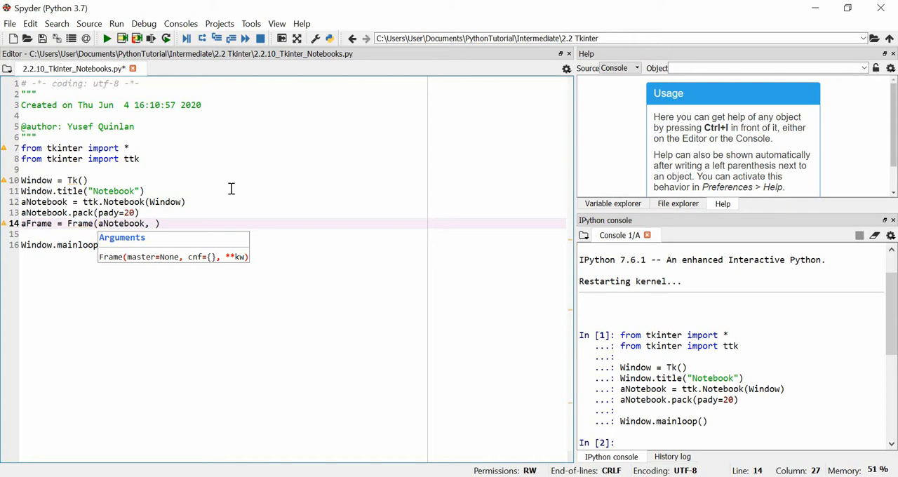
text(bg)
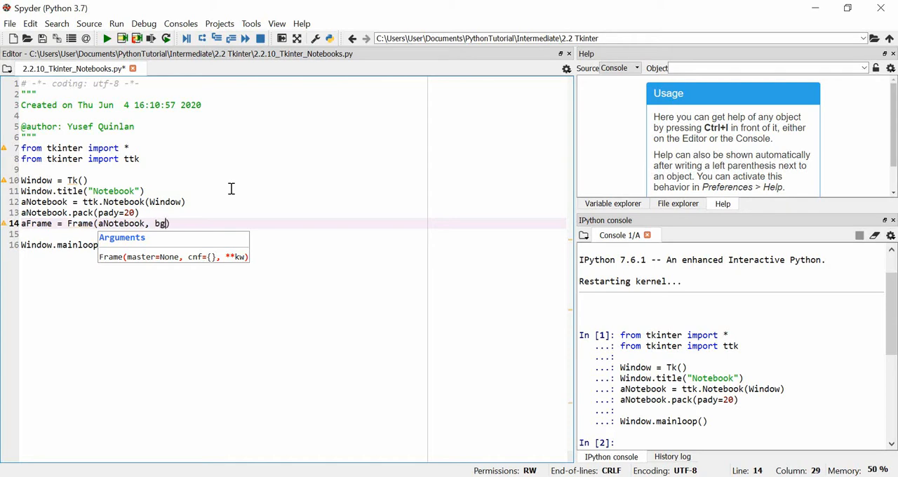
text(= "")
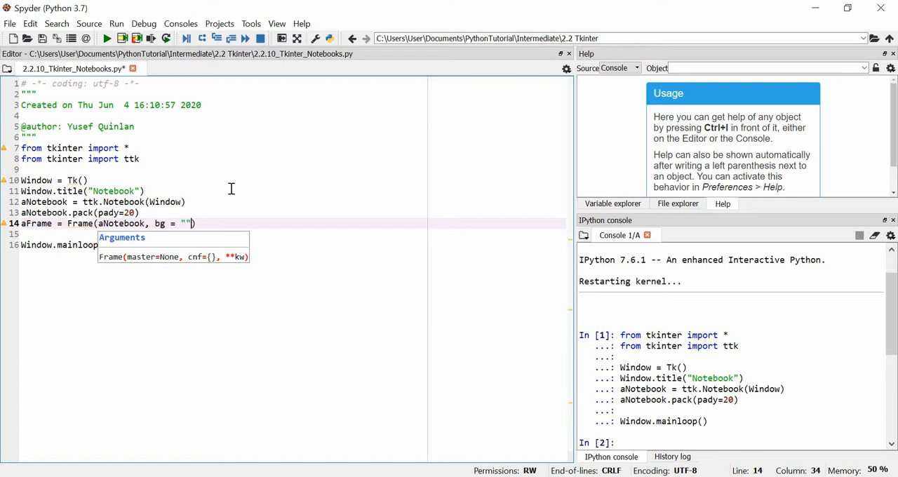
text(black)
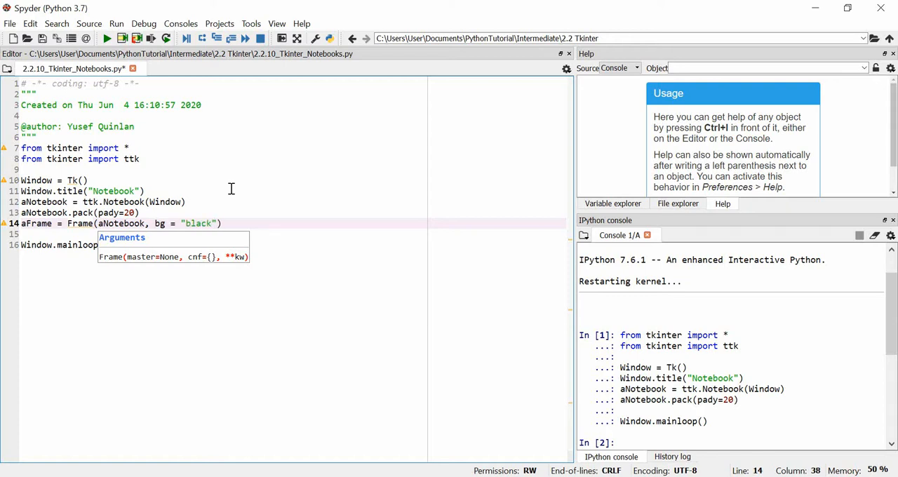
Write the second frame line aFrame2 = Frame(aNotebook, bg="yellow")
key(enter)
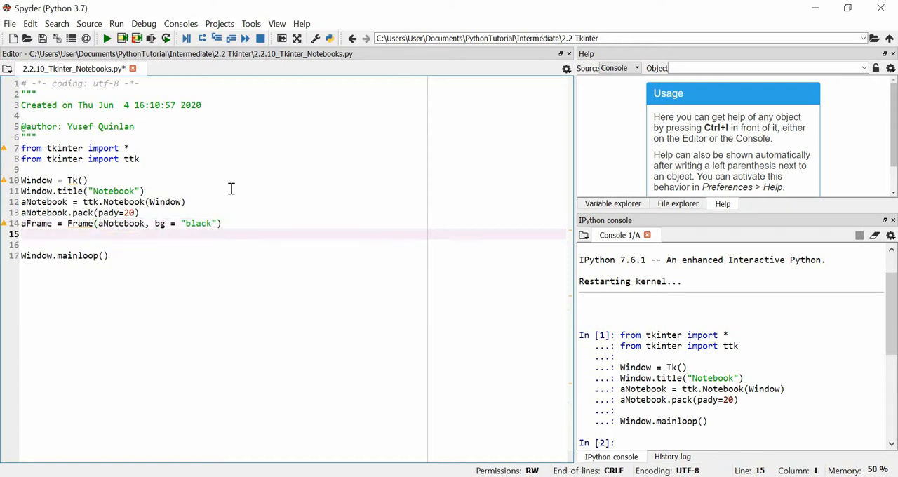
text(aFrame2 = Frame(aNotebook, bg=)
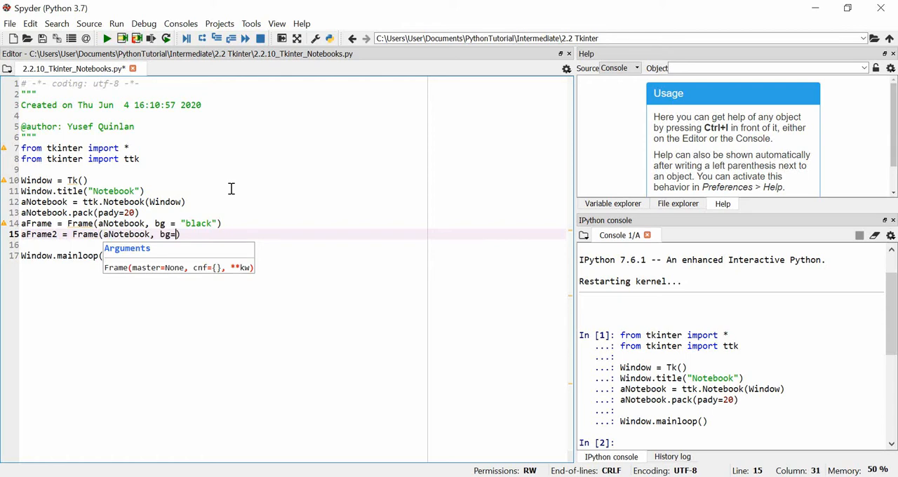
text(ye")
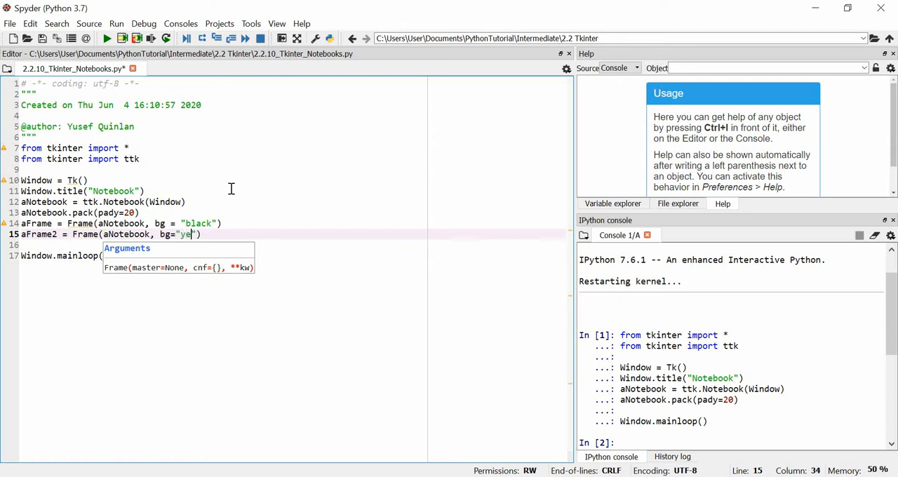
text(llow)
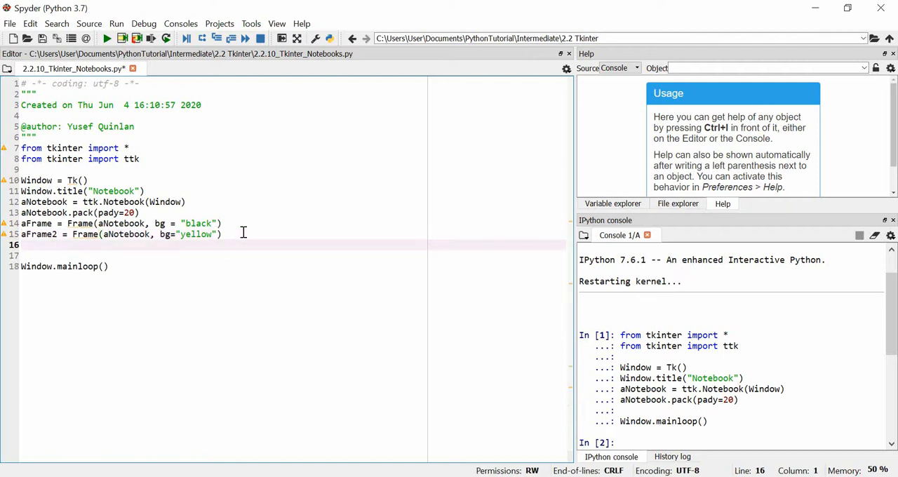
Pack aFrame with fill="both", expand=1
text(aFr)
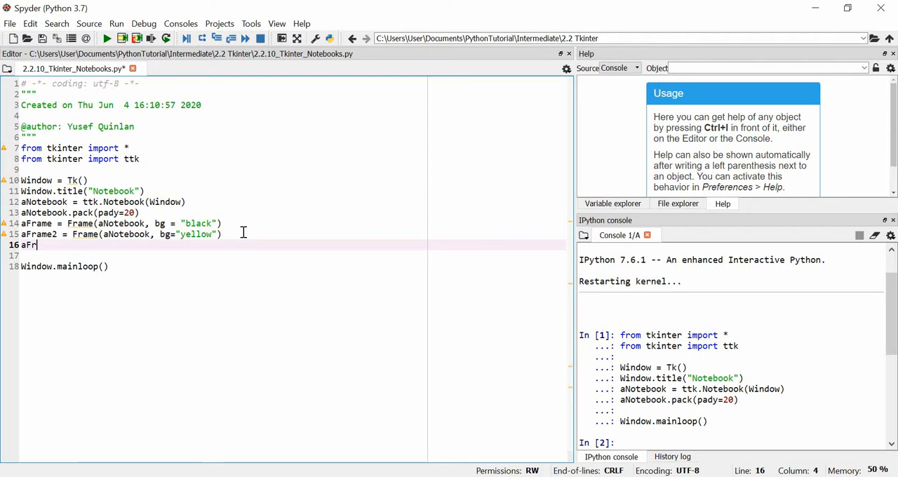
text(ame)
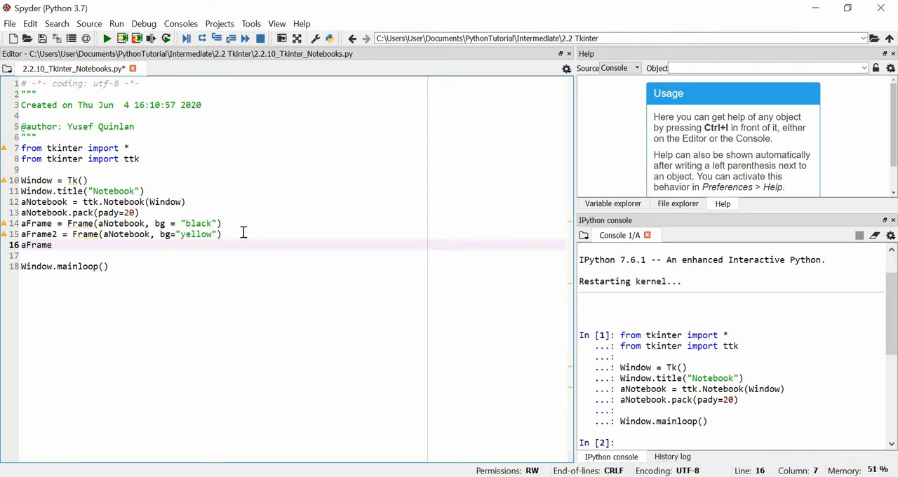
text(.pack()
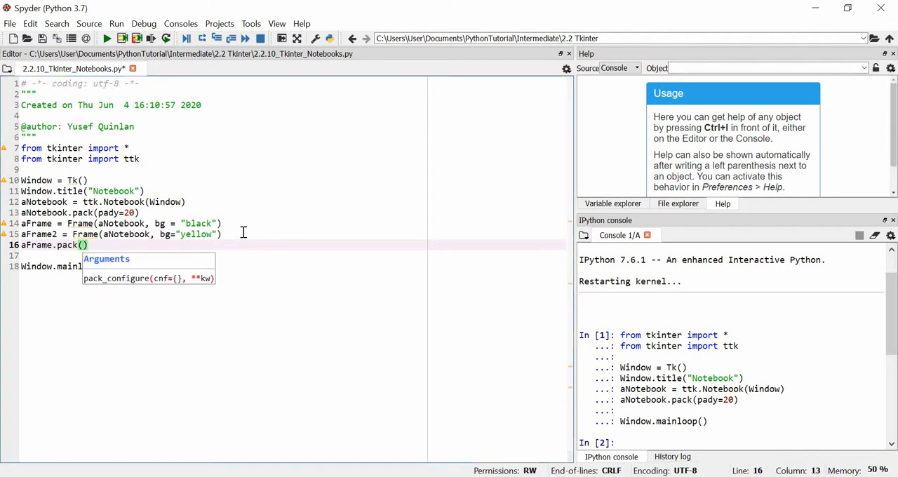
text(fill=)
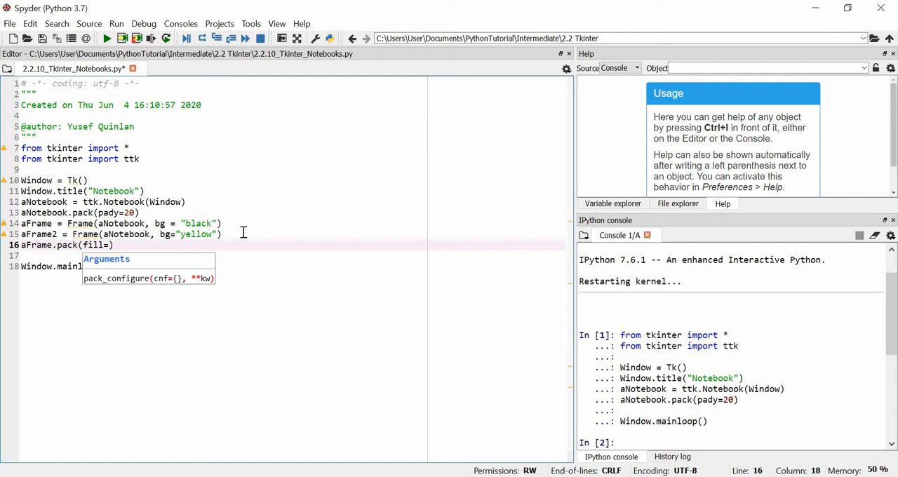
text(")
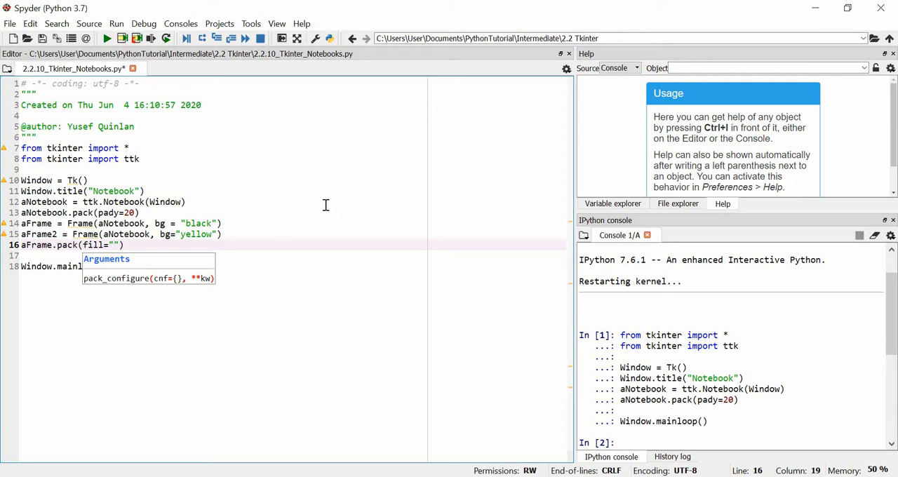
text(both)
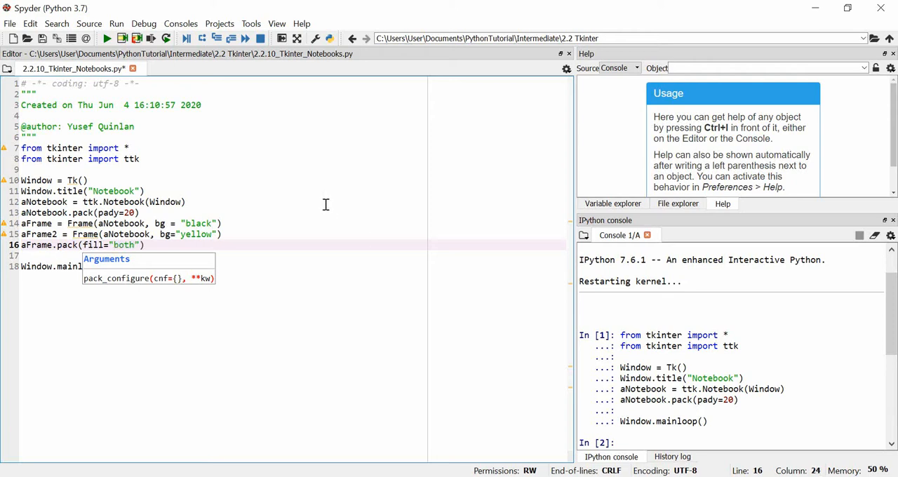
text(, exa)
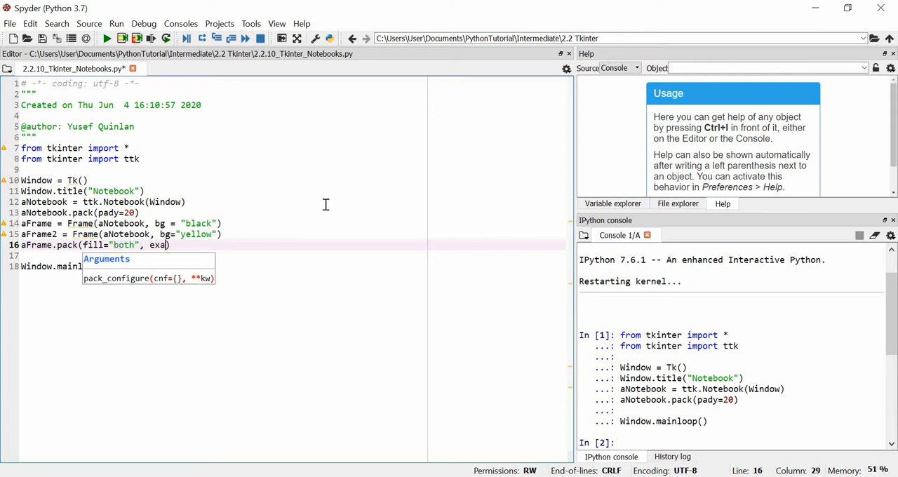
text(pnd=1))
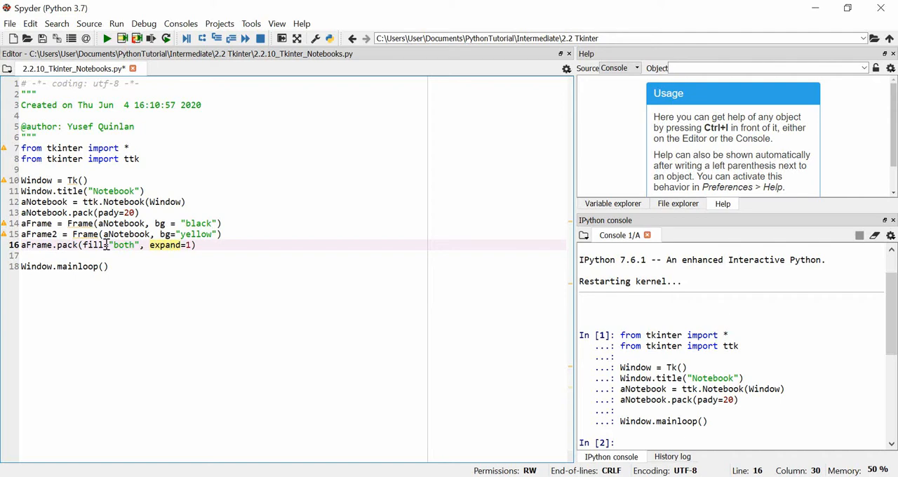
mouse_move(166, 244)
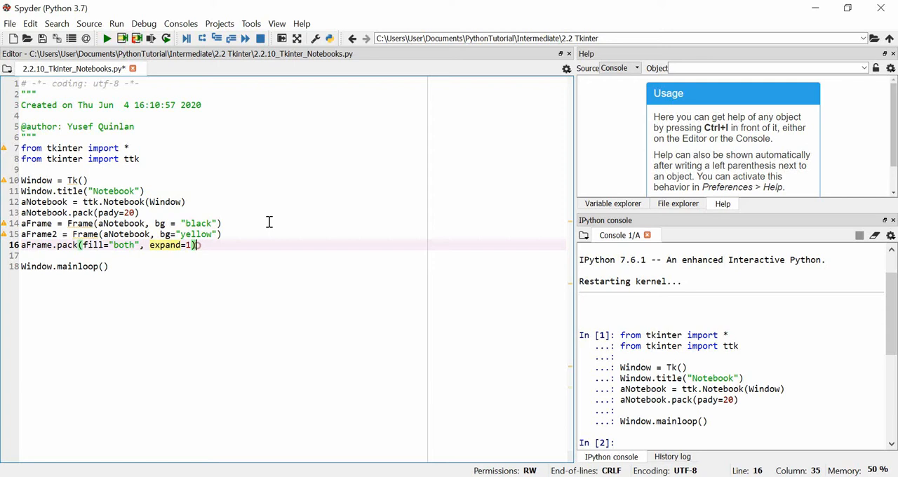
Pack aFrame2 with fill="both", expand=1
text(a)
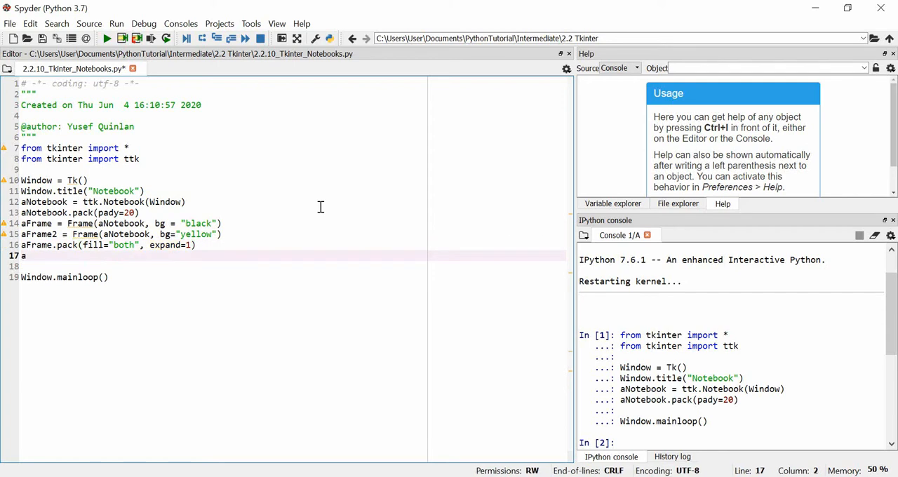
text(Frame.)
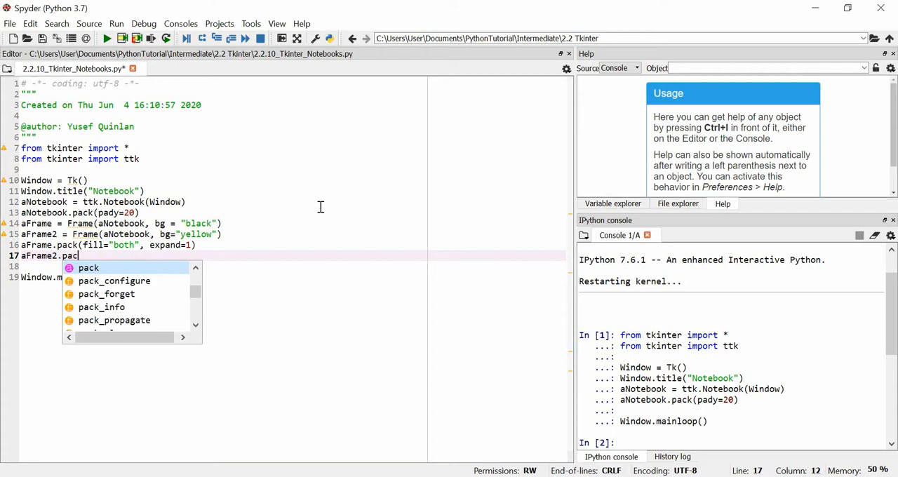
click(88, 267)
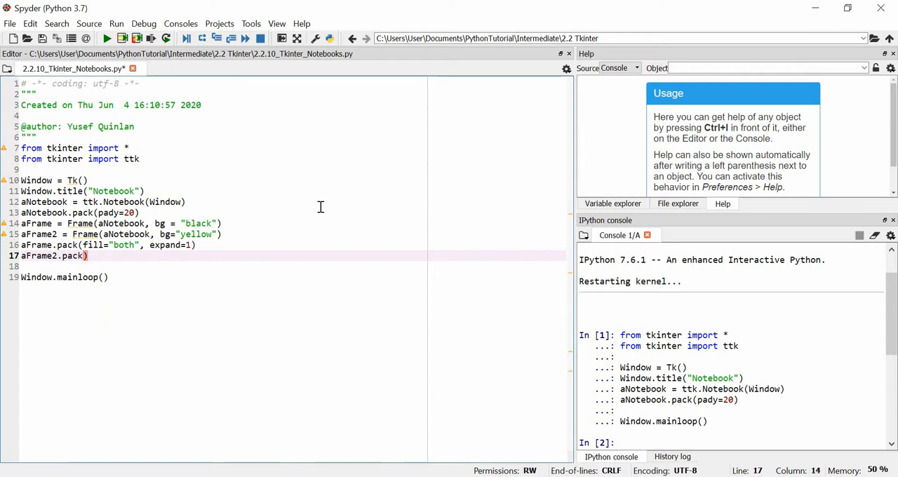
text(fill="both)
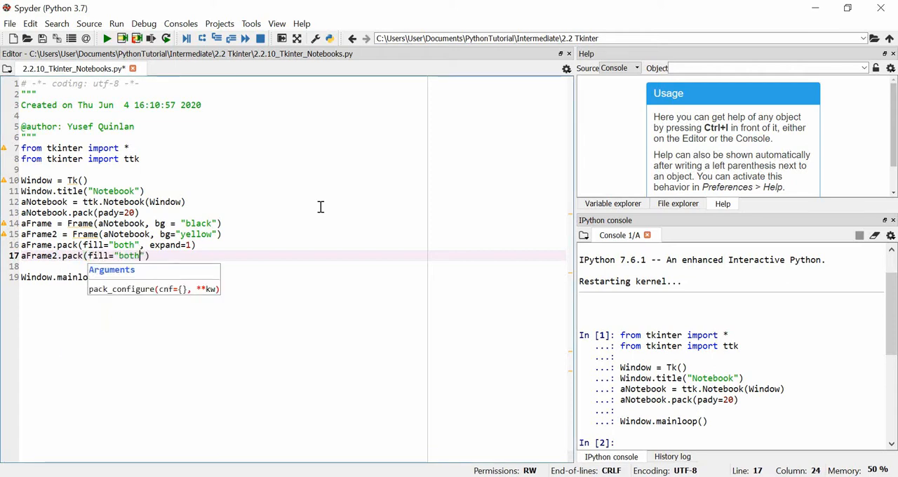
text(,expand)
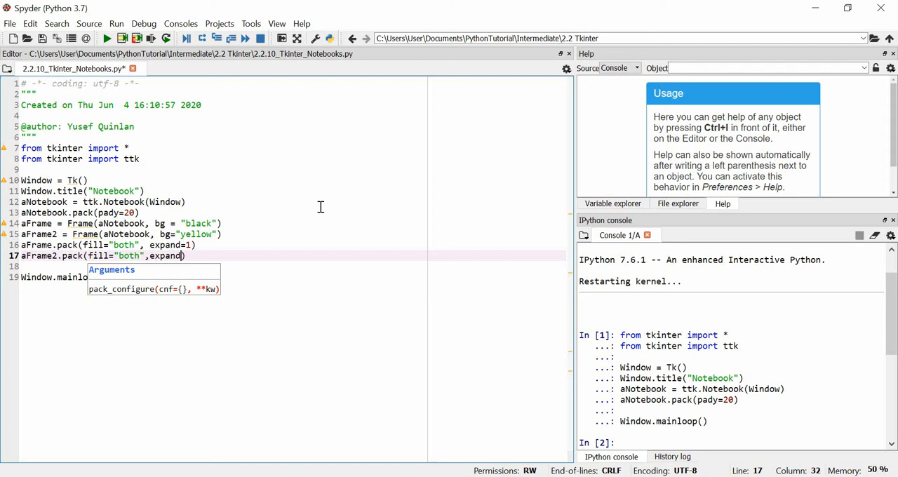
text(=1))
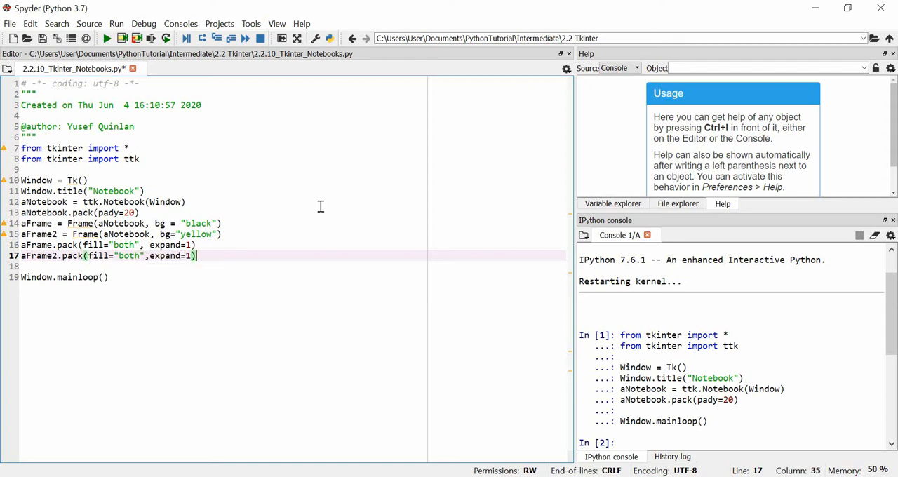
mouse_move(236, 255)
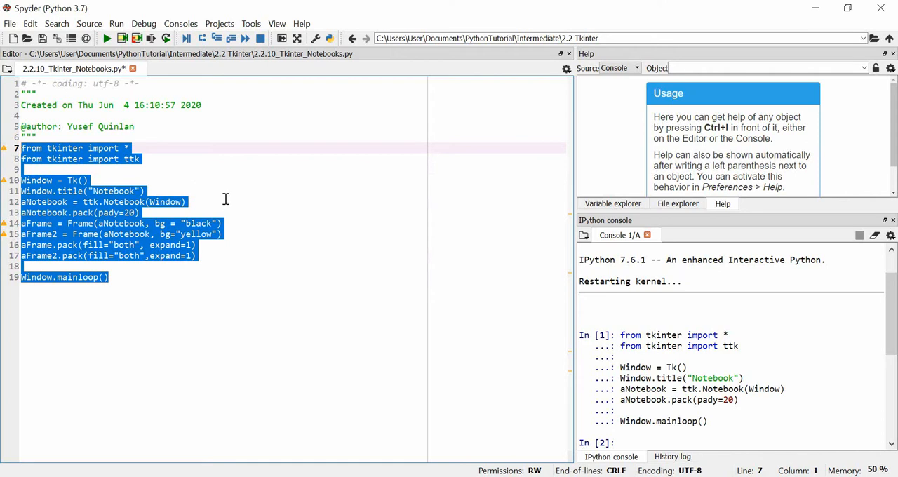
mouse_move(146, 253)
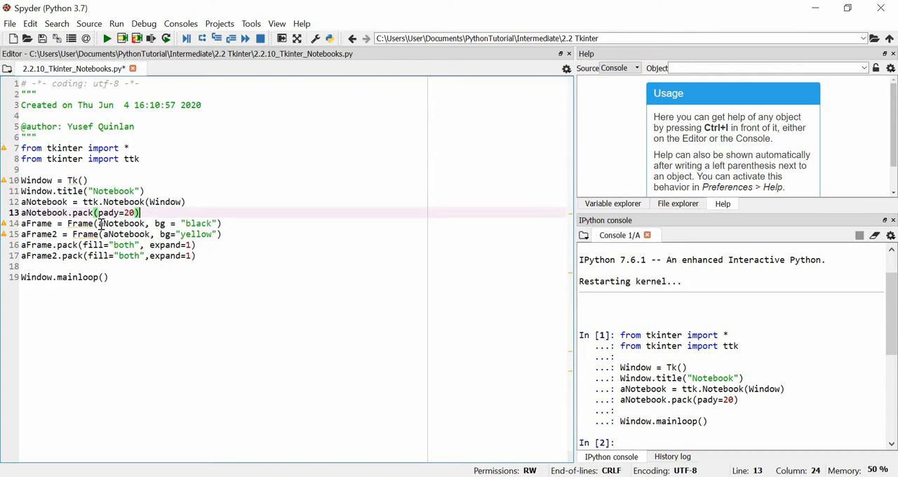
mouse_move(166, 198)
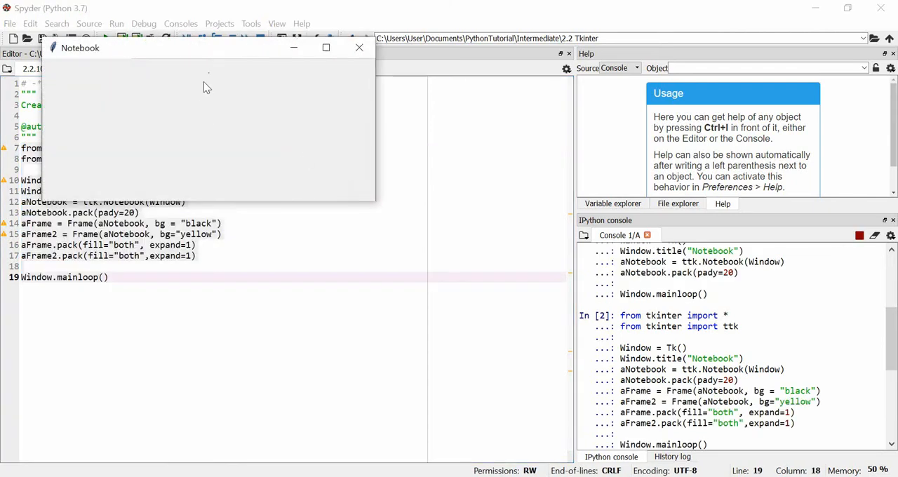
mouse_move(213, 79)
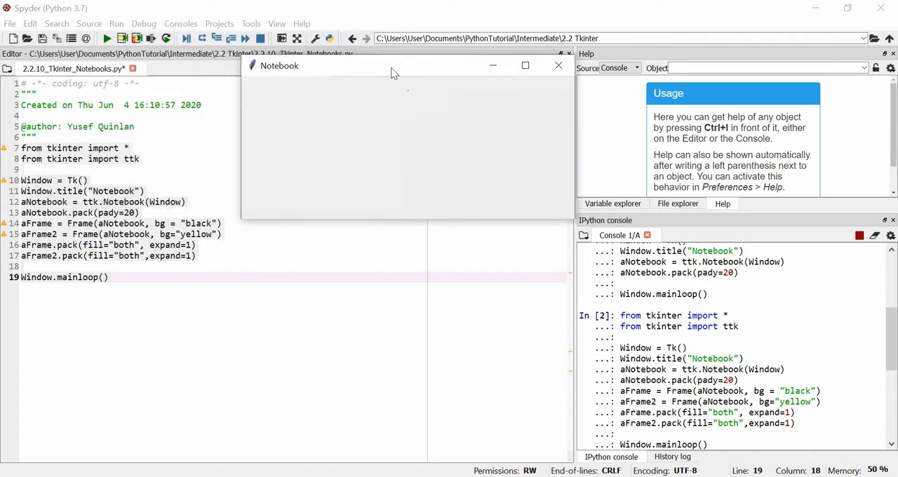
mouse_move(260, 177)
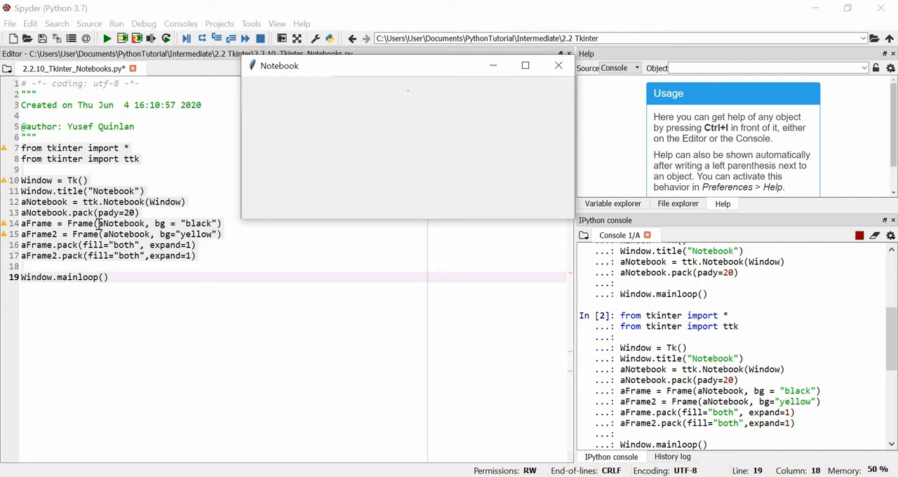
mouse_move(413, 97)
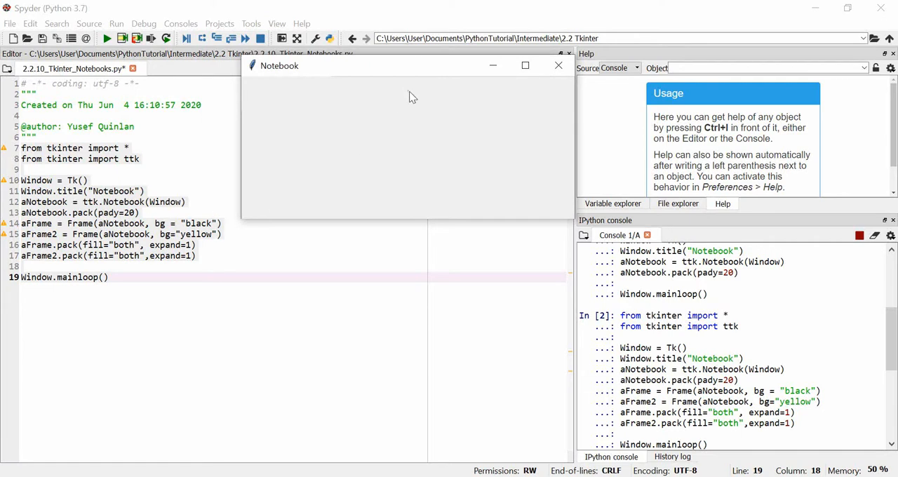
mouse_move(410, 95)
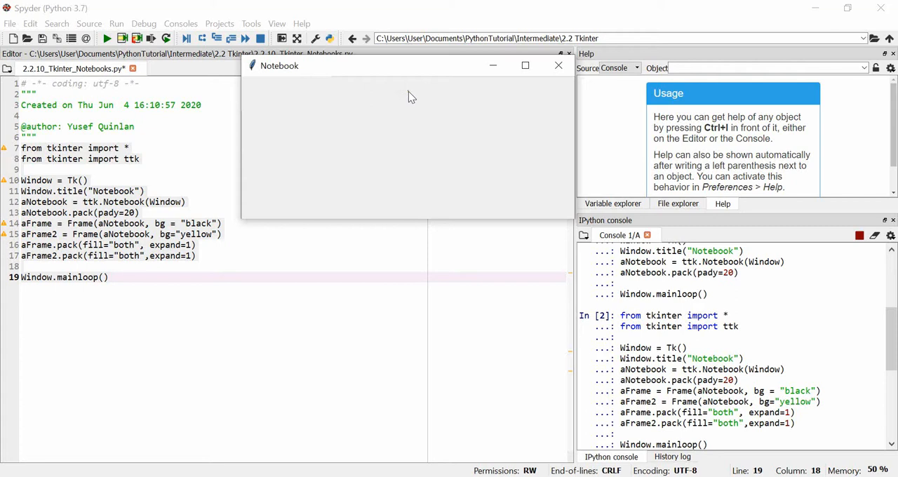
mouse_move(238, 98)
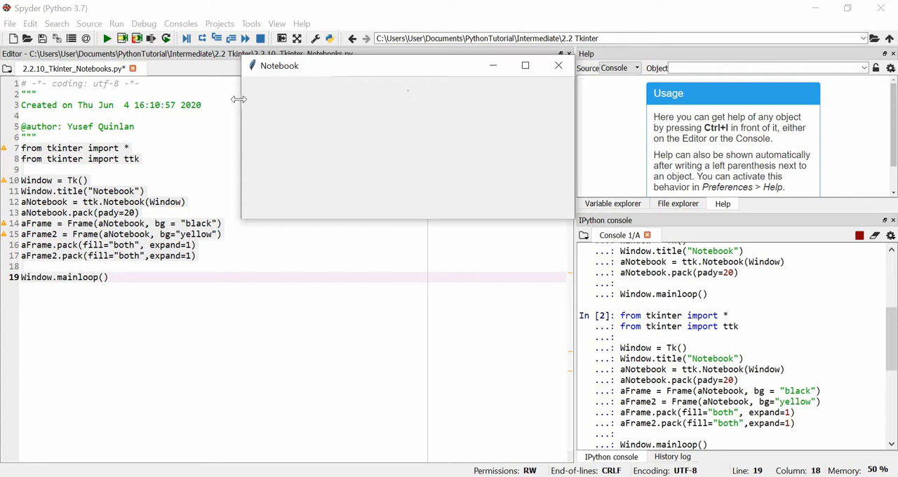
mouse_move(409, 96)
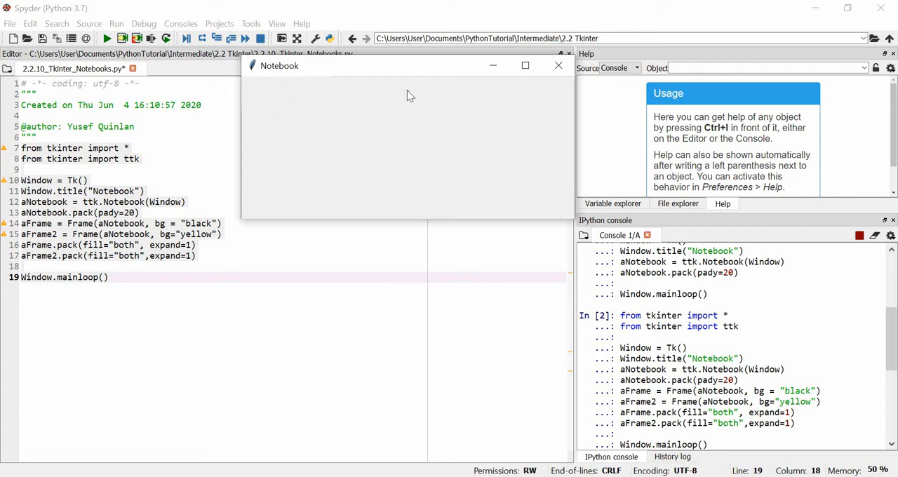
mouse_move(326, 236)
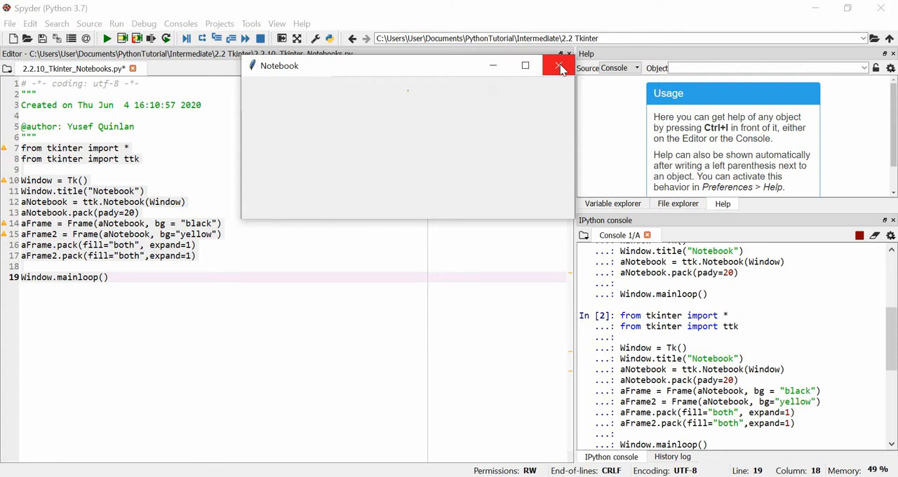
Paste a second copy of the code and add aFrame as page "first frame"
click(562, 66)
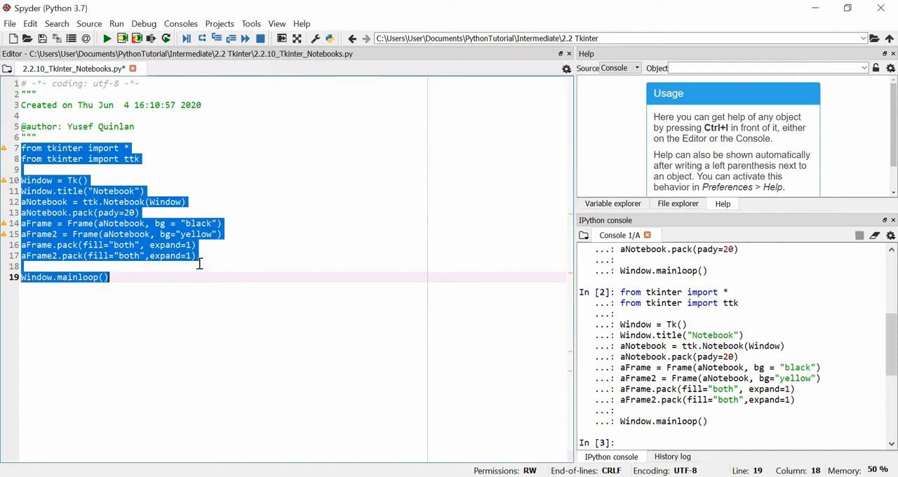
click(21, 149)
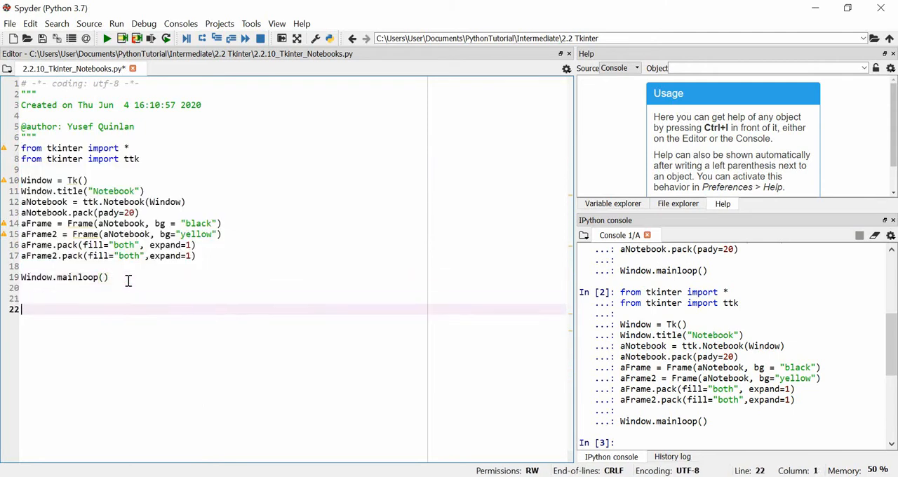
key(ctrl+v)
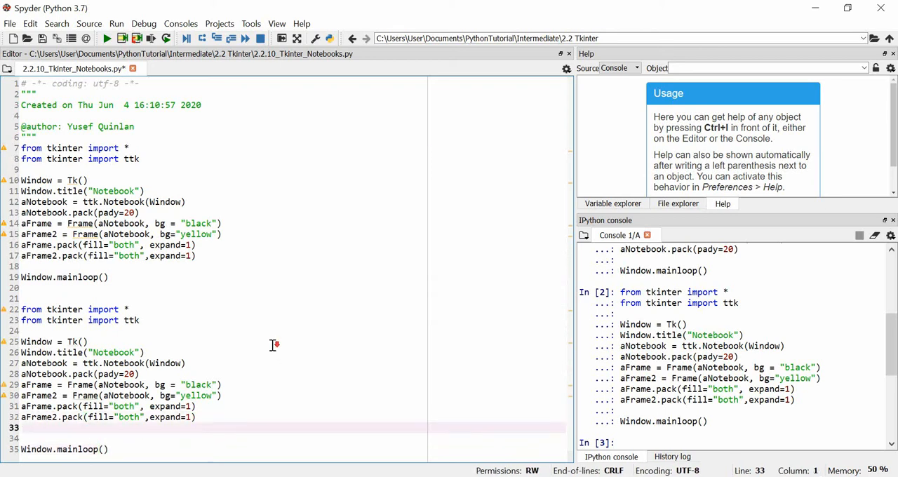
text(aNotebook.)
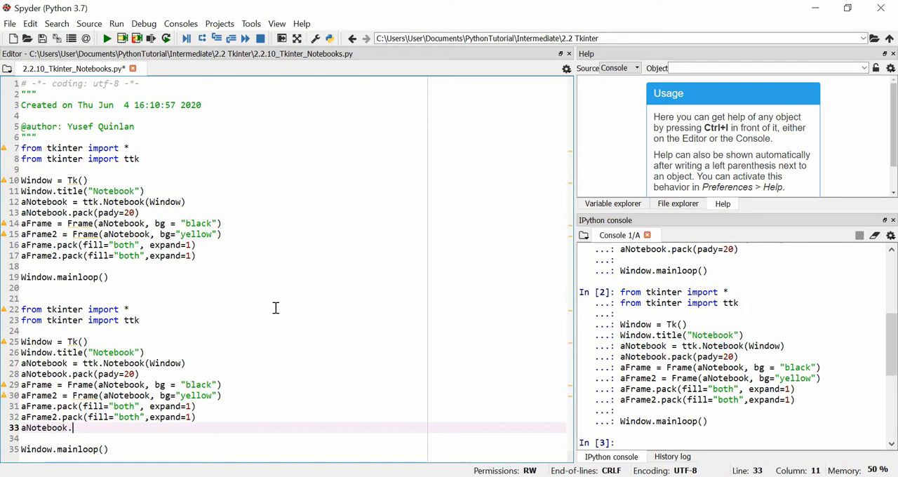
text(add())
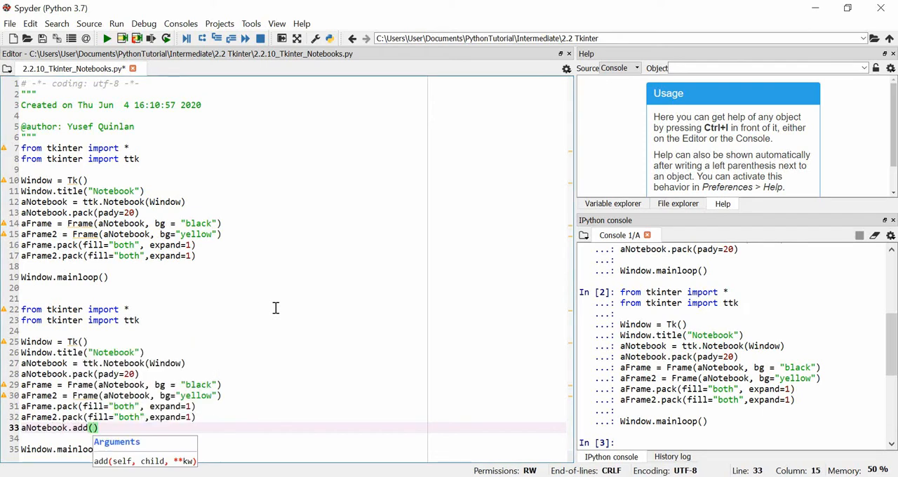
text(aFrame)
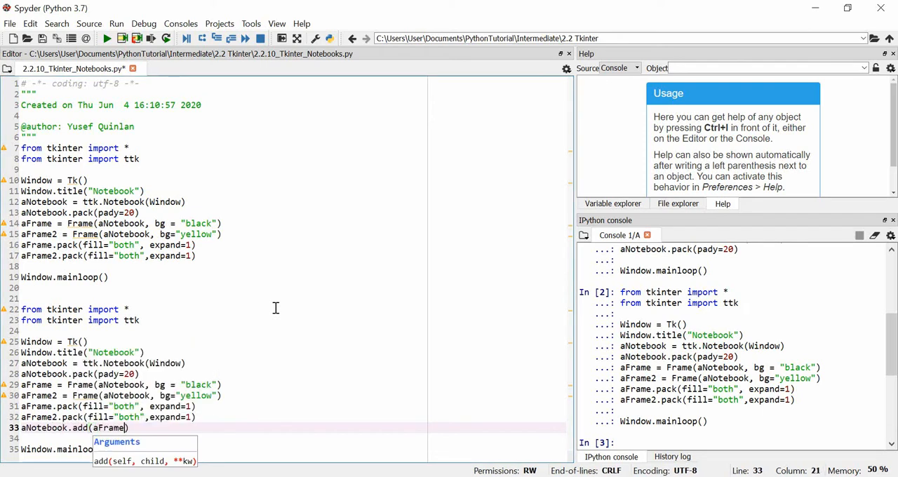
text(,)
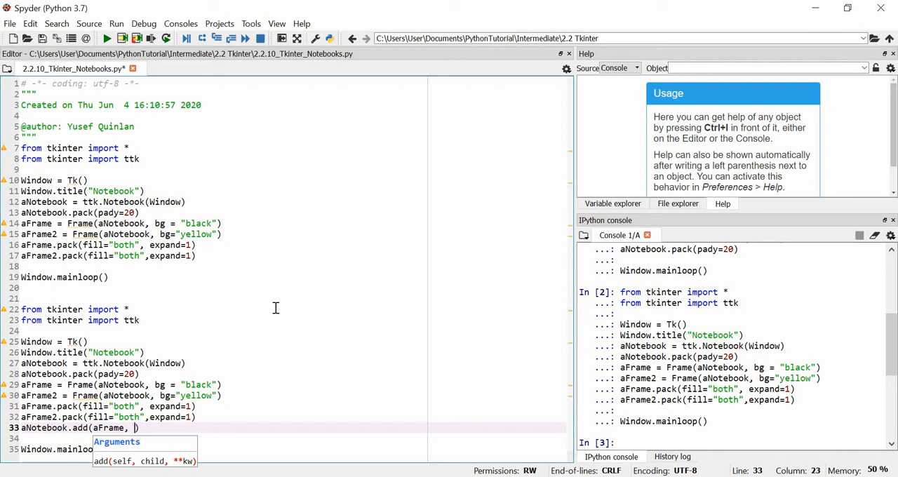
text(text=")
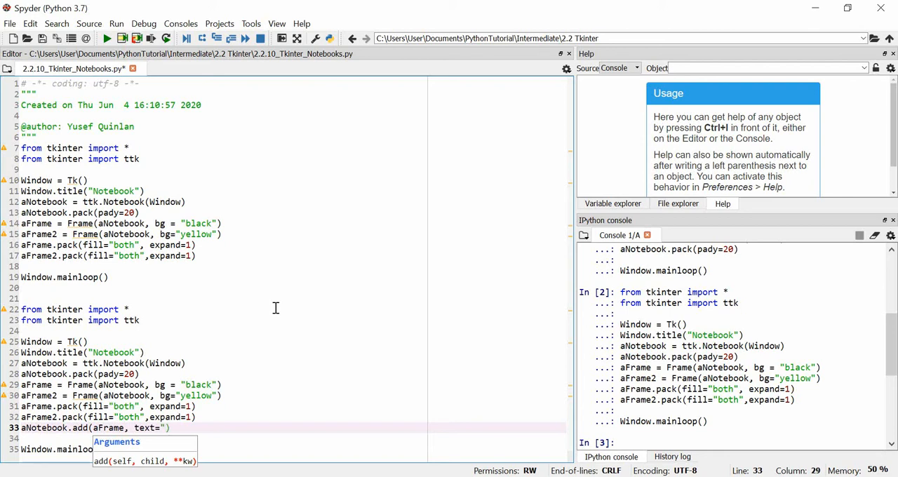
text(first frame)
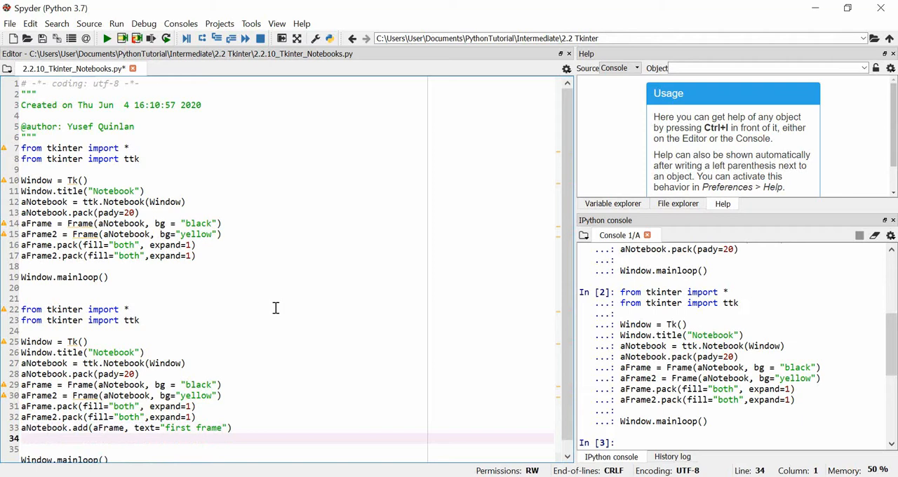
Add aFrame2 as notebook page "second frame"
text(aNotebook)
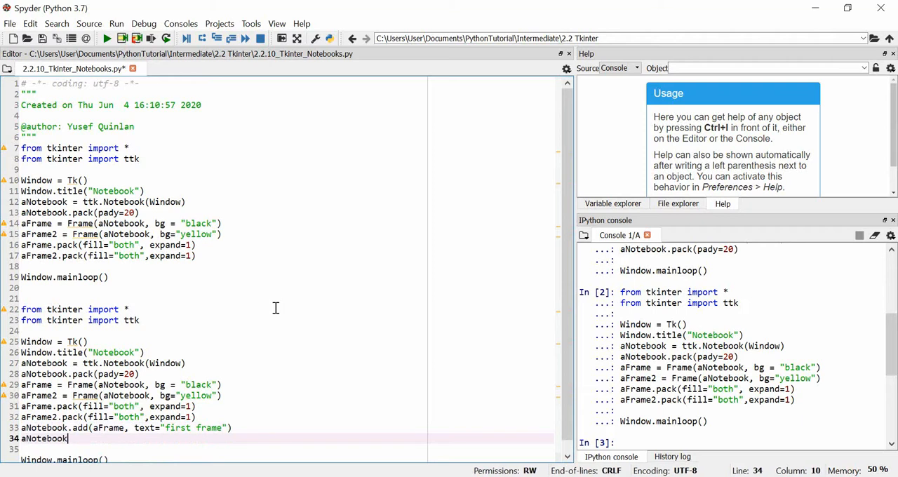
text(.add()
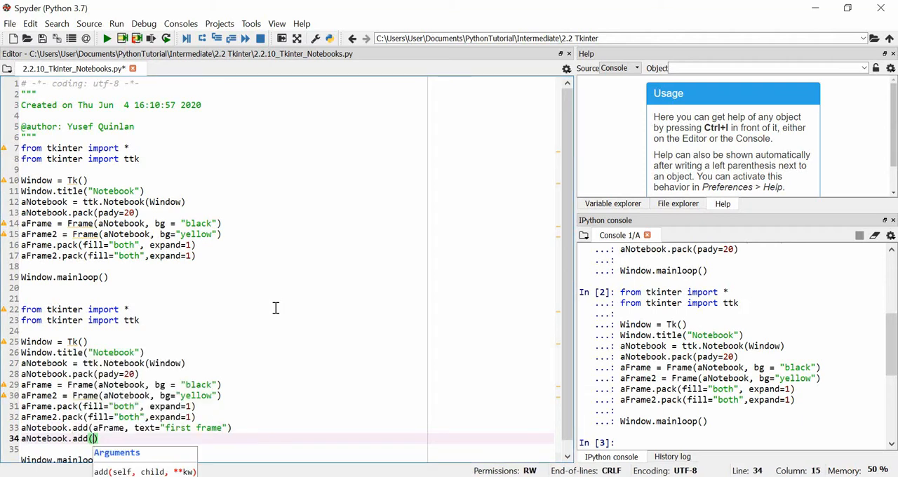
text(aFram)
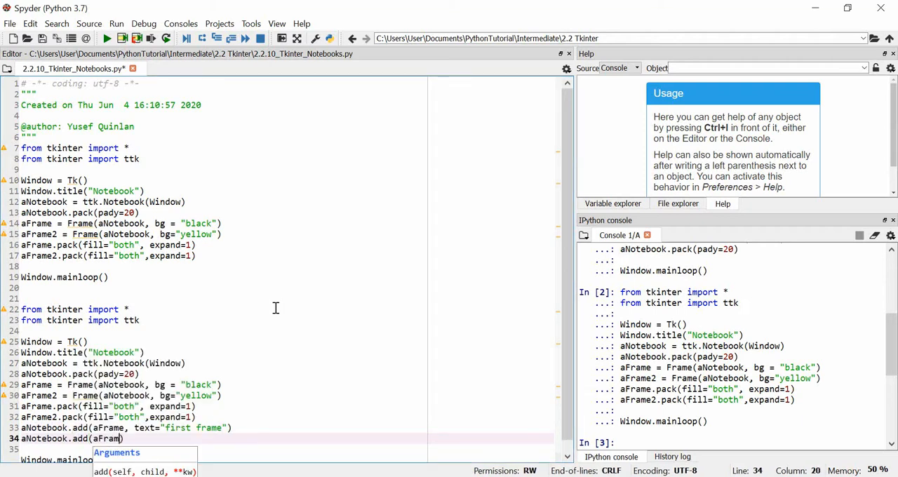
text(2, text="se")
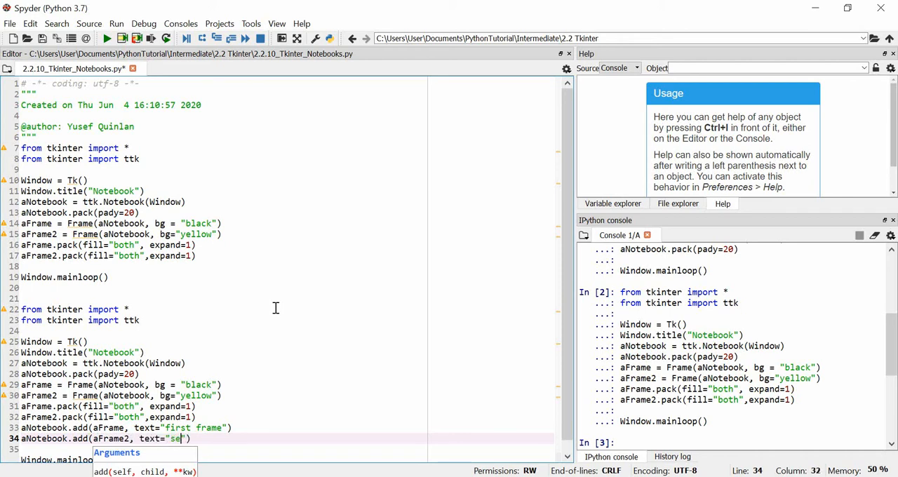
text(cond frame)
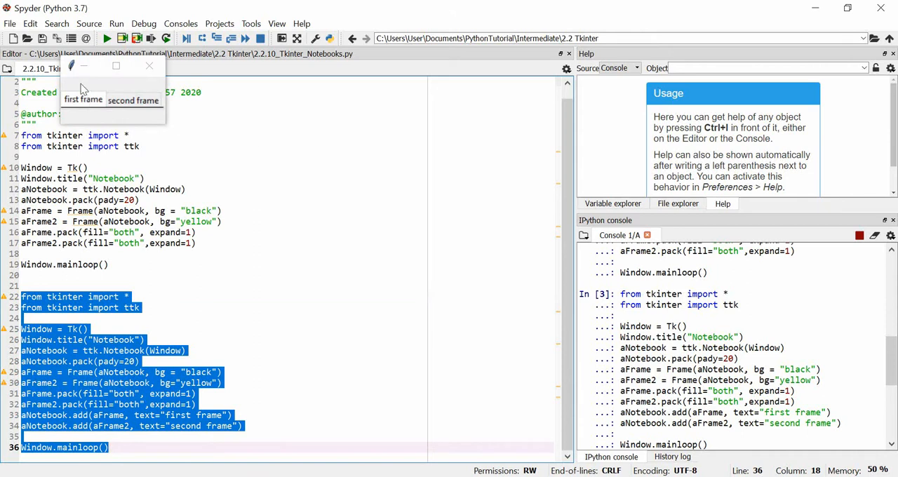
Switch between the first frame and second frame tabs in the Notebook window
click(85, 98)
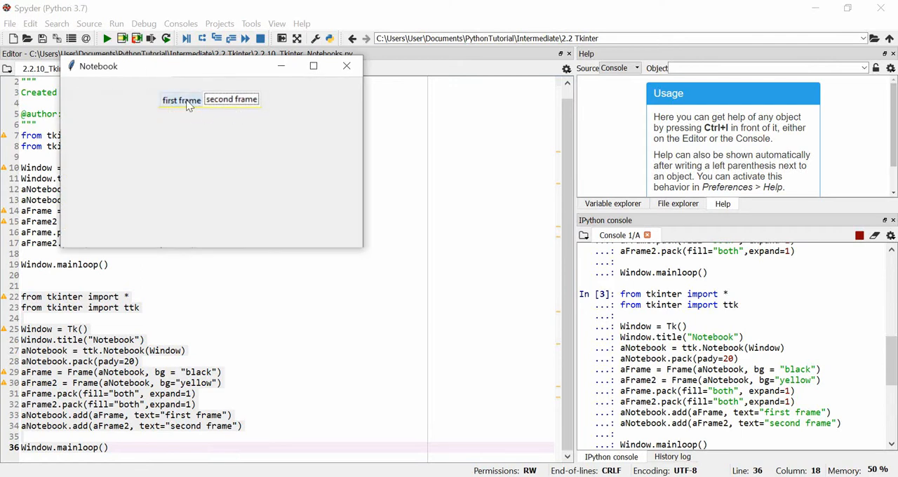
click(183, 98)
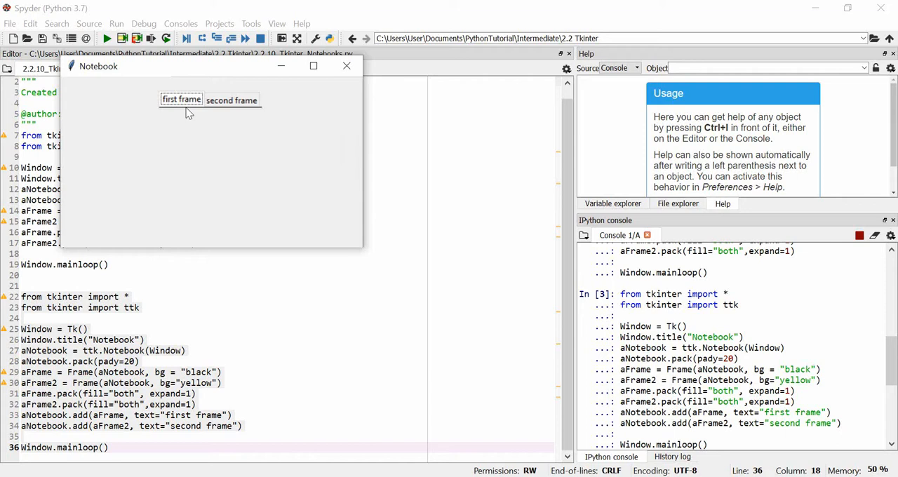
mouse_move(168, 163)
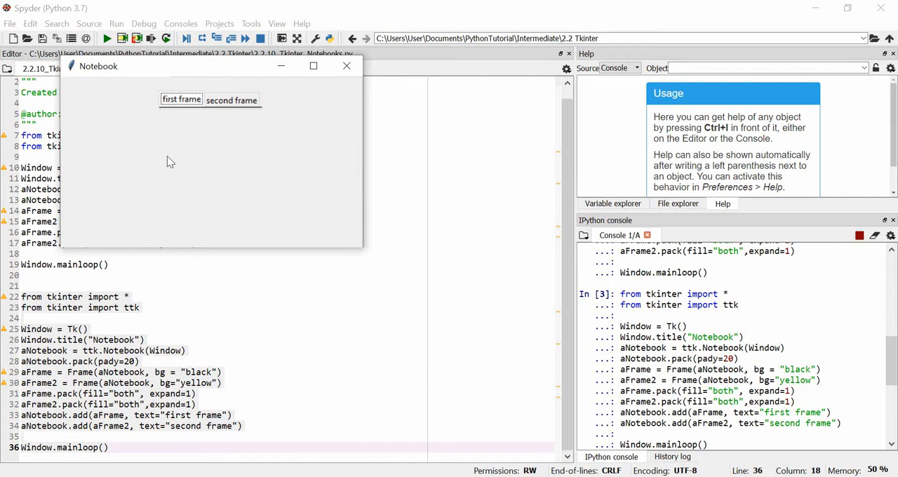
mouse_move(169, 115)
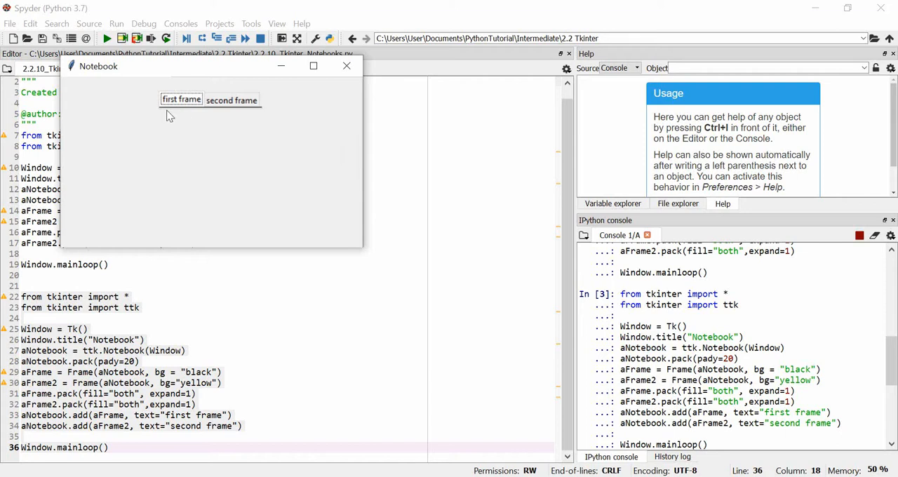
mouse_move(161, 344)
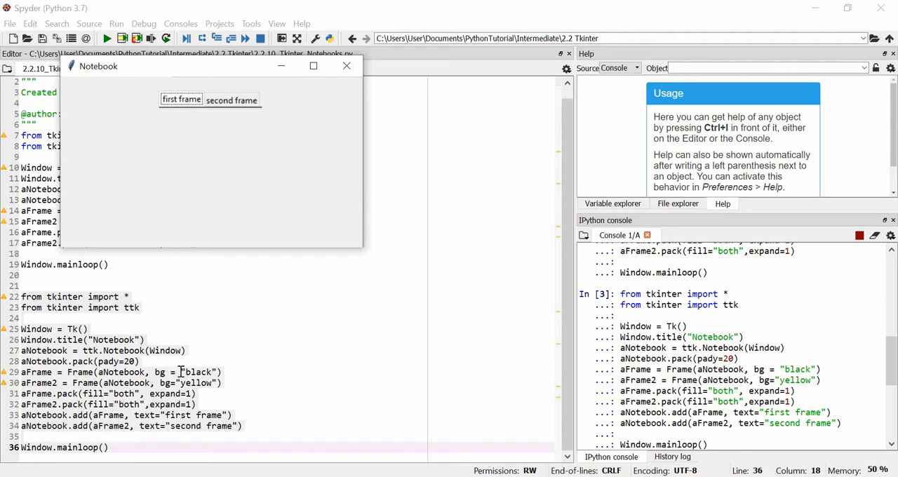
click(230, 98)
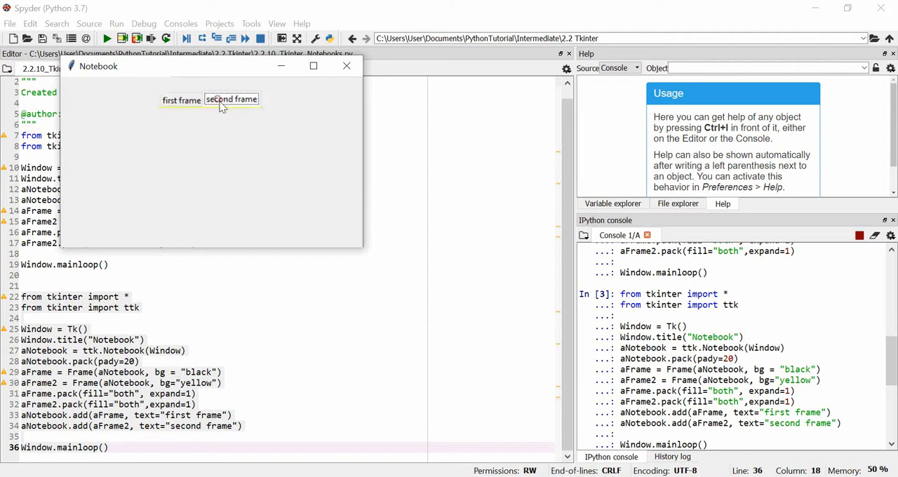
mouse_move(219, 106)
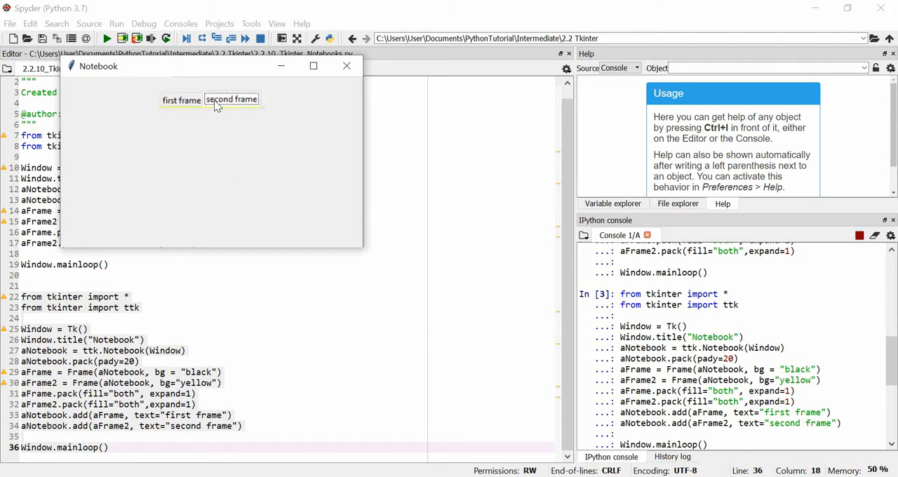
click(181, 98)
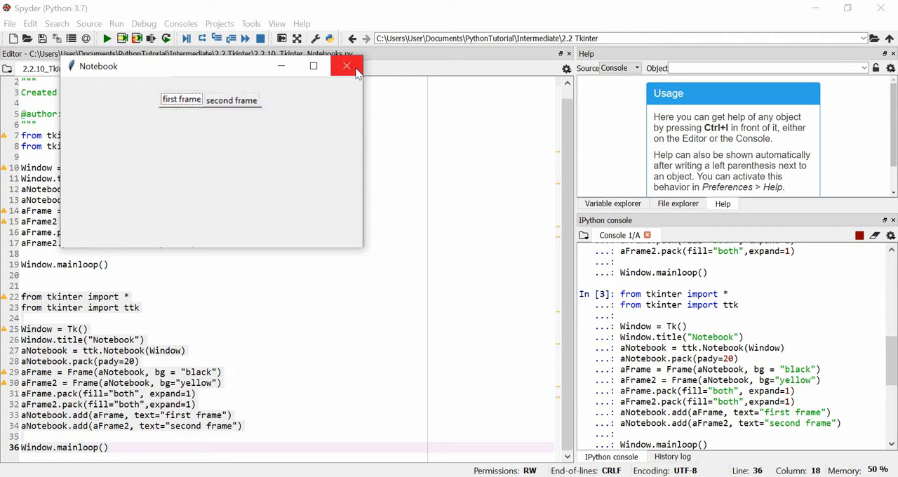
Paste a third code copy and give both Frame lines width=250, length=250
click(345, 66)
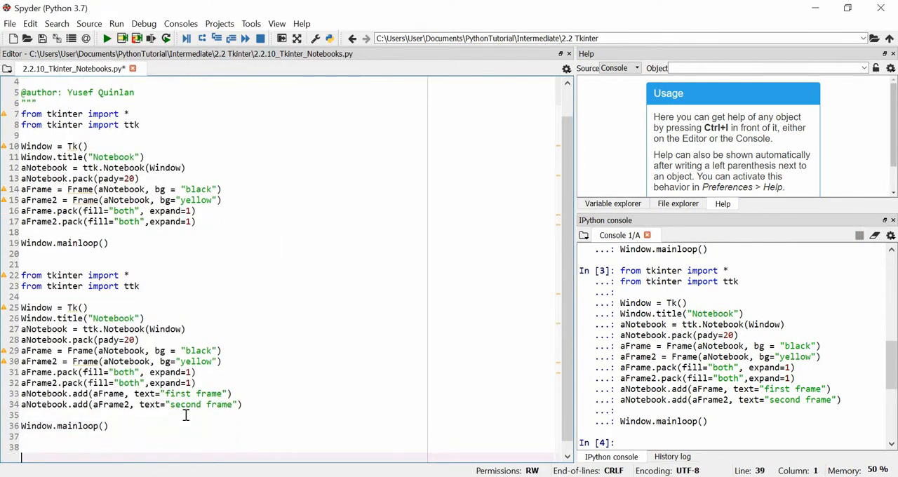
right_click(185, 415)
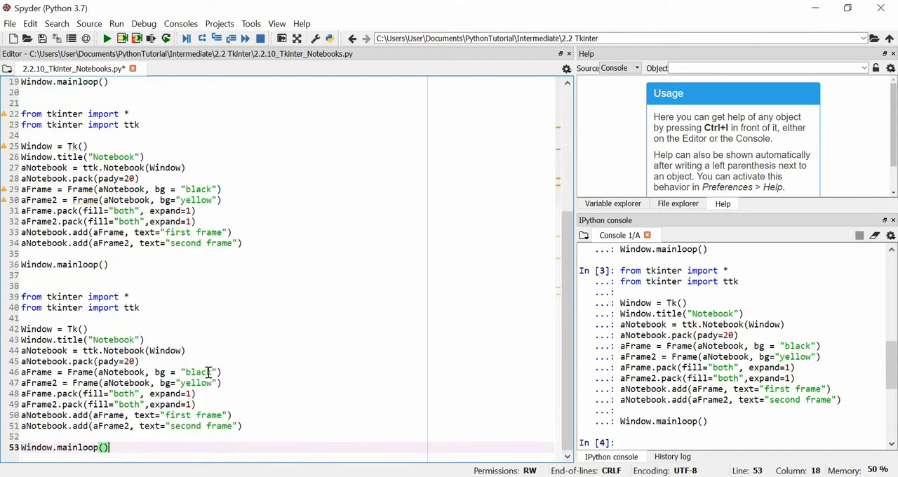
click(219, 372)
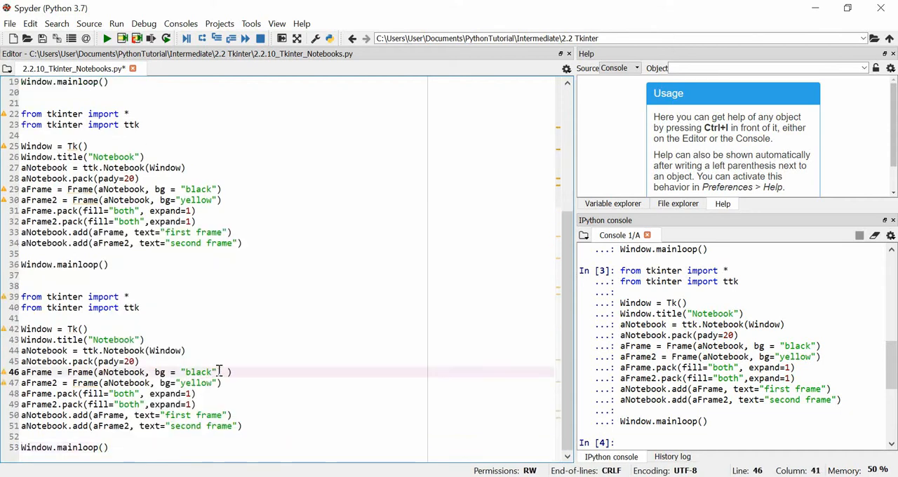
text(width=)
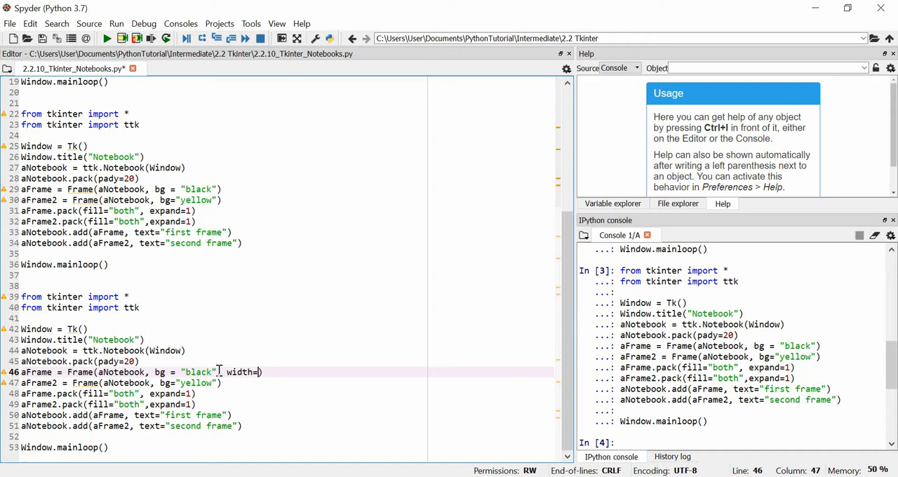
text(250, le)
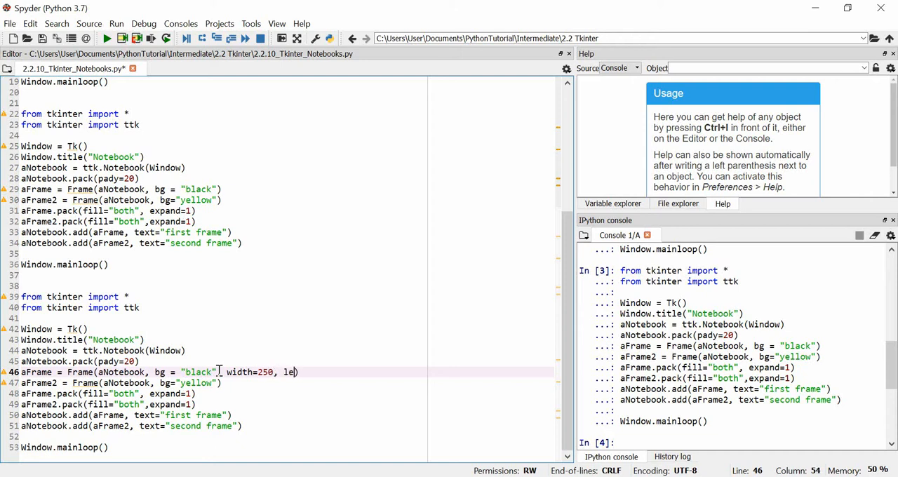
text(t)
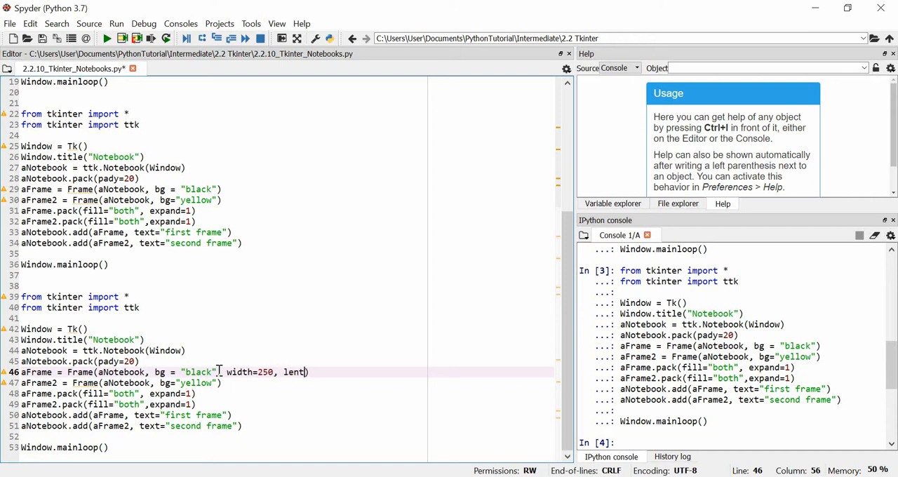
text(h=)
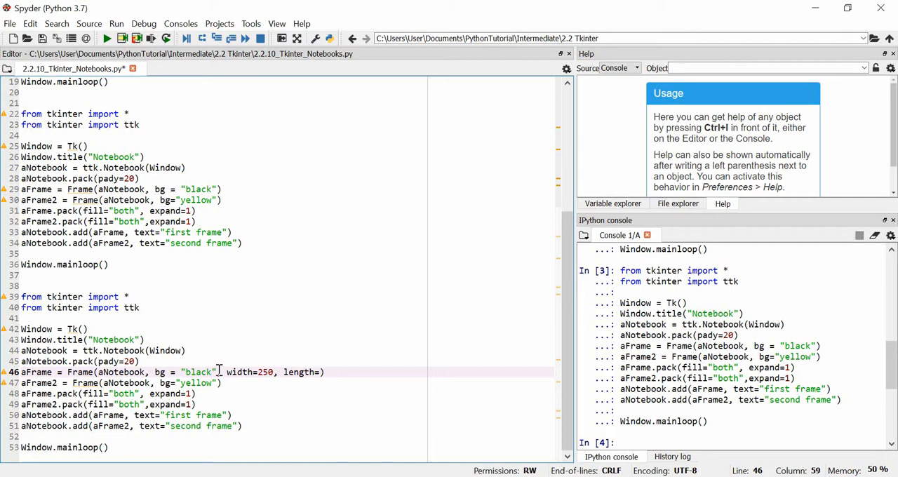
text(250)
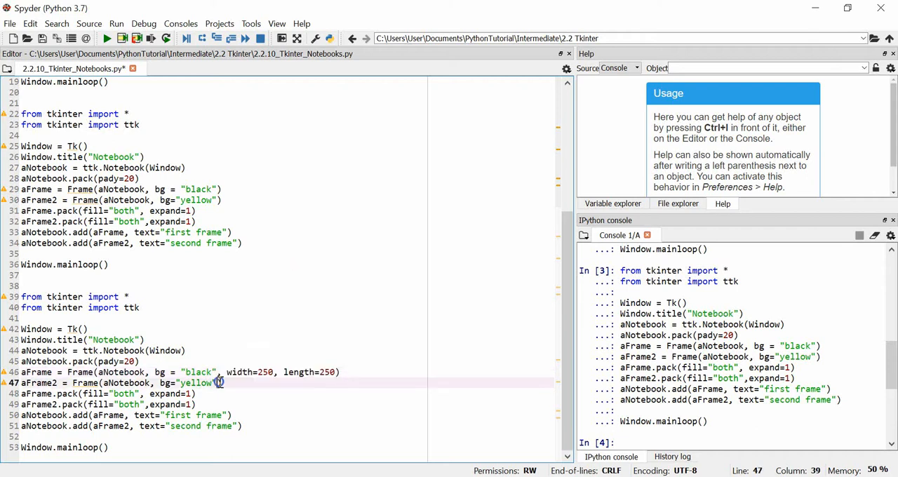
text(, width=250, length=250)
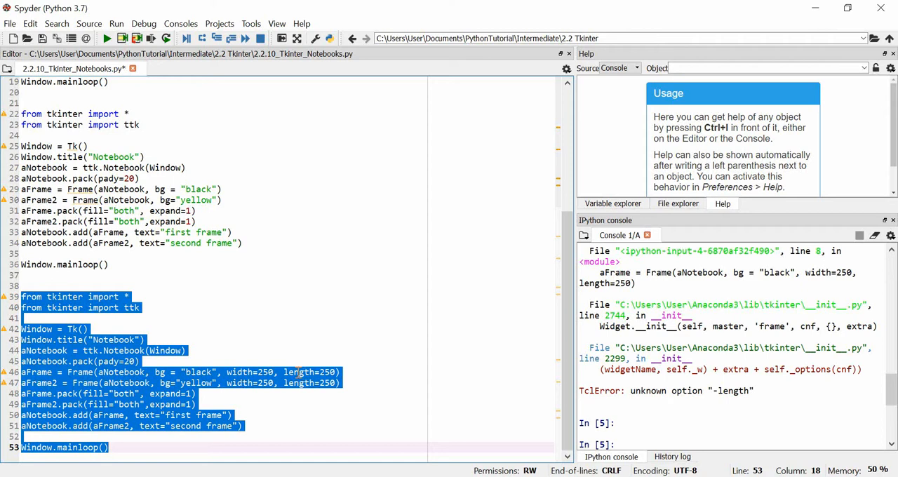
Replace length with height on both Frame lines after the TclError
click(310, 372)
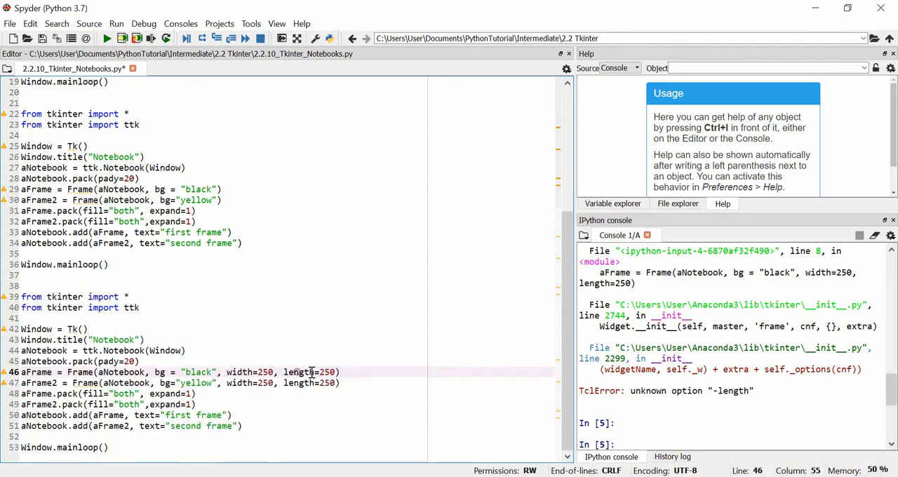
double_click(299, 372)
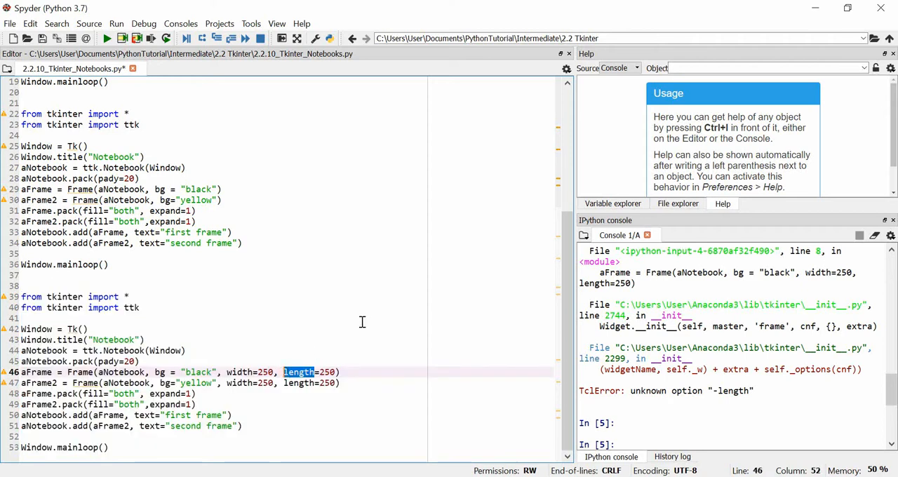
text(height)
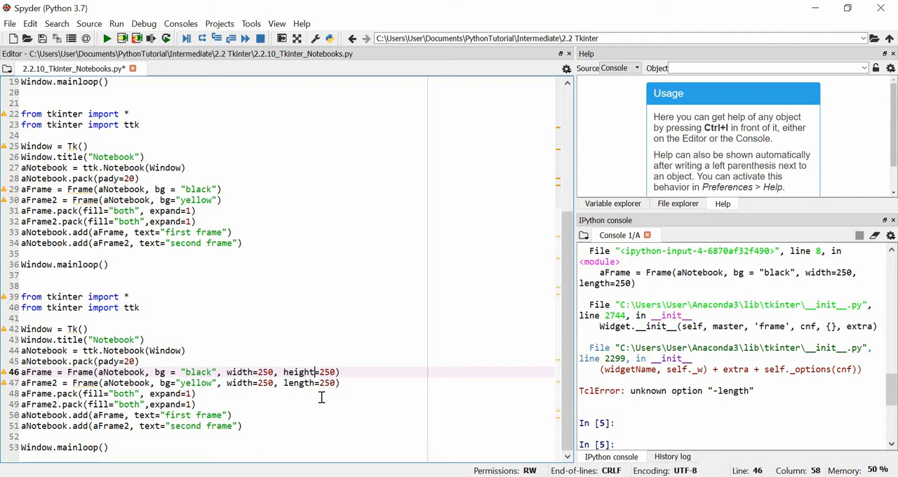
double_click(297, 382)
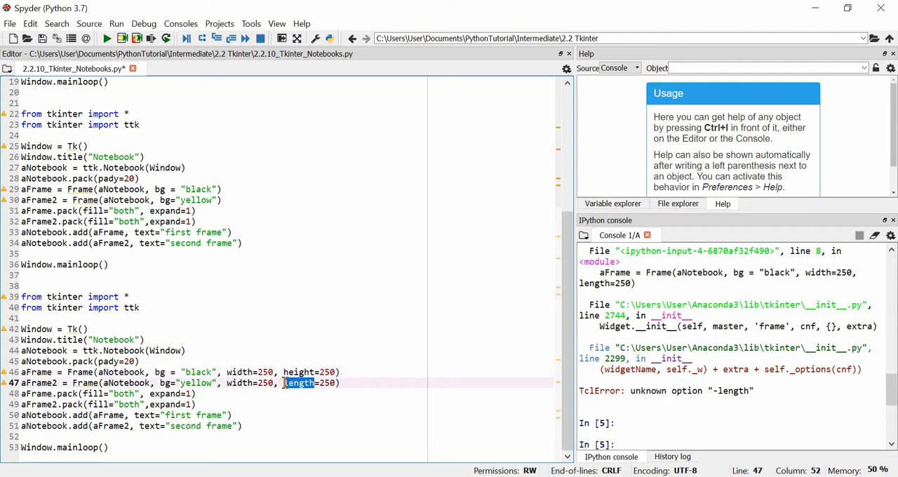
text(height)
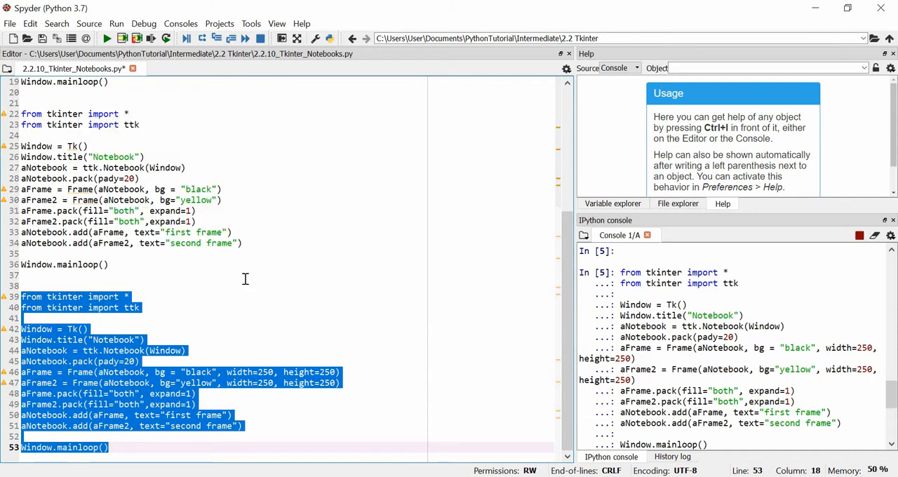
Switch between the yellow second frame and black first frame tabs, then close the window
scroll(down, 3)
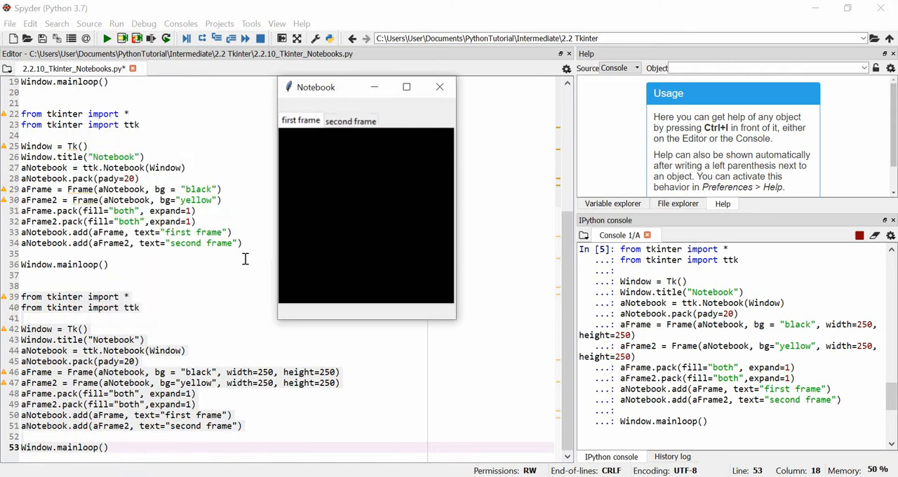
mouse_move(292, 195)
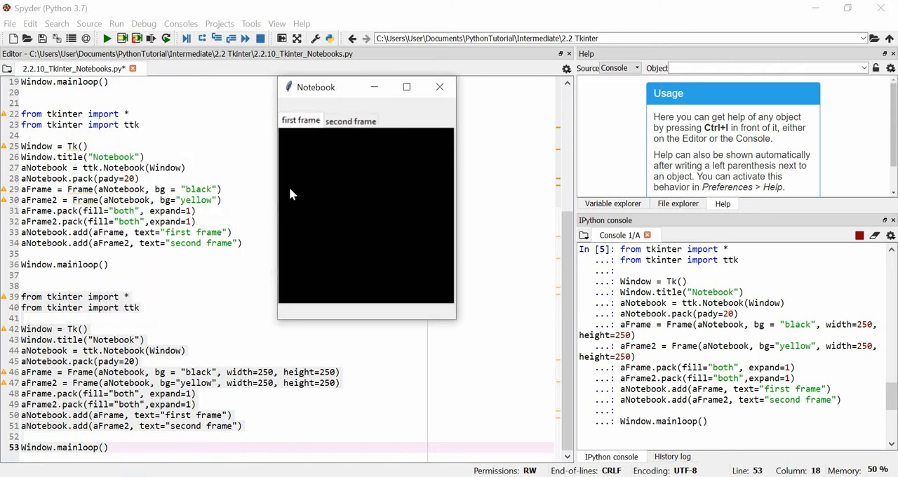
mouse_move(331, 229)
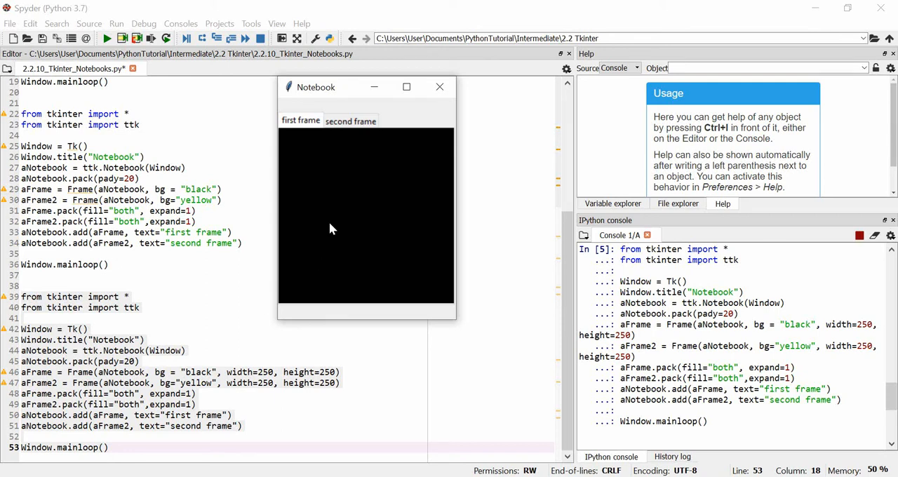
mouse_move(334, 195)
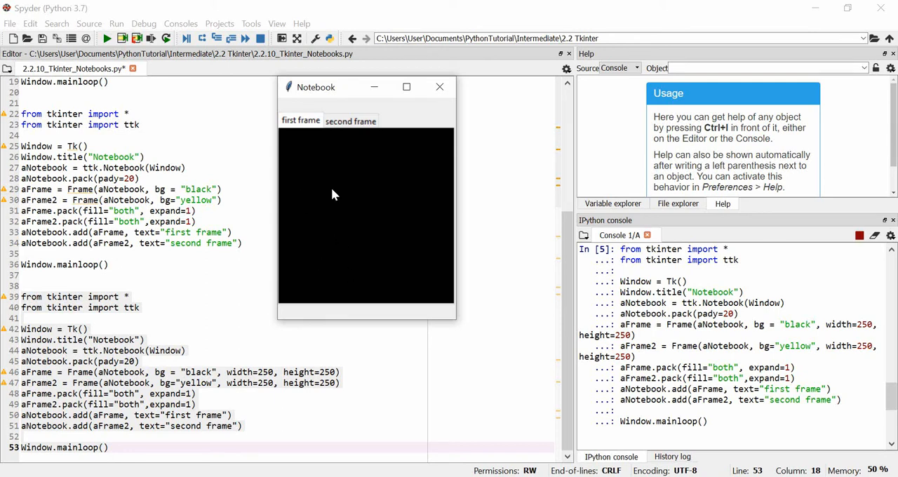
mouse_move(309, 180)
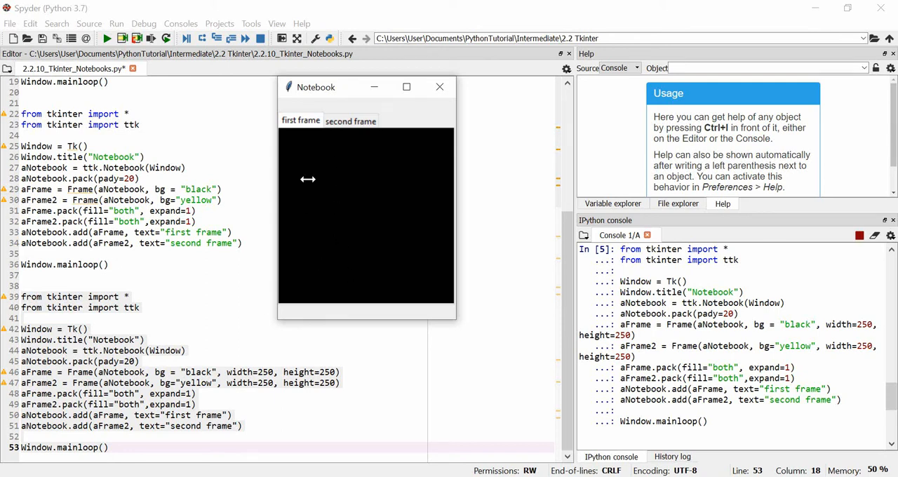
mouse_move(311, 302)
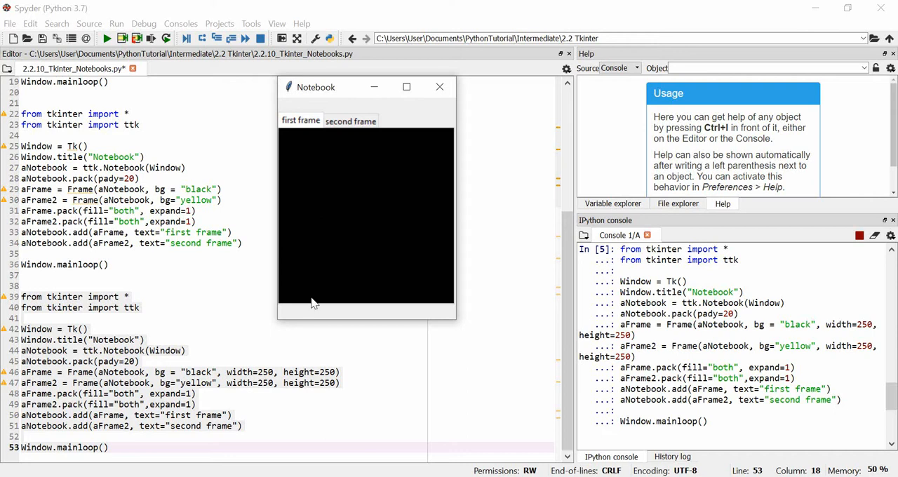
click(351, 121)
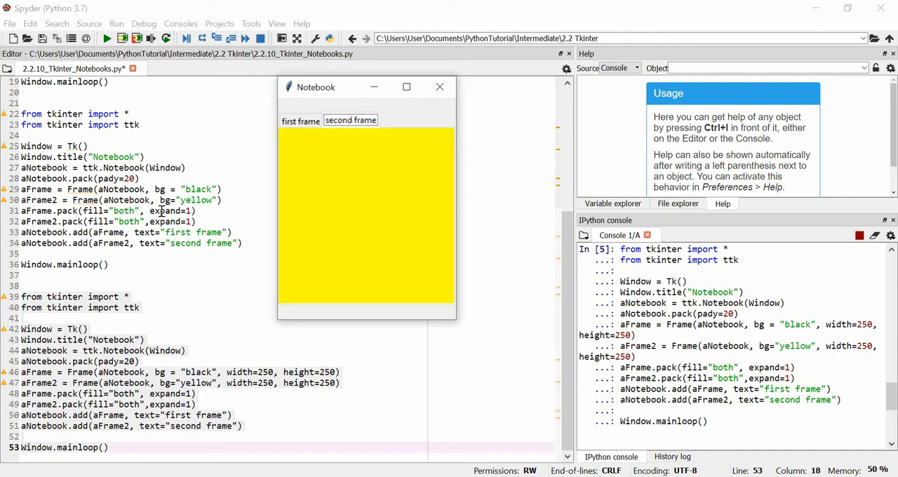
mouse_move(353, 222)
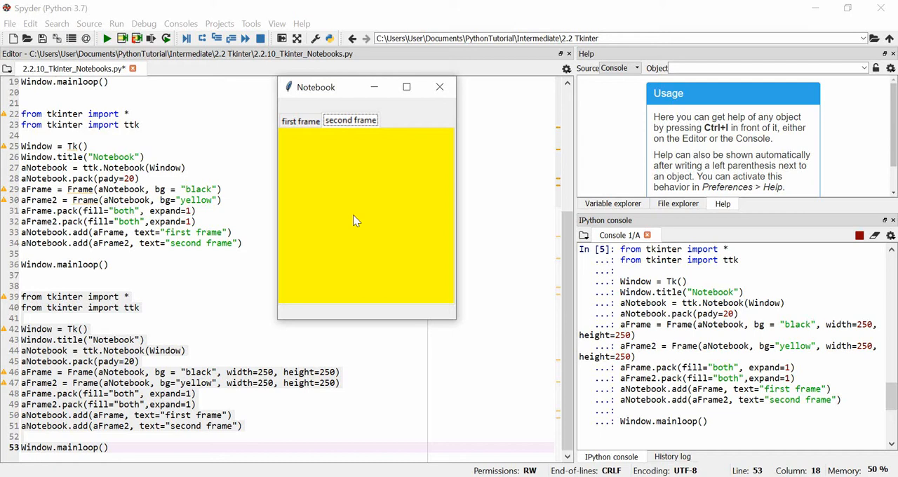
mouse_move(432, 214)
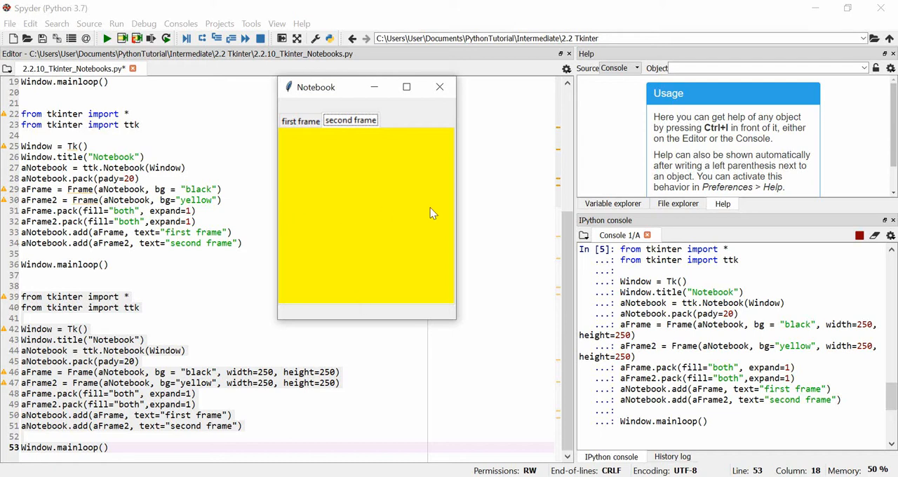
mouse_move(297, 219)
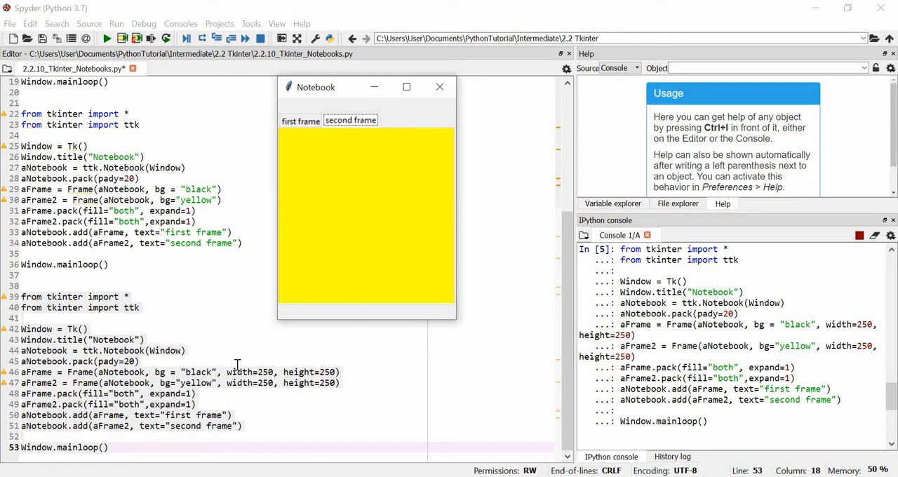
mouse_move(322, 162)
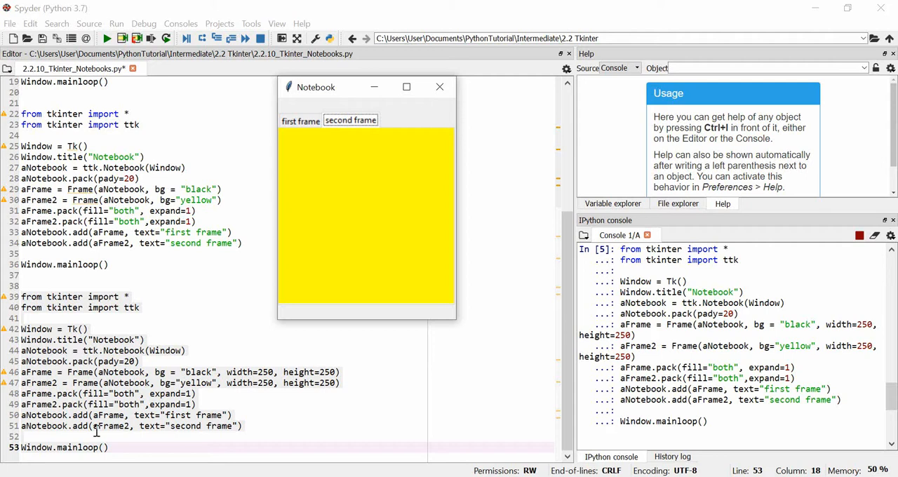
mouse_move(294, 219)
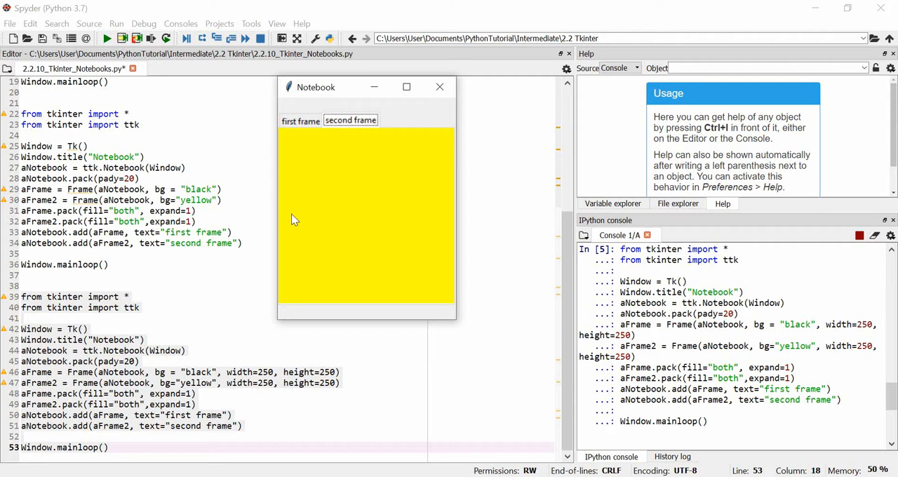
click(300, 120)
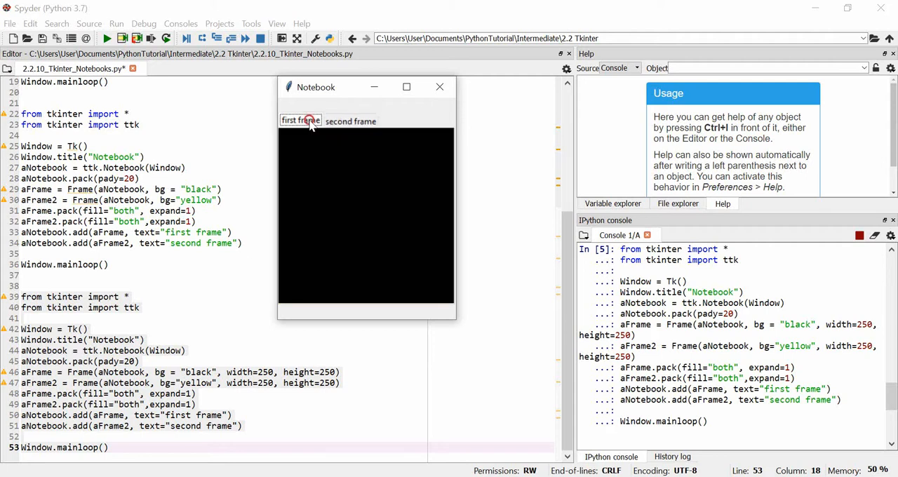
click(350, 121)
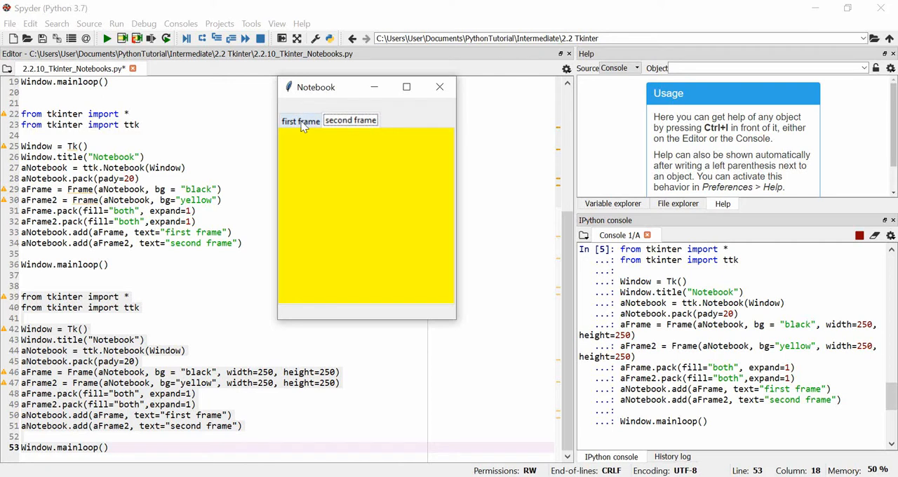
click(300, 121)
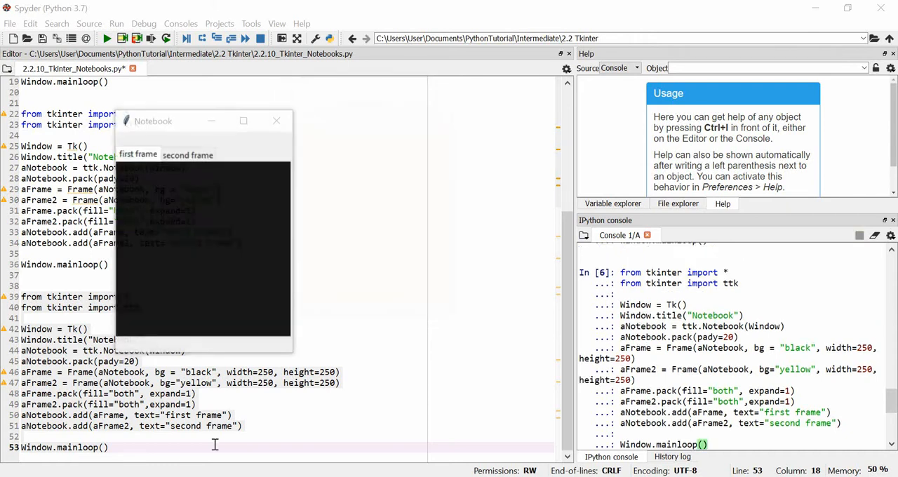
Paste a fourth code copy and add Button(aFrame, text="hide frame number 2", command=invis).pack()
click(275, 121)
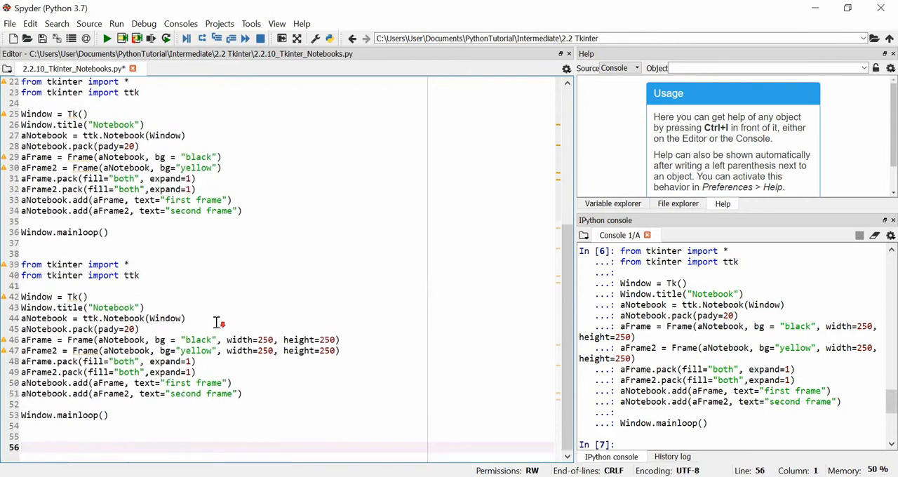
right_click(218, 323)
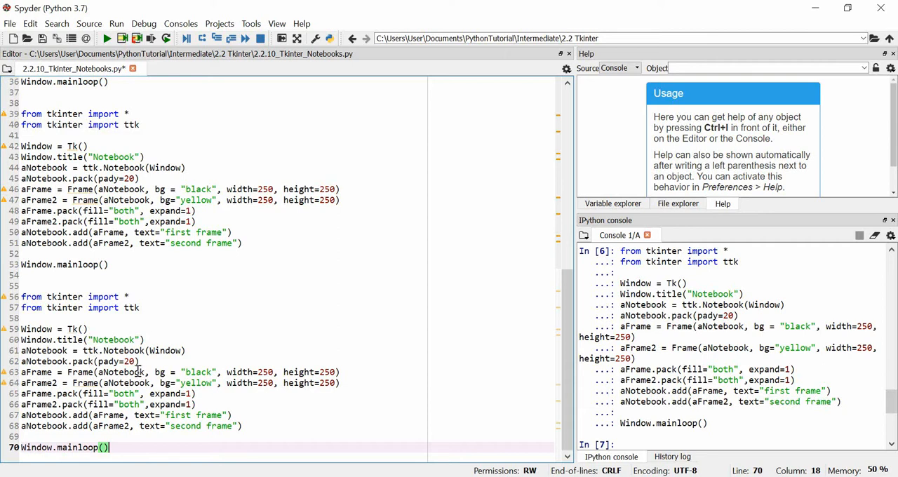
mouse_move(198, 322)
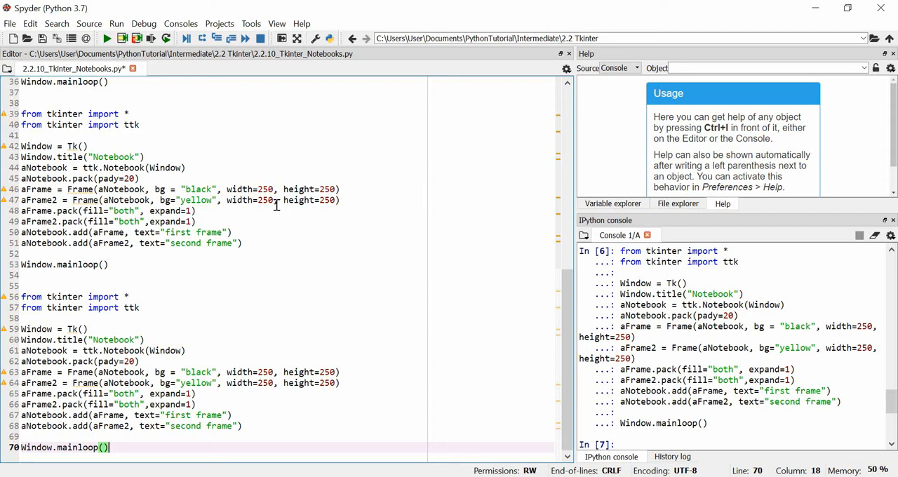
mouse_move(401, 134)
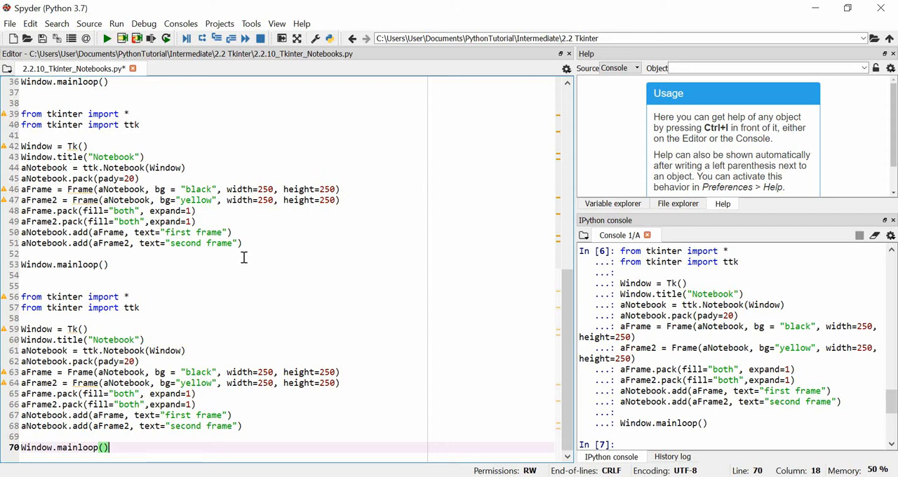
mouse_move(398, 154)
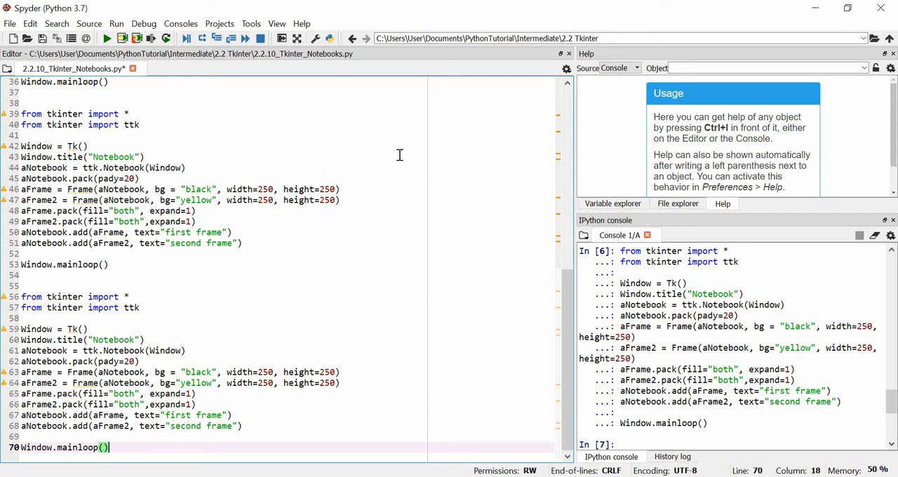
mouse_move(284, 158)
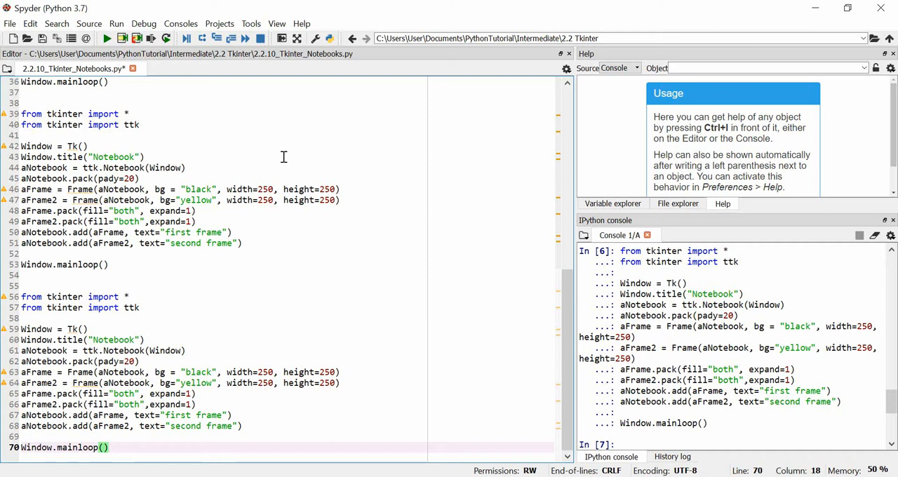
mouse_move(387, 145)
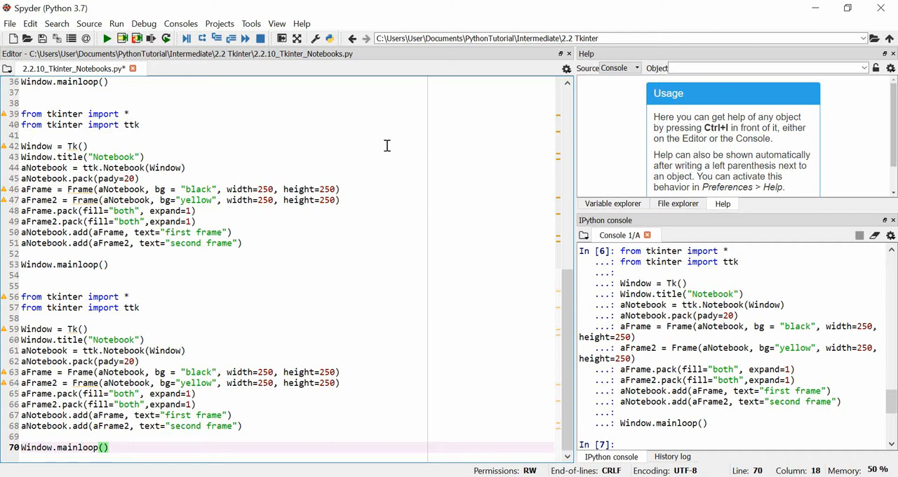
mouse_move(308, 333)
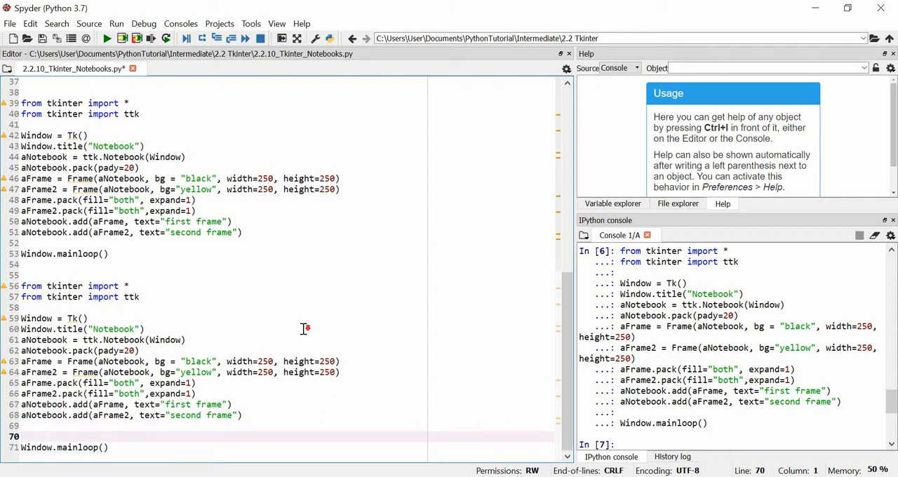
mouse_move(292, 333)
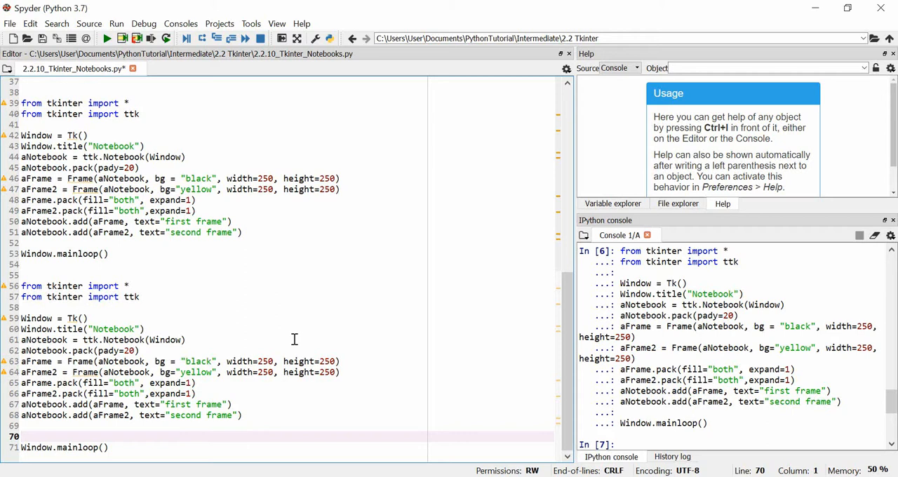
mouse_move(236, 348)
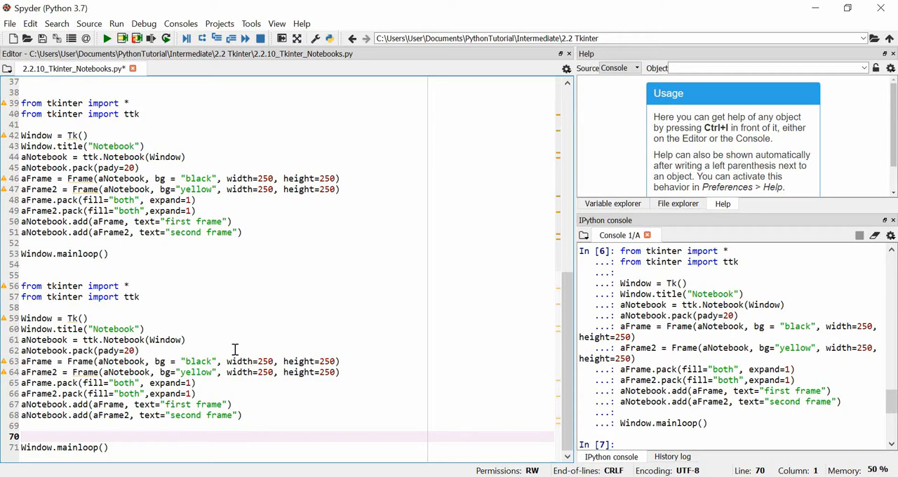
text(Button)
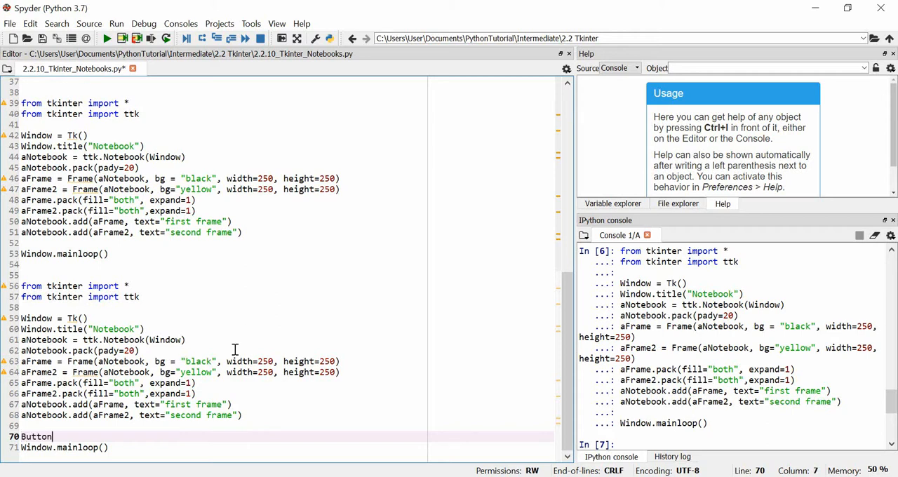
text(())
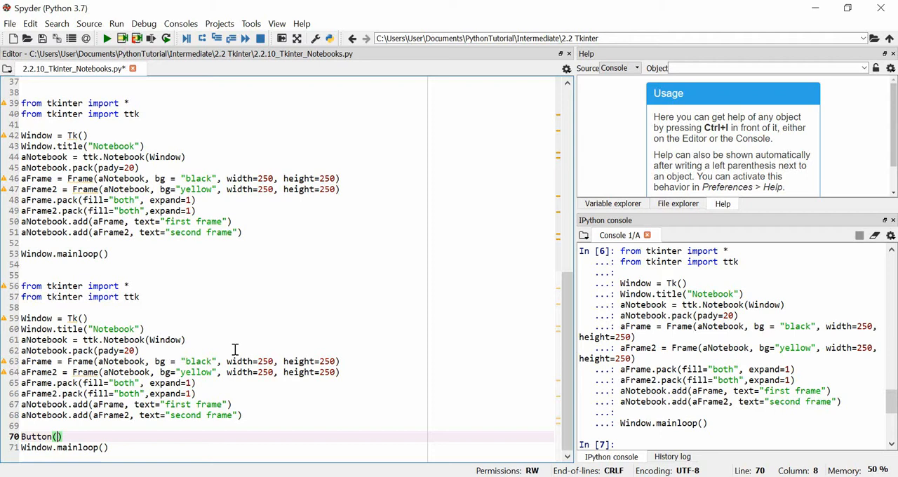
text(aF)
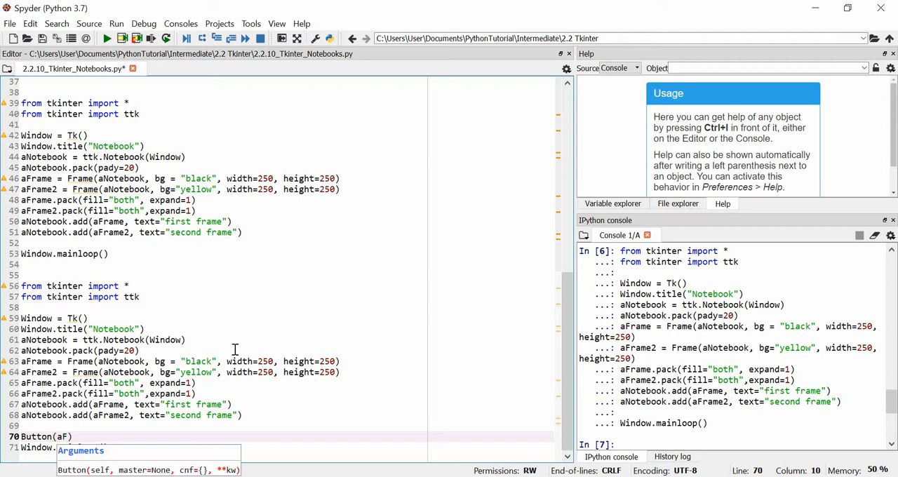
text(rame,)
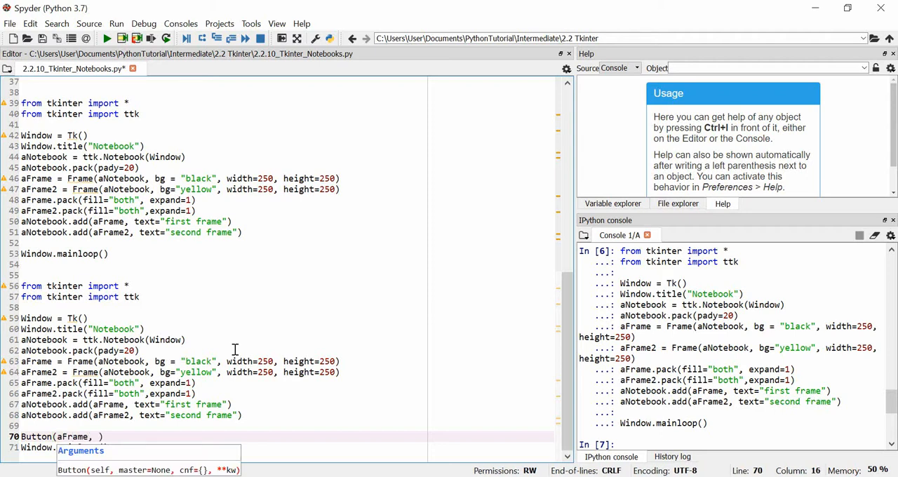
text(text="hide frame)
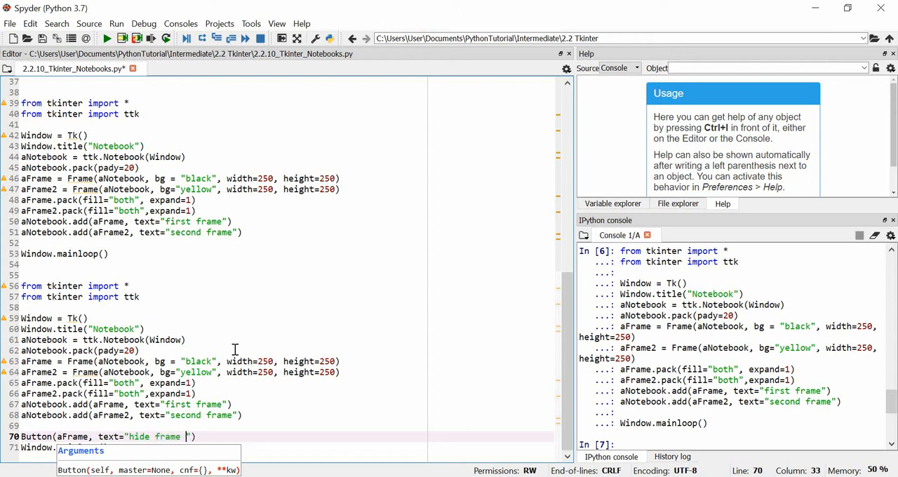
text(number 2)
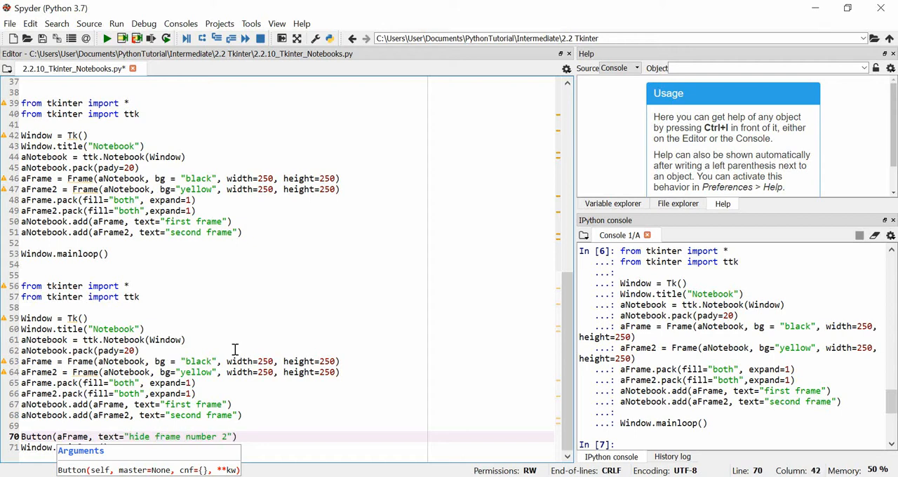
text(, command)
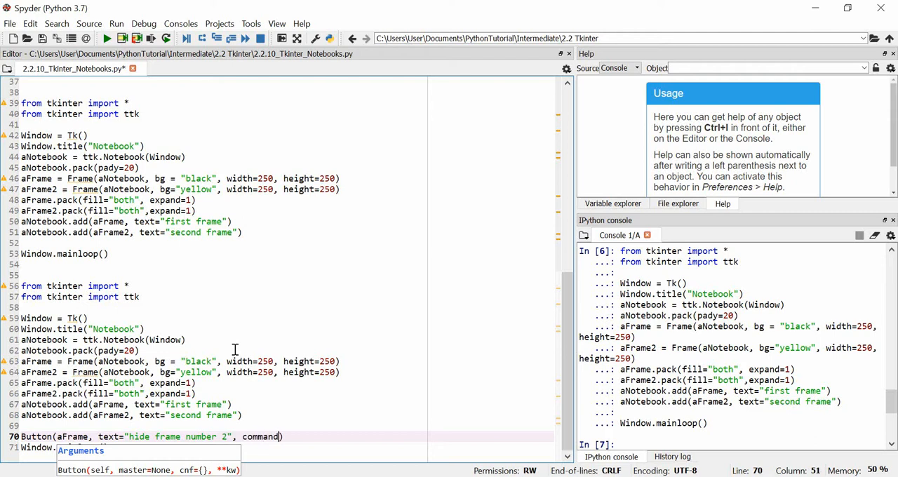
text(=)
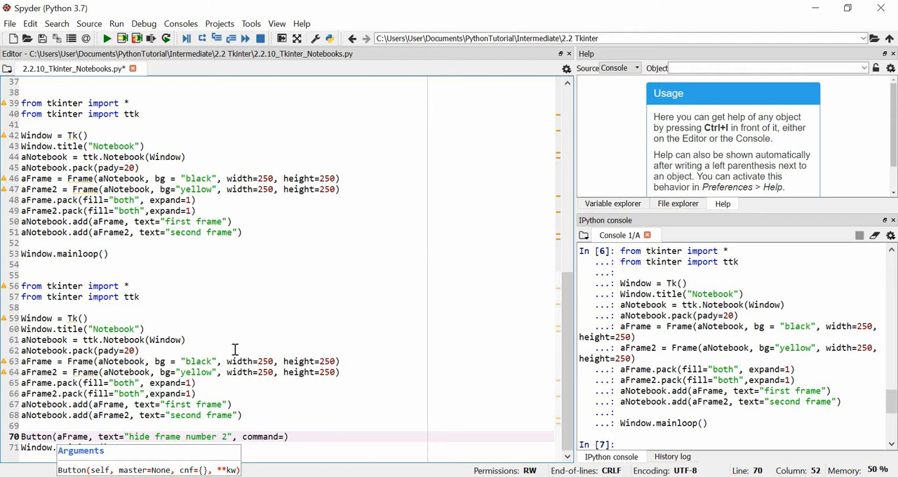
text(invi)
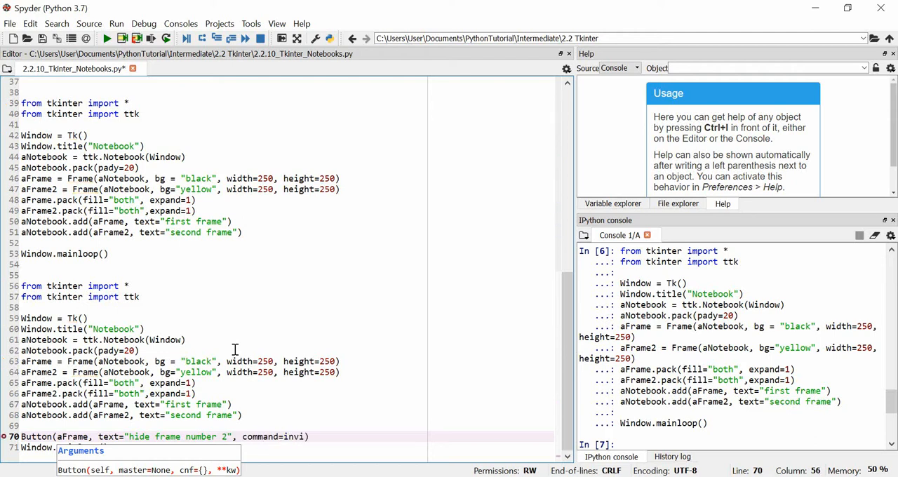
text(s)
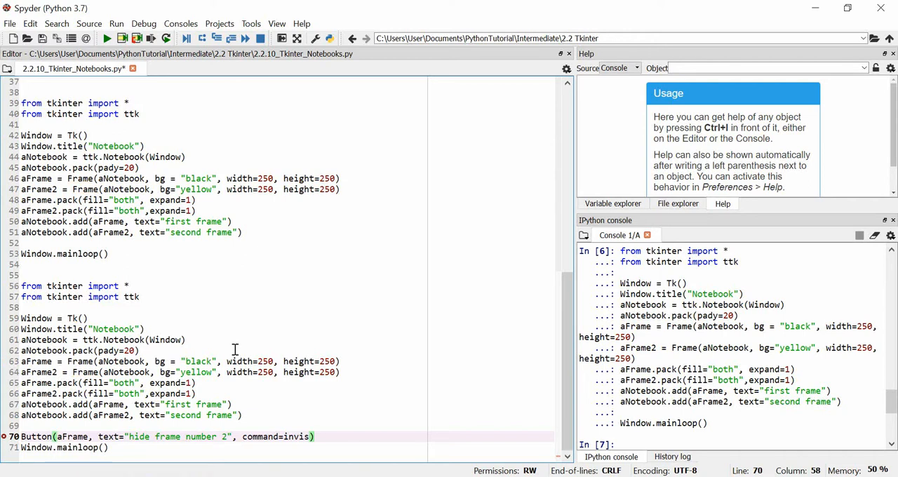
text(.pack)
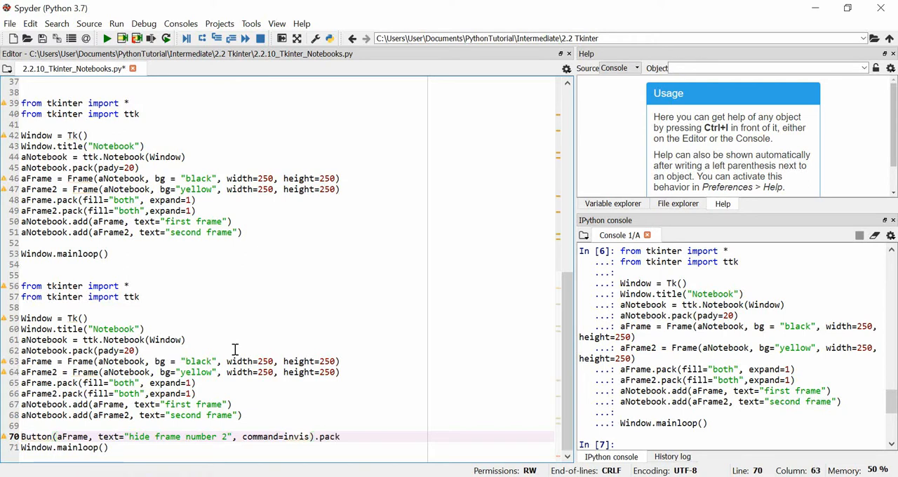
text(())
text(Button()
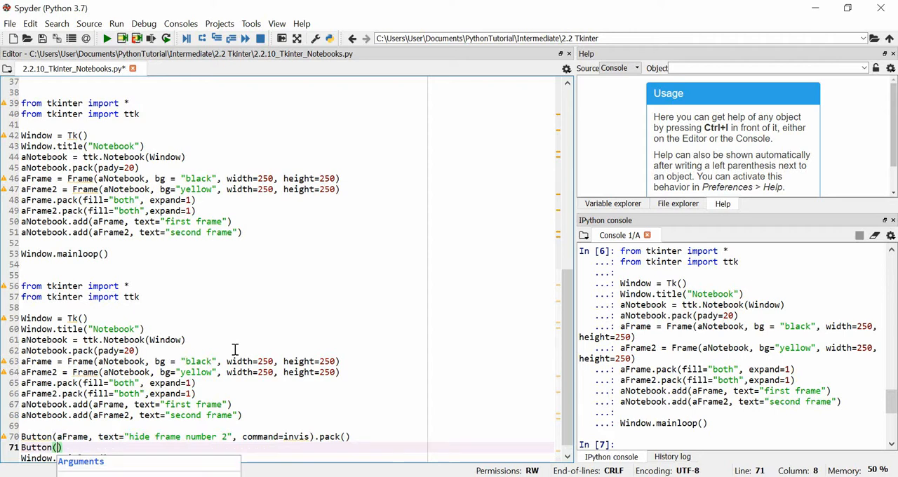
Add Button(aFrame2, text="navigate to Frame 2", command=nav).pack()
text(aFrame)
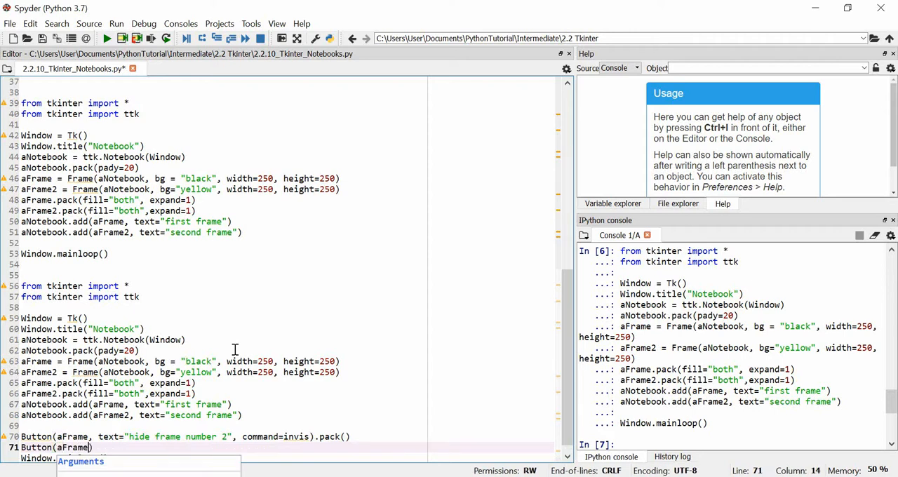
text(2, text="navigate to)
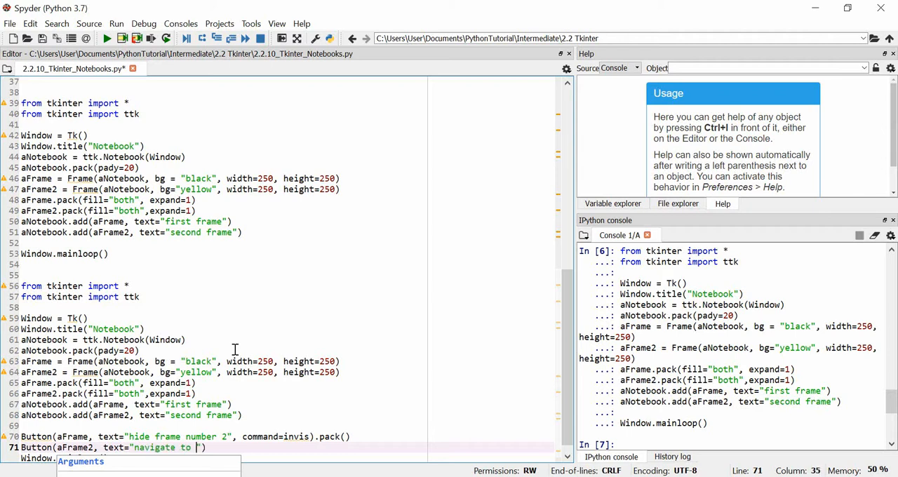
text(Frame 2)
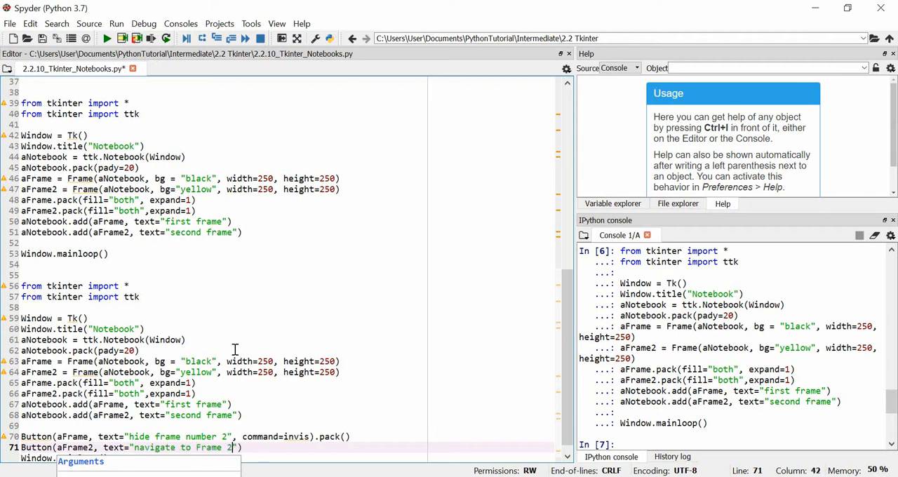
text(, co)
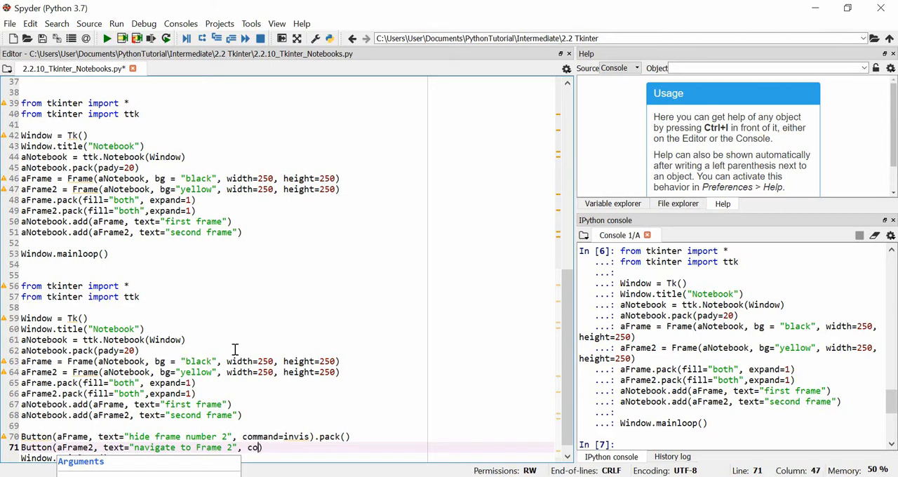
text(mmand=nav)
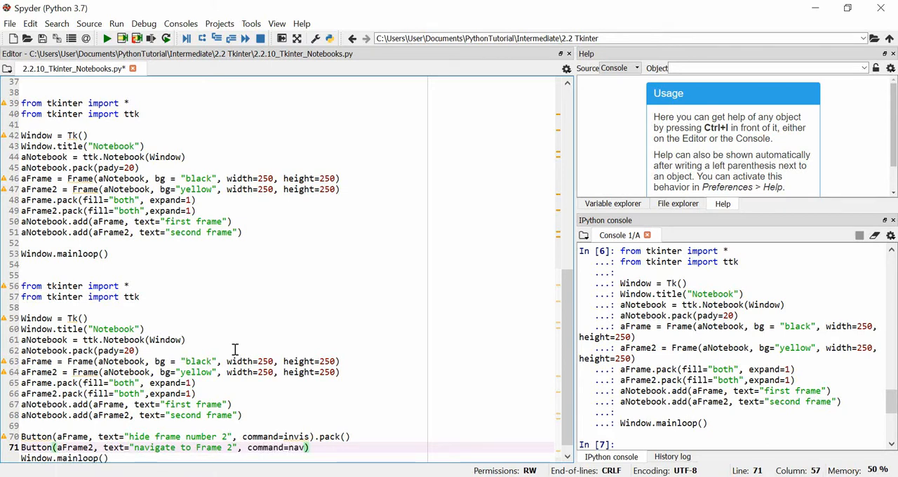
text(.pack())
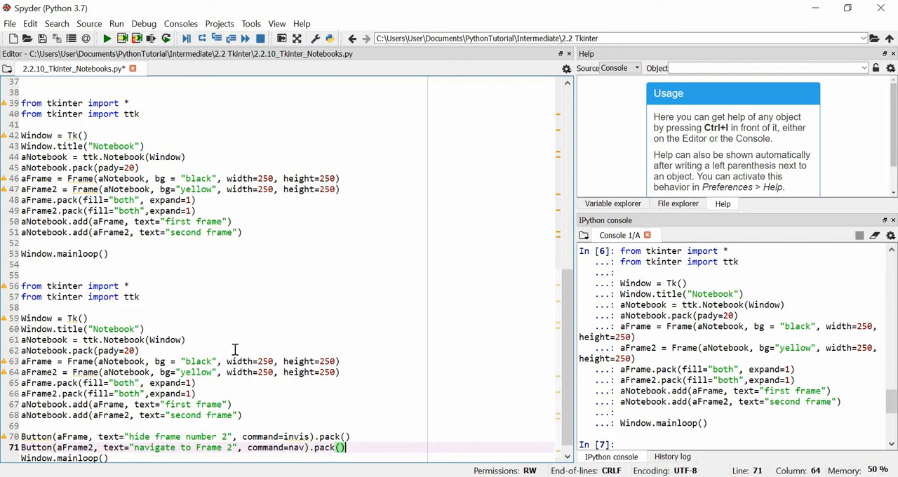
scroll(up, 3)
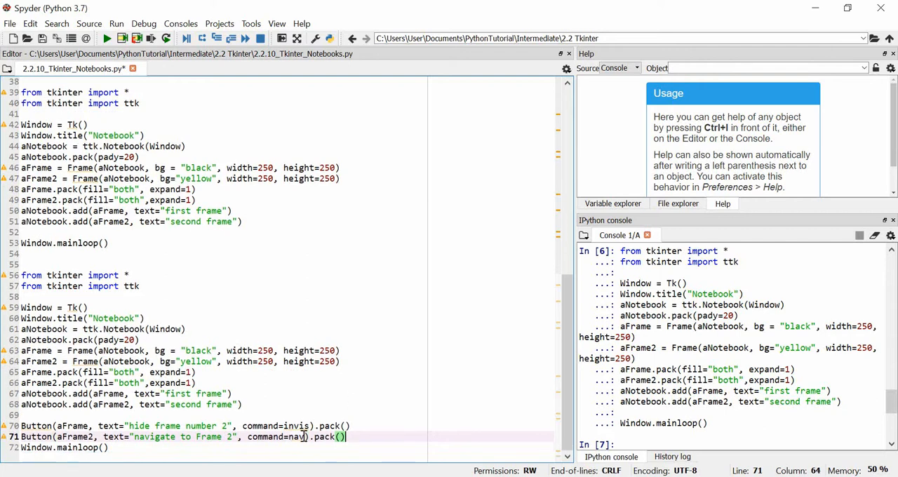
Select the second notebook script block to run it
double_click(296, 426)
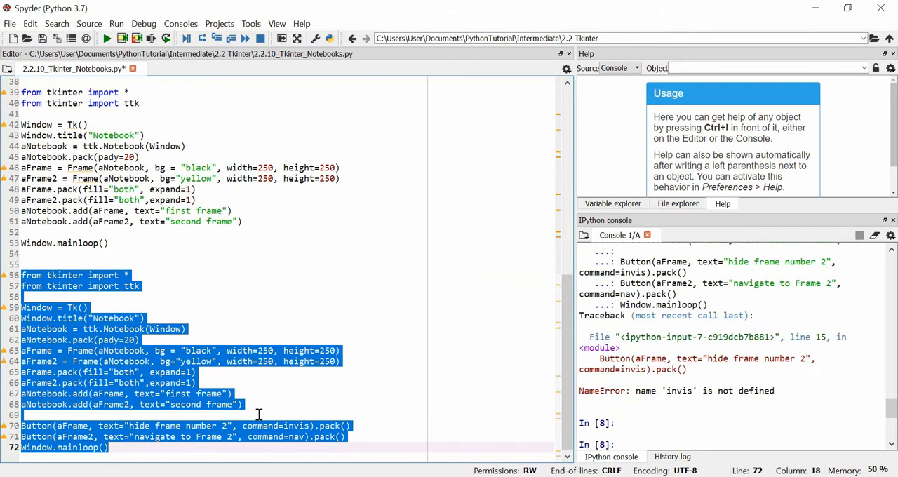
mouse_move(450, 388)
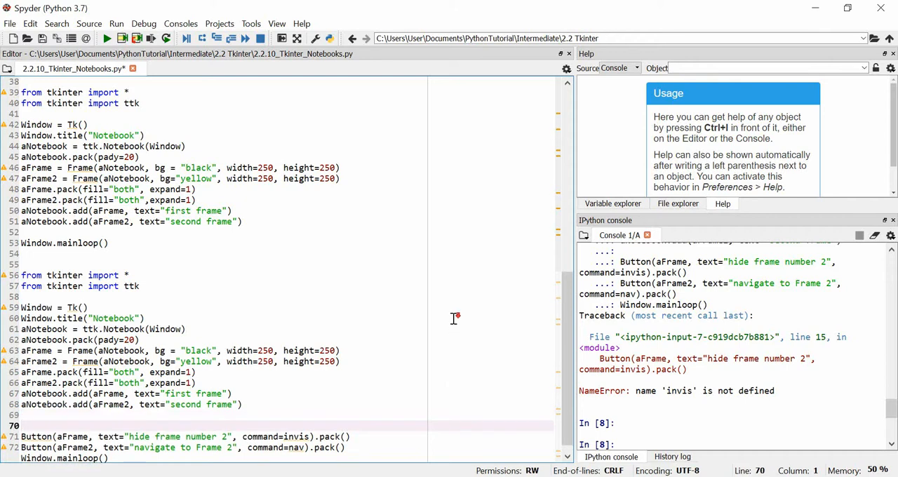
Define invis() calling aNotebook.hide(1)
text(de)
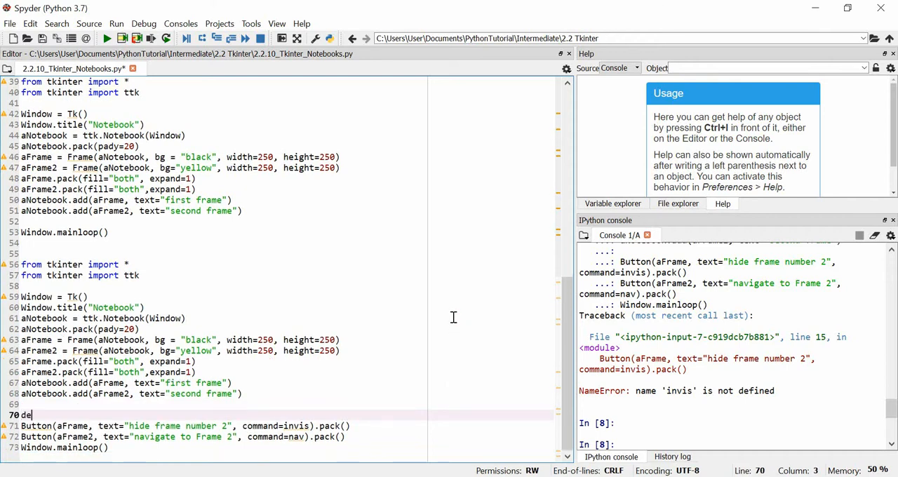
text(f invis)
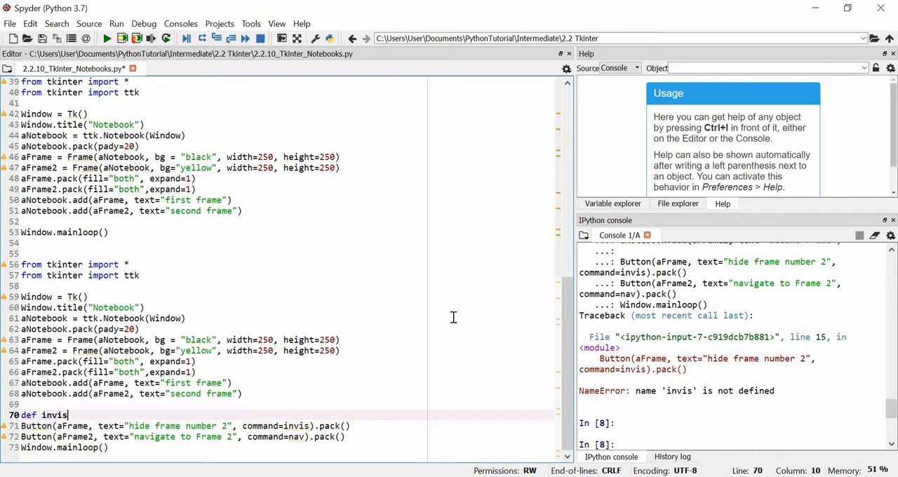
text(())
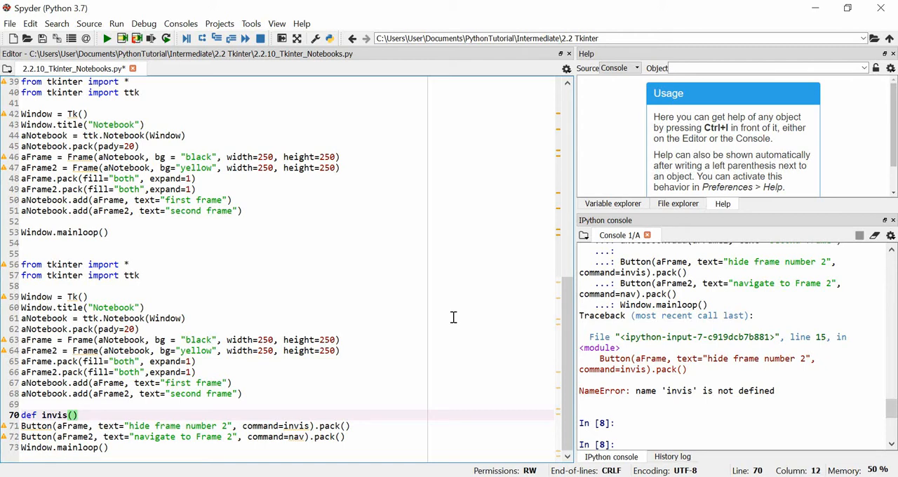
key(enter)
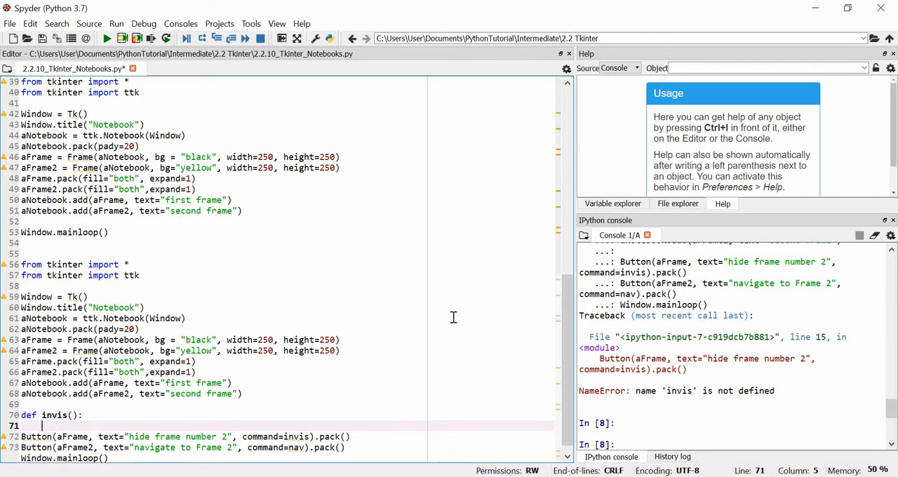
text(a)
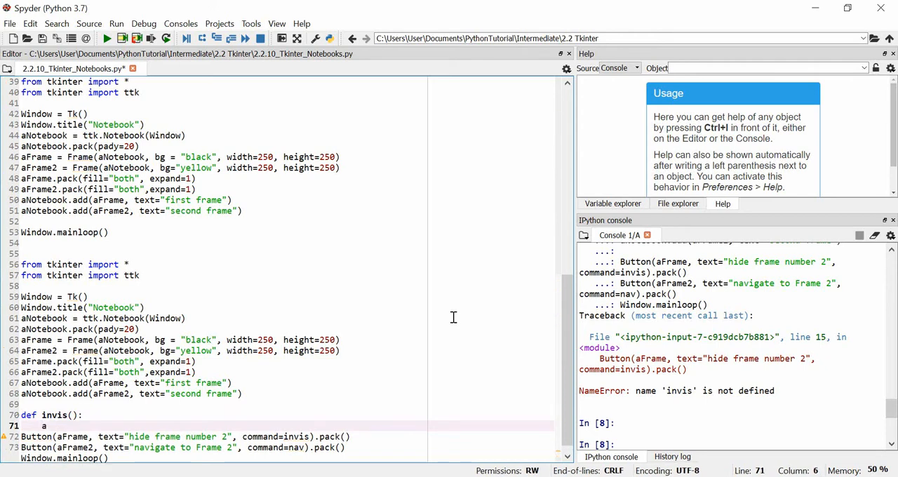
text(Notebook.hide(1)
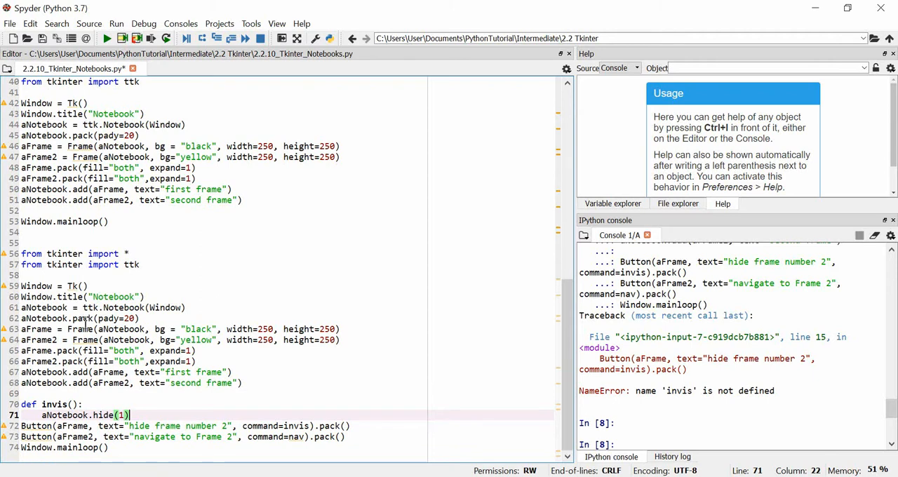
mouse_move(223, 287)
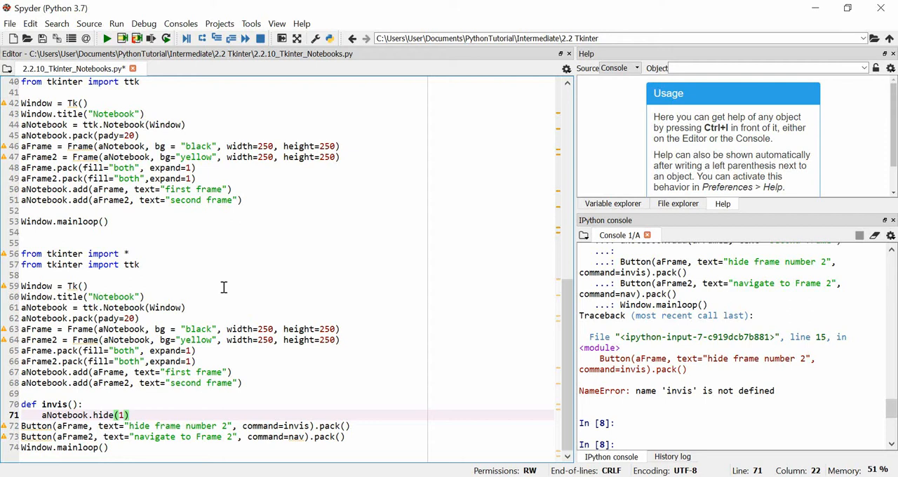
mouse_move(196, 239)
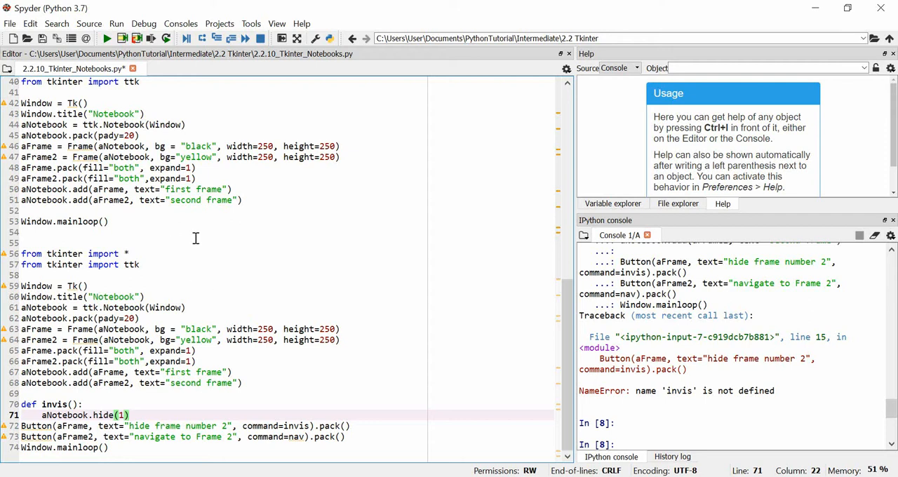
mouse_move(175, 230)
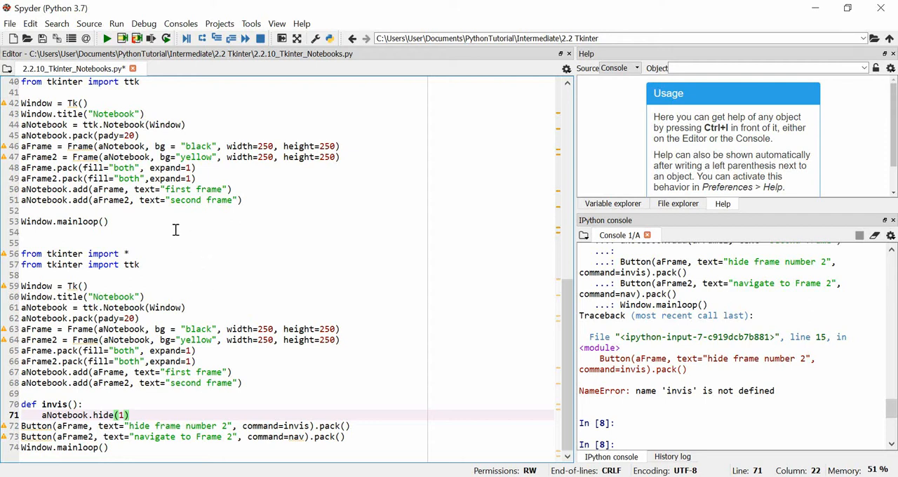
mouse_move(314, 228)
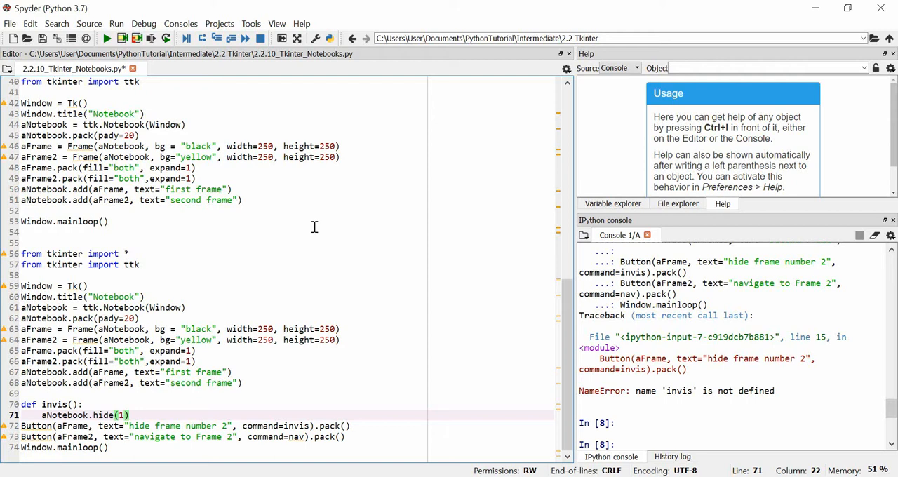
mouse_move(270, 274)
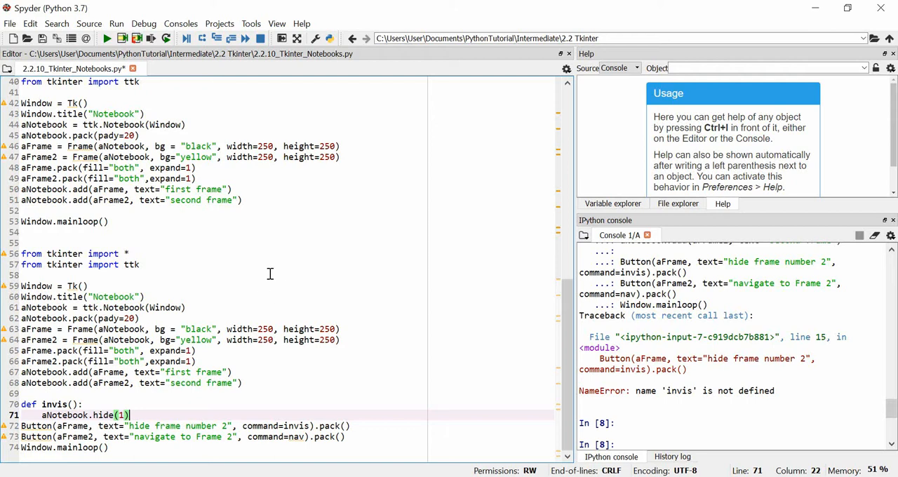
mouse_move(397, 244)
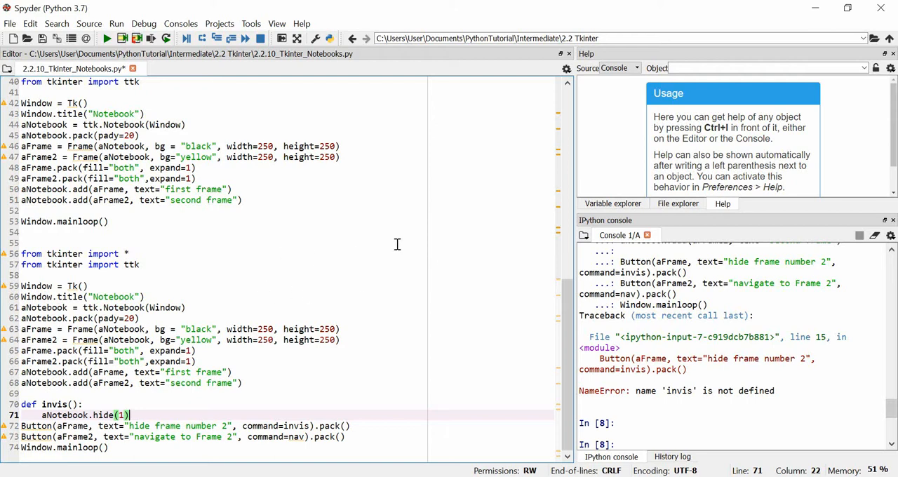
mouse_move(292, 318)
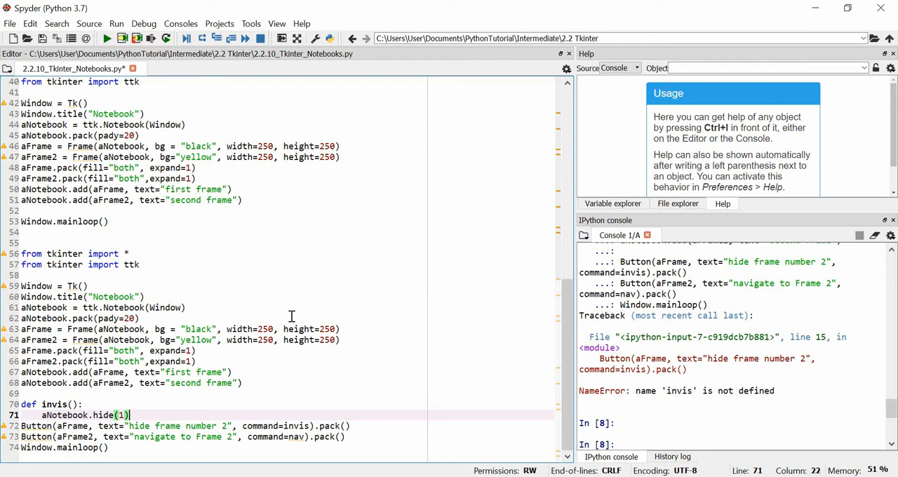
mouse_move(255, 317)
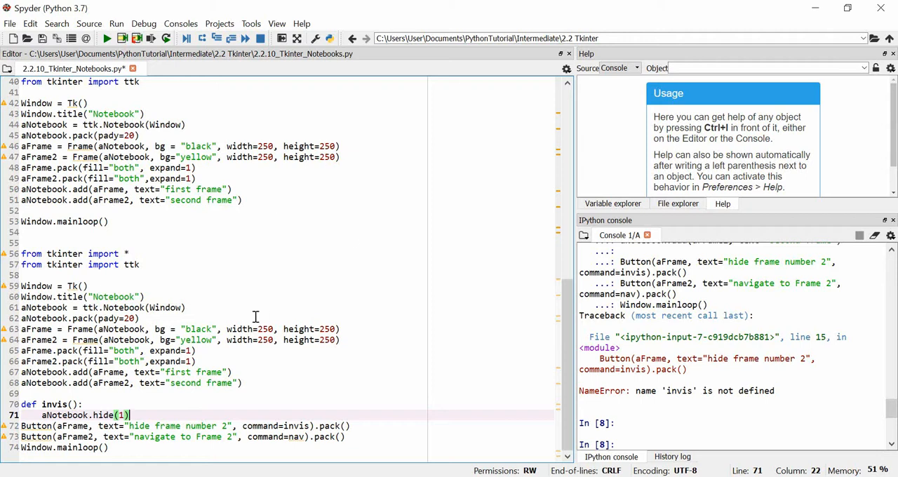
mouse_move(126, 194)
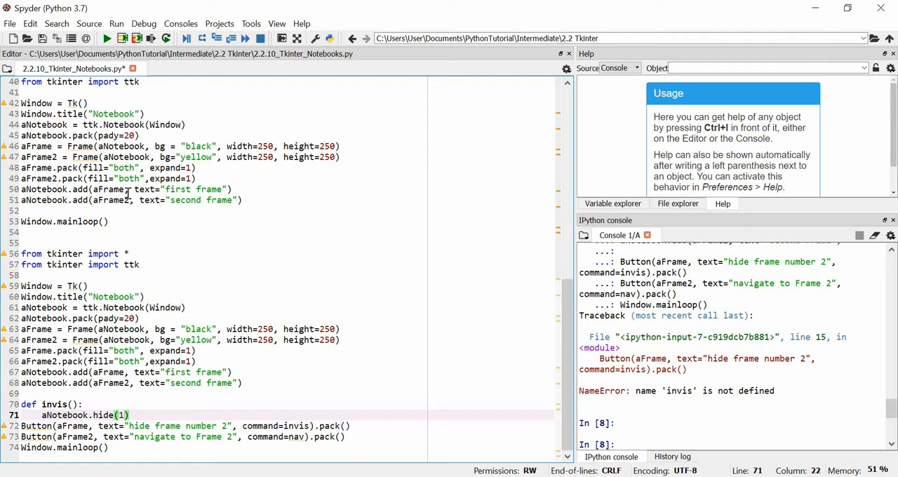
mouse_move(158, 283)
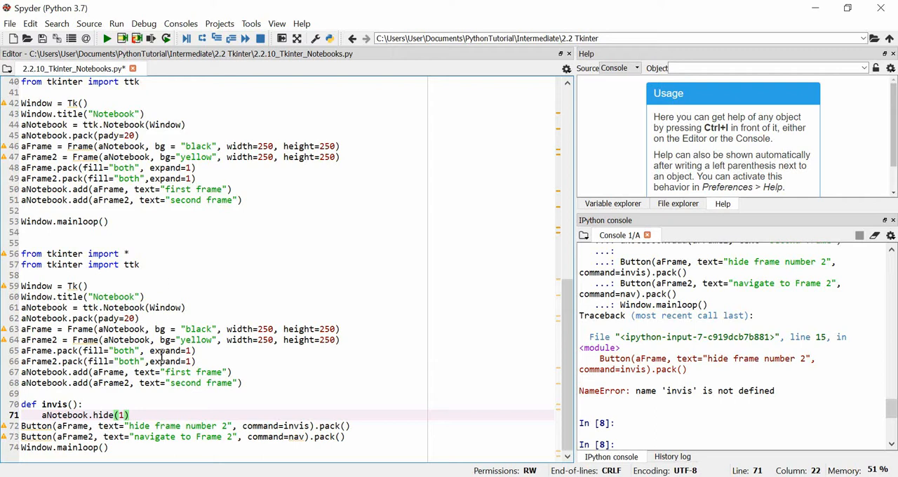
mouse_move(241, 289)
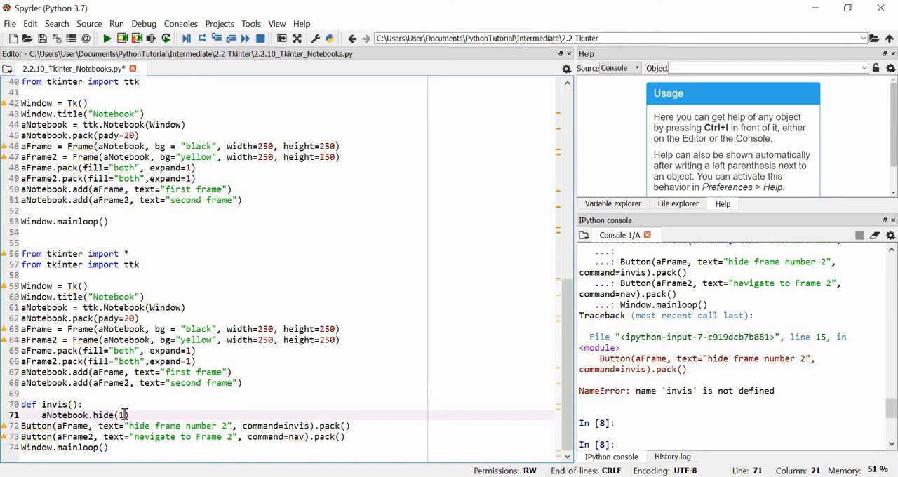
mouse_move(289, 295)
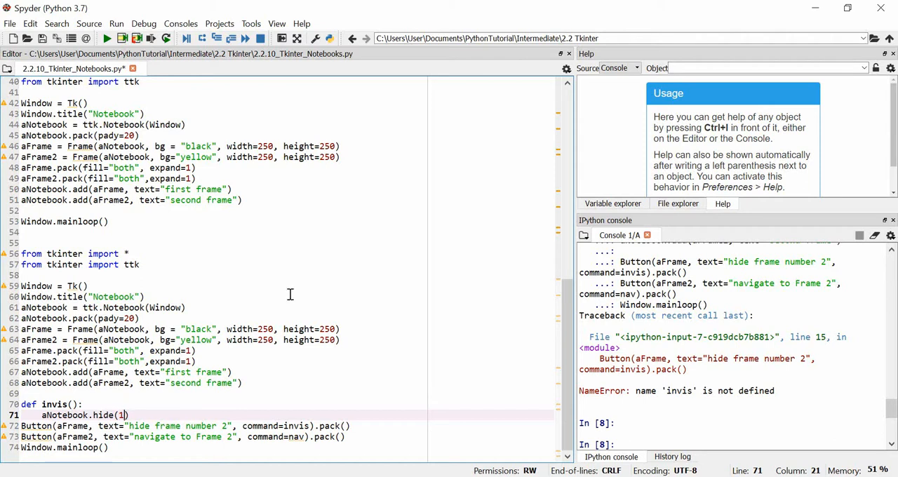
mouse_move(266, 281)
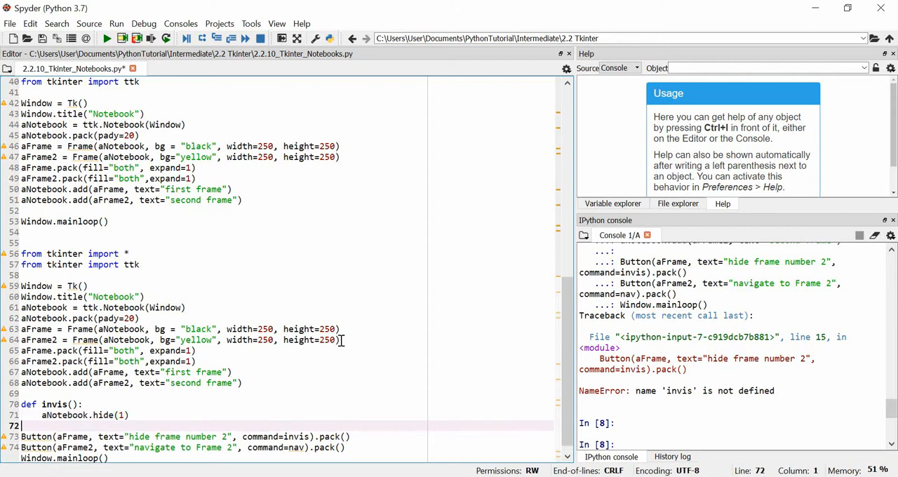
Define nav() calling Anotebook.select(1)
text(def n)
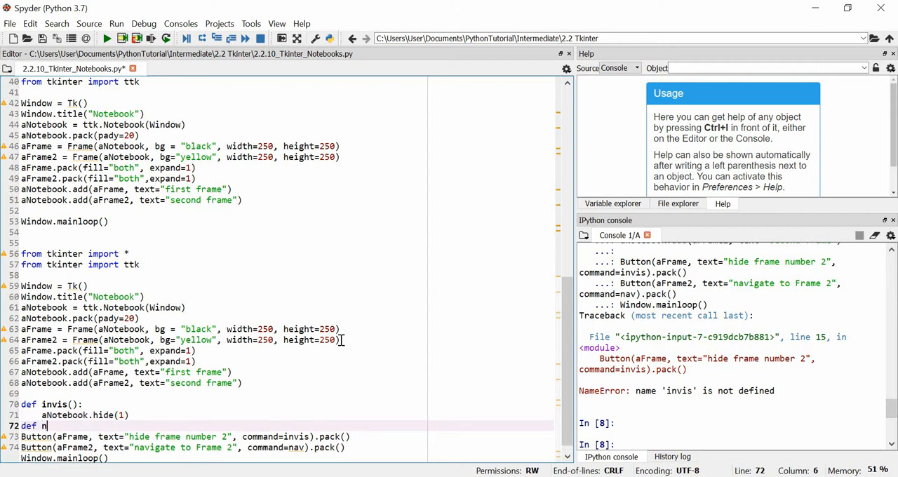
text(av())
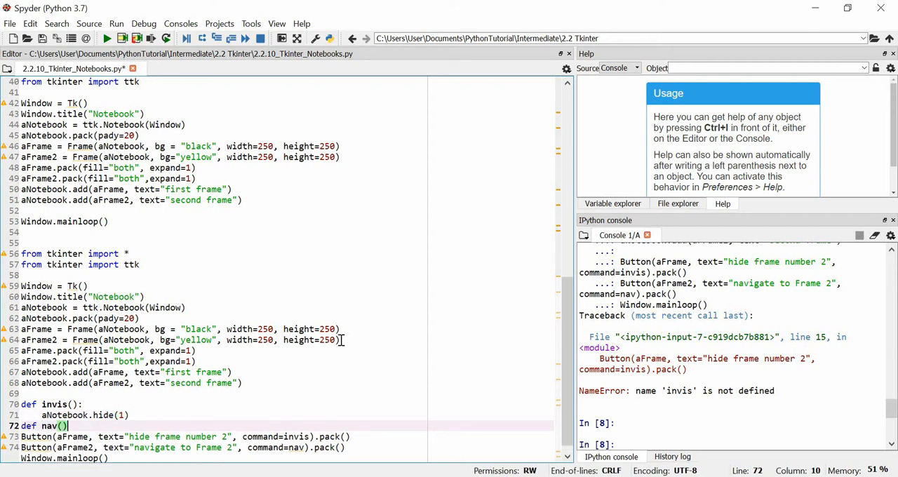
key(Return)
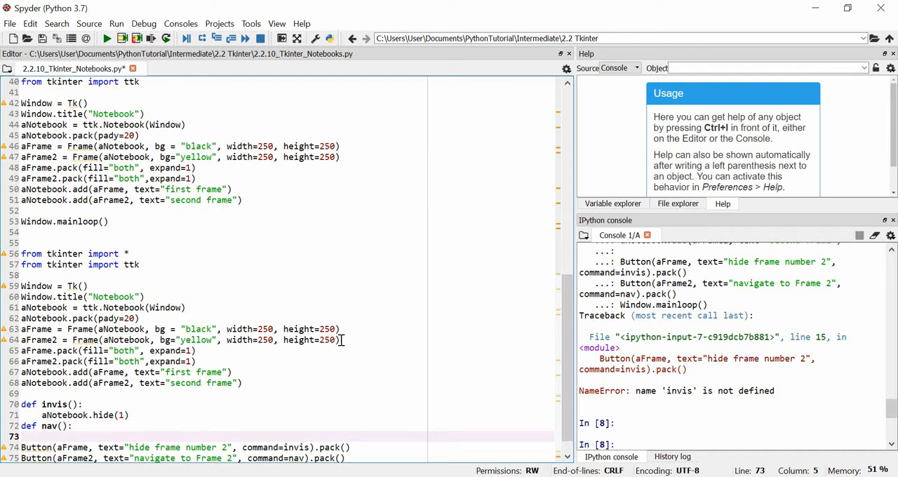
text(Anotebook)
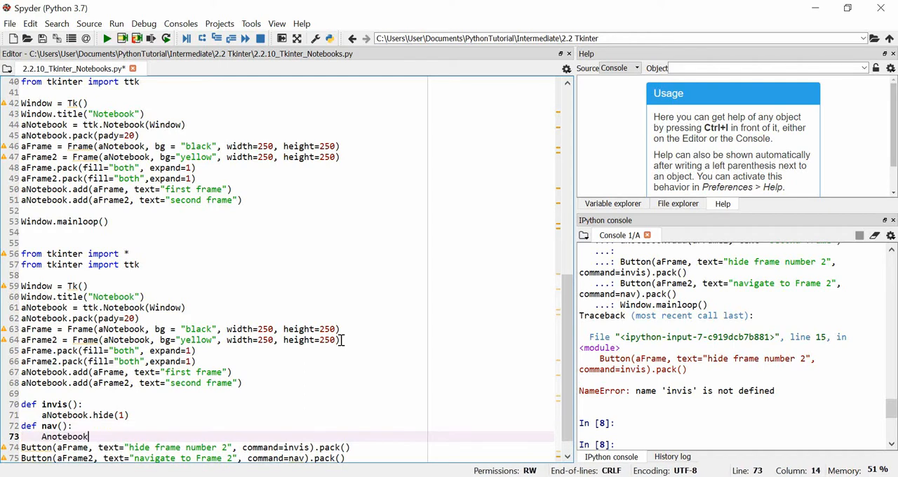
text(.selec)
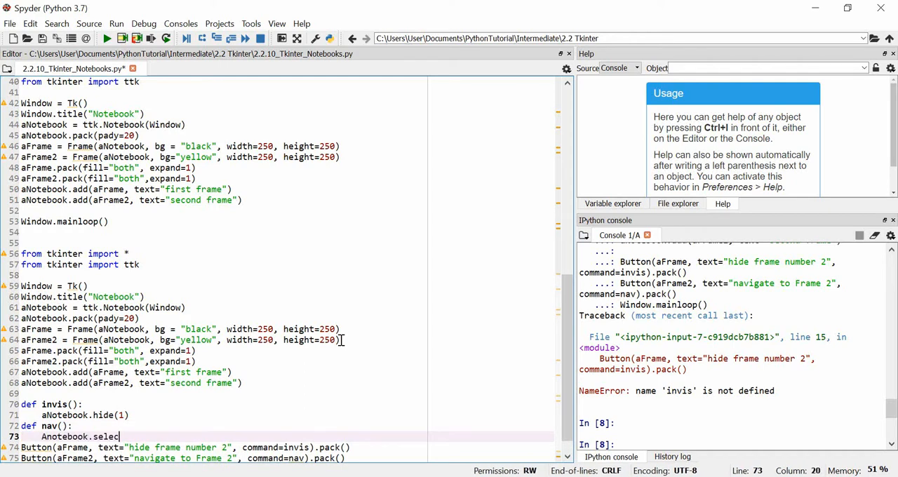
text(t(1))
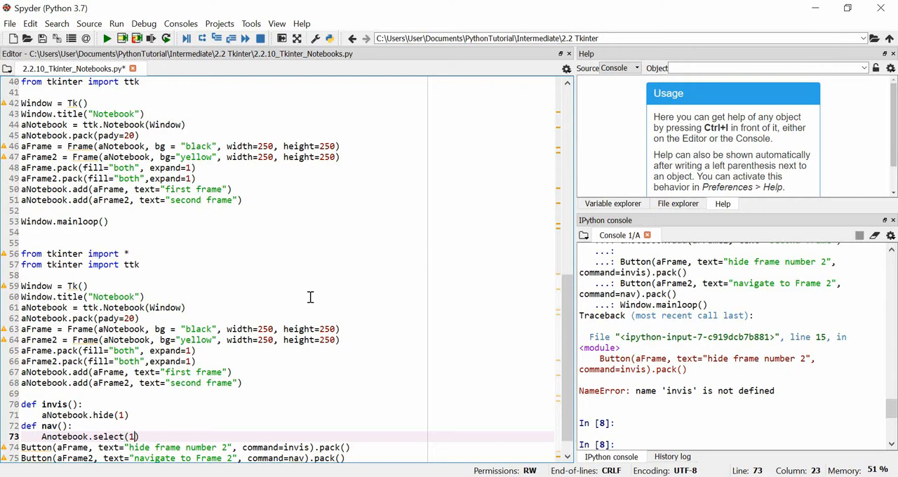
scroll(down, 3)
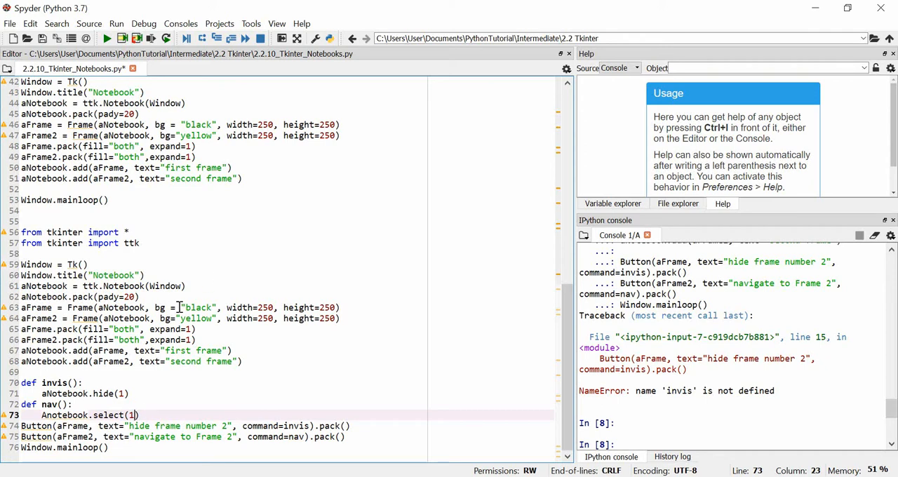
mouse_move(347, 236)
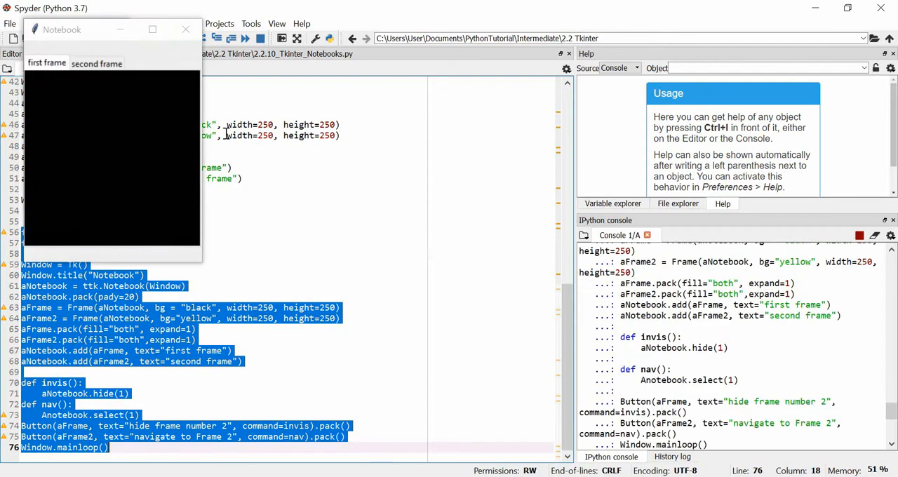
Close the test Notebook window and change aFrame's bg from "black" to "blue"
click(68, 95)
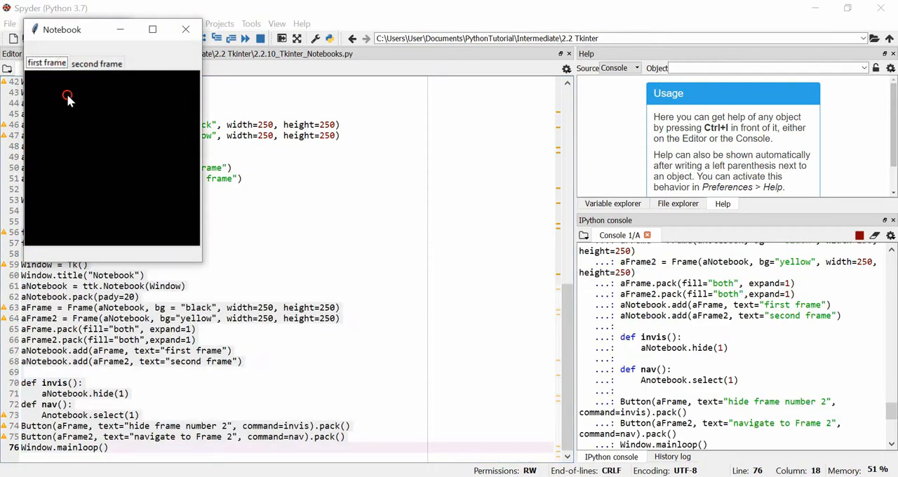
mouse_move(55, 90)
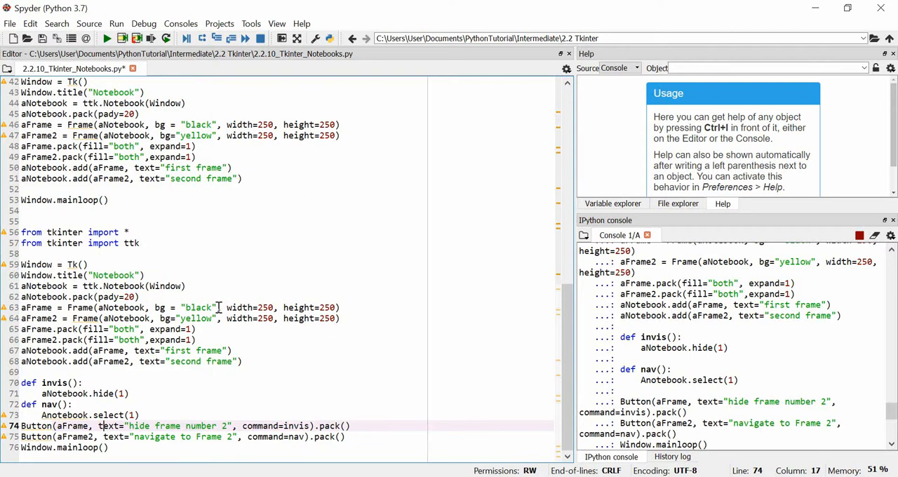
click(197, 307)
text(ue)
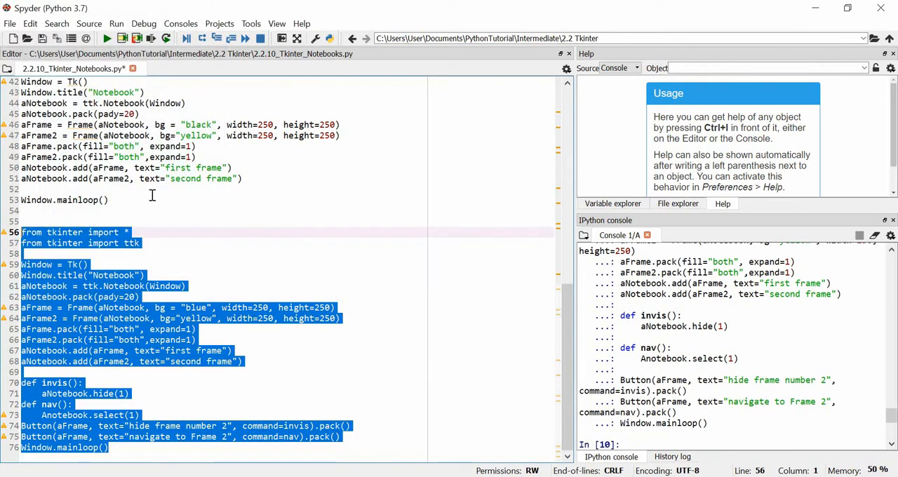
Run the selected script and try the 'navigate to Frame 2' button in the new Notebook window
click(107, 39)
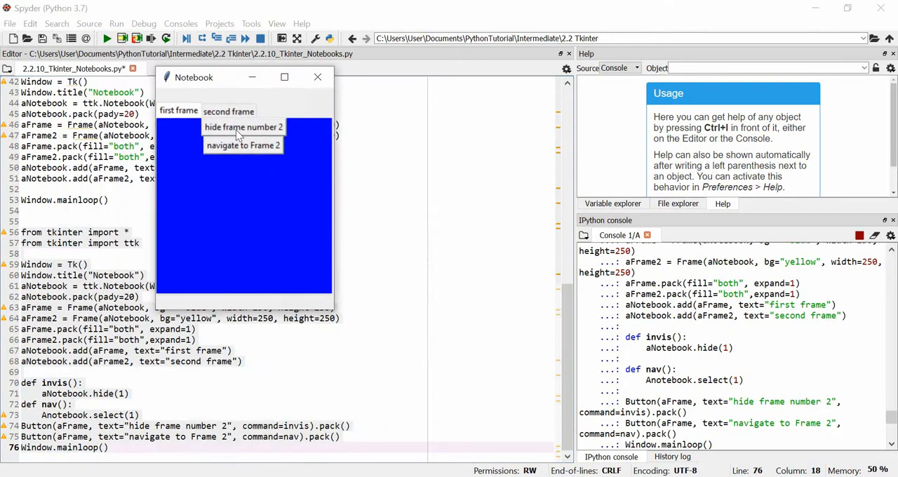
mouse_move(247, 152)
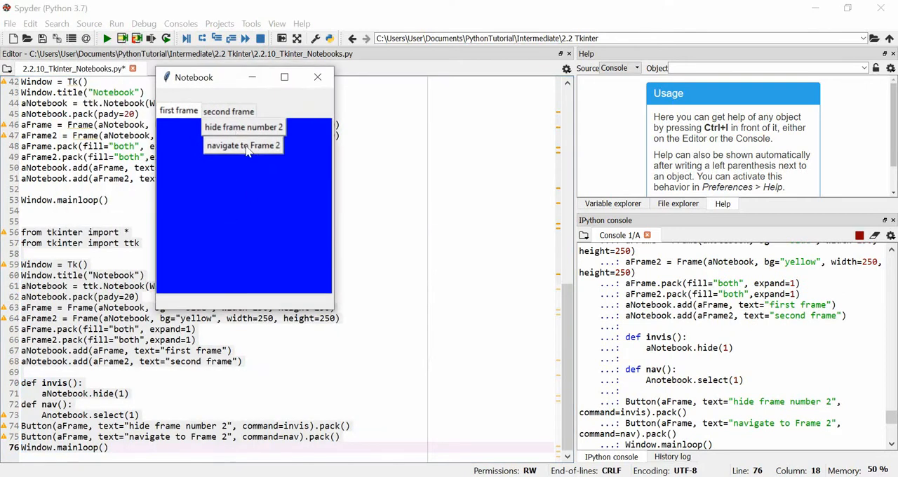
click(243, 144)
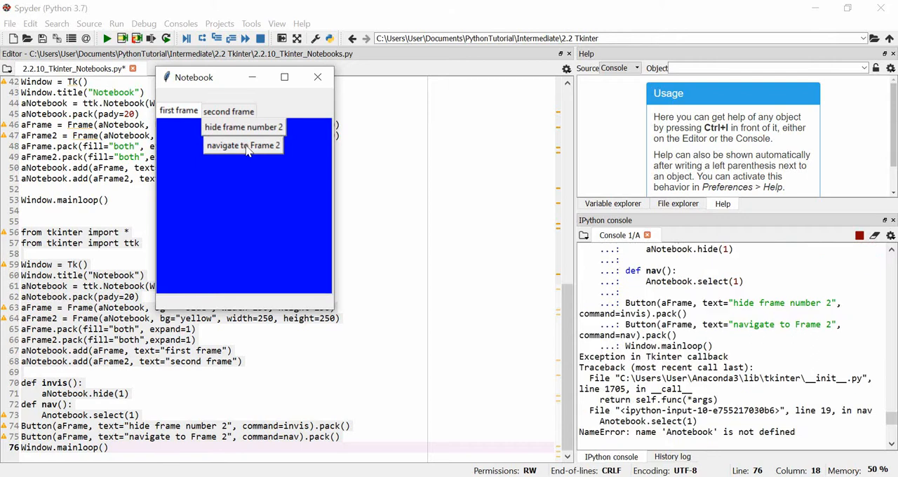
click(245, 144)
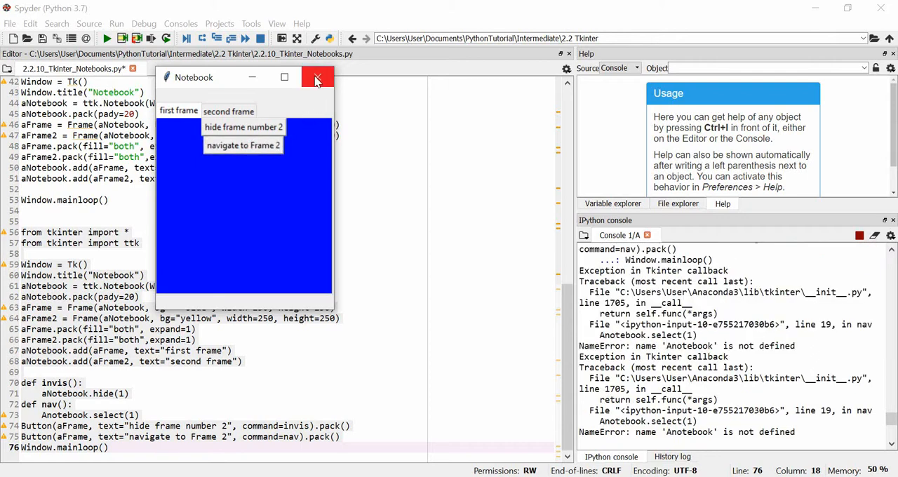
mouse_move(317, 78)
text(aN)
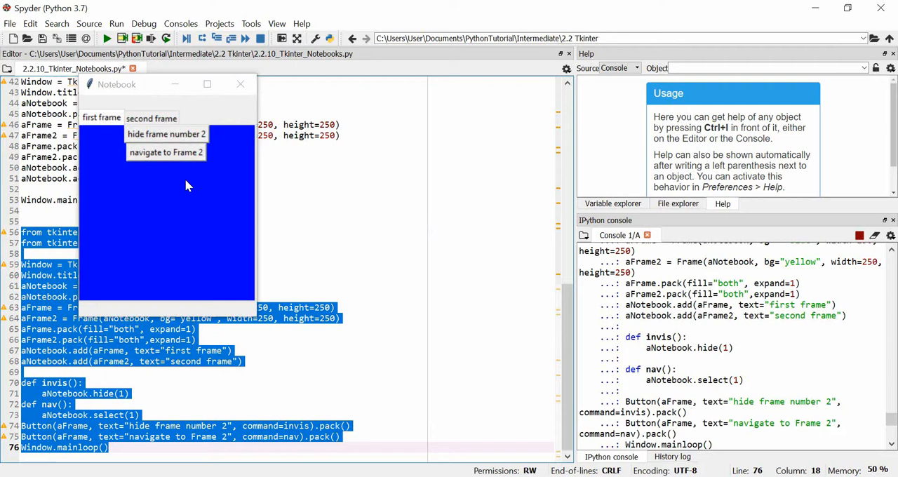
View the yellow second frame, then return to the blue first frame
click(101, 118)
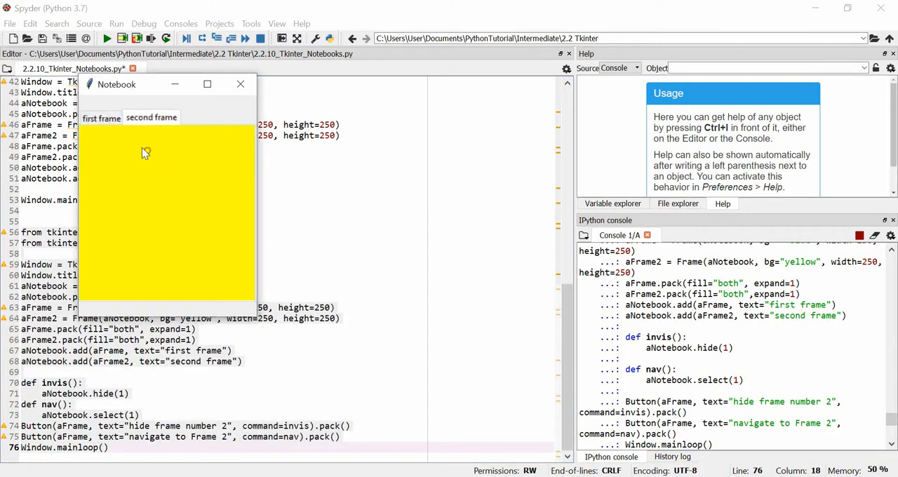
click(101, 118)
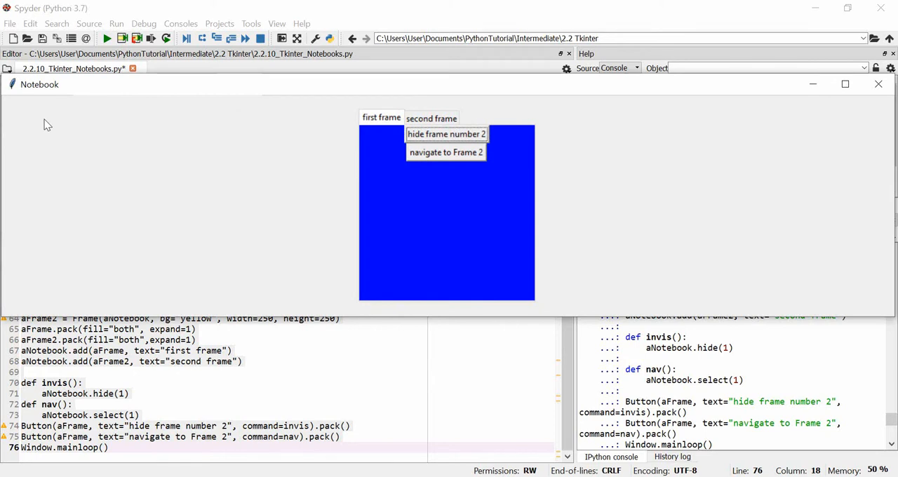
mouse_move(849, 122)
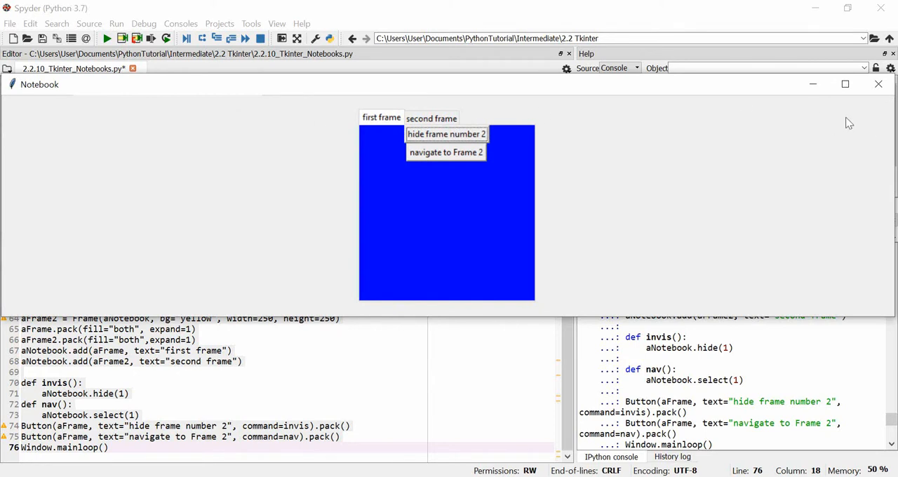
mouse_move(378, 153)
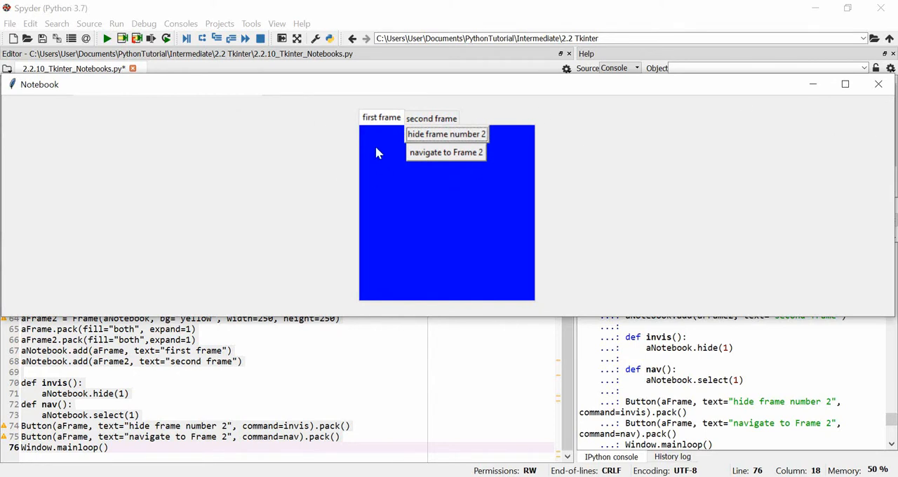
mouse_move(522, 240)
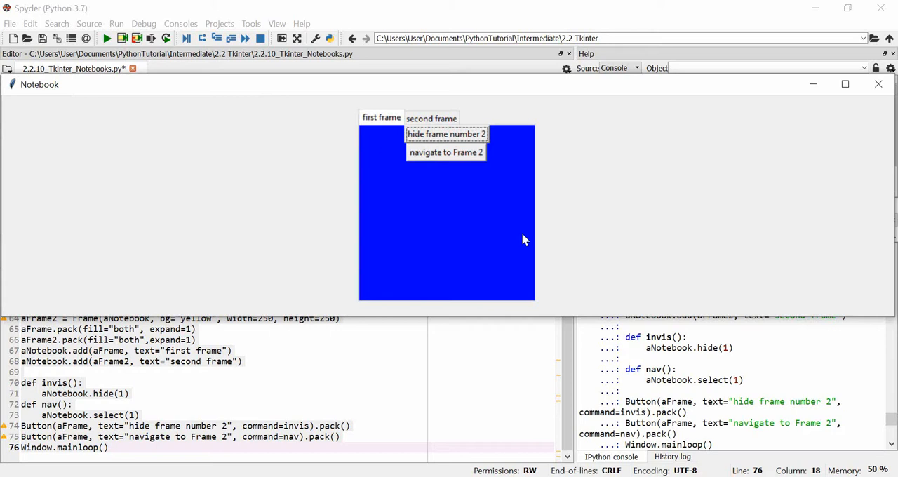
mouse_move(362, 148)
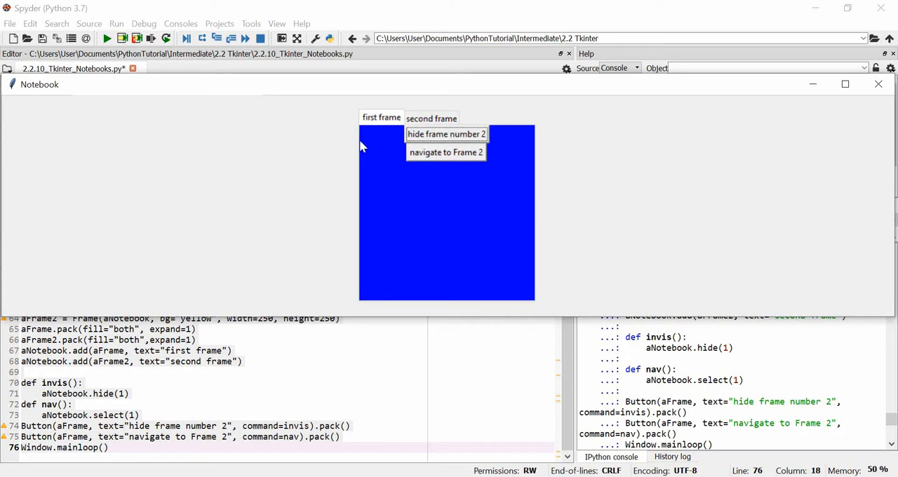
mouse_move(377, 191)
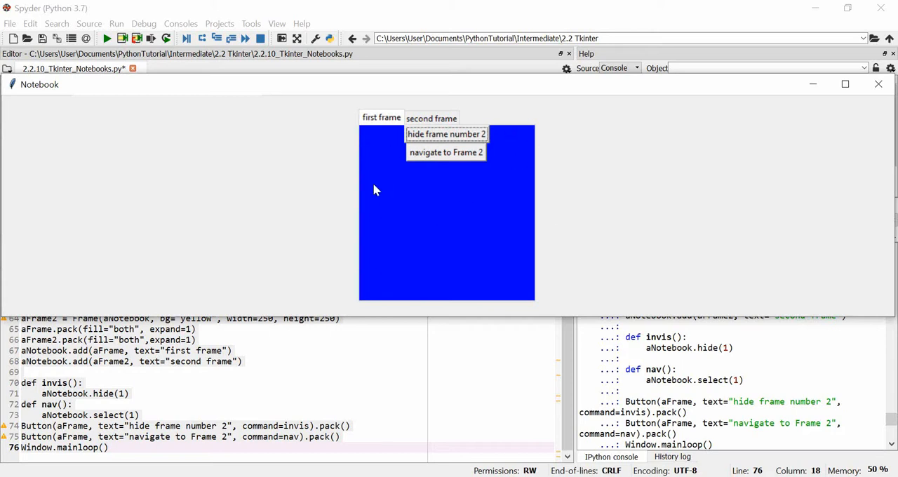
mouse_move(612, 96)
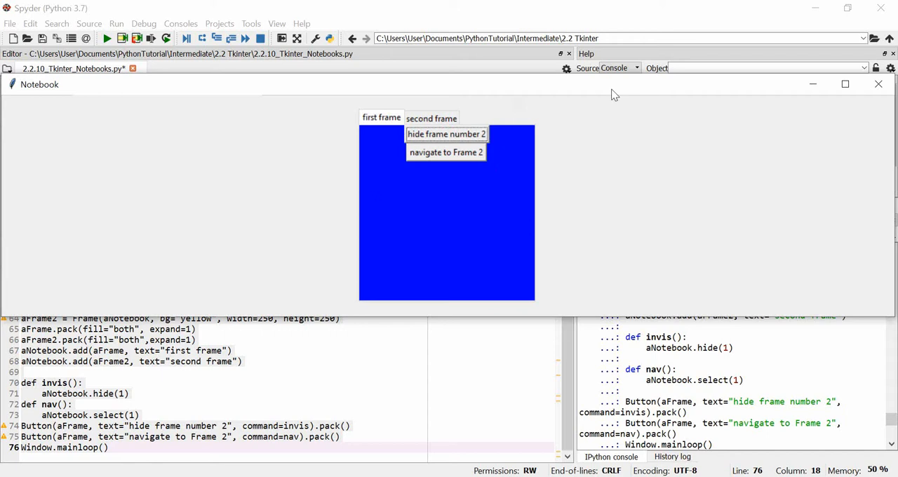
mouse_move(893, 111)
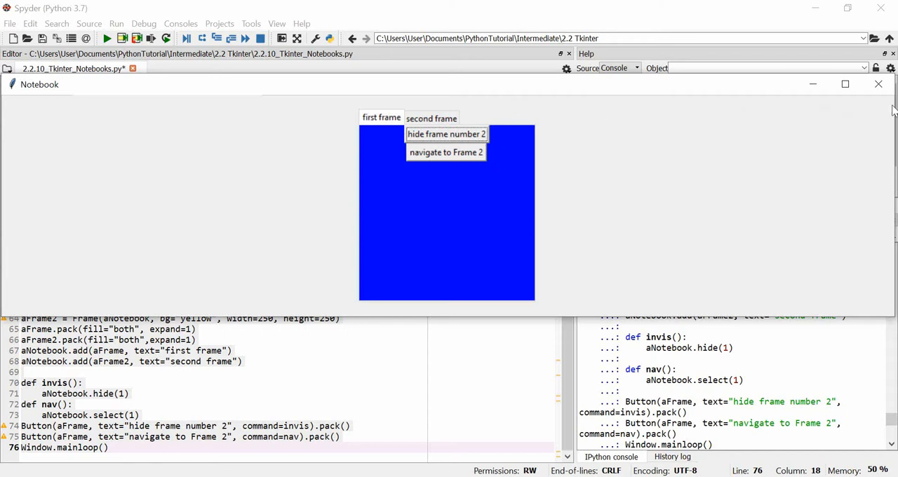
mouse_move(233, 183)
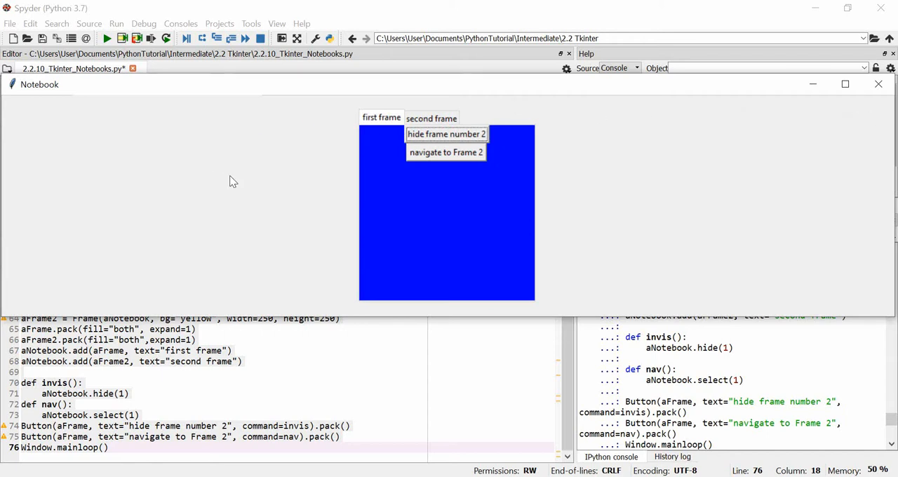
mouse_move(446, 108)
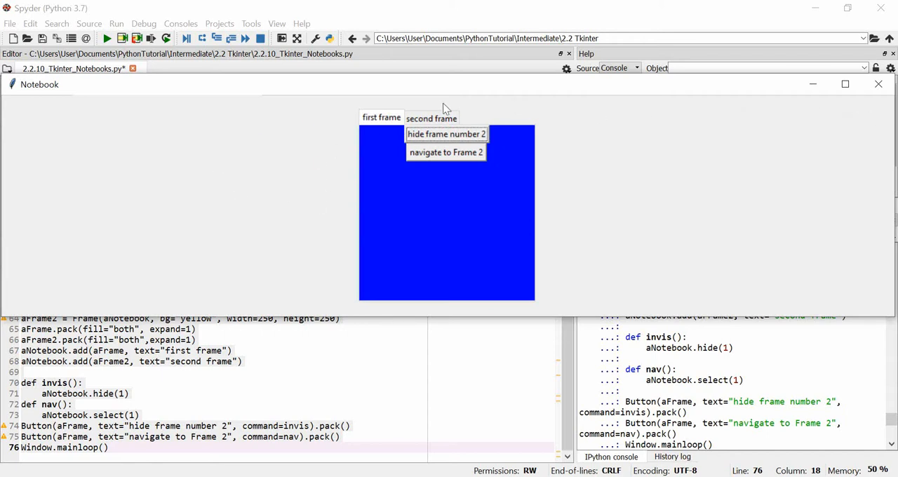
Hide frame 2's tab, navigate to frame 2 to restore it, repeat, and finish with frame 2 hidden
click(382, 118)
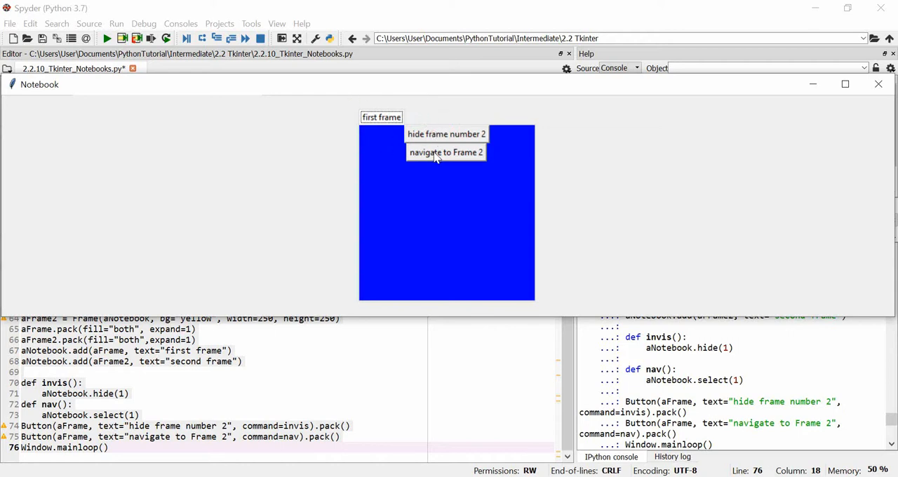
click(447, 152)
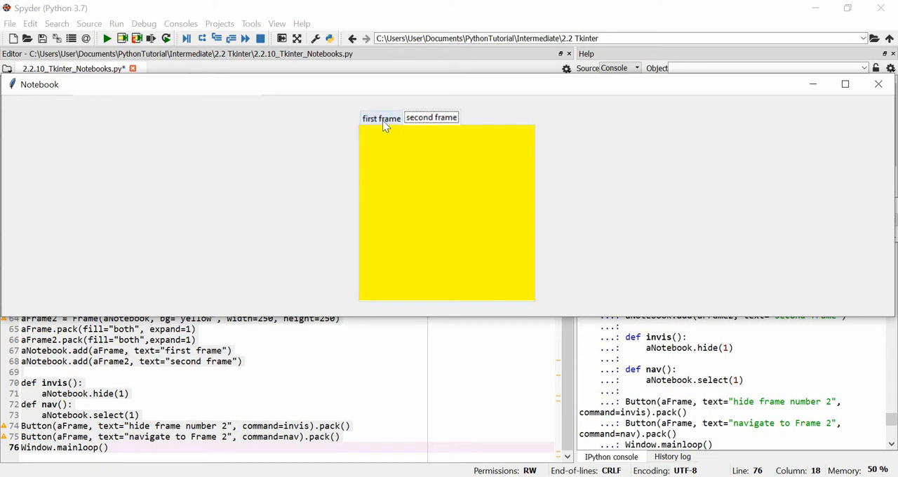
mouse_move(421, 149)
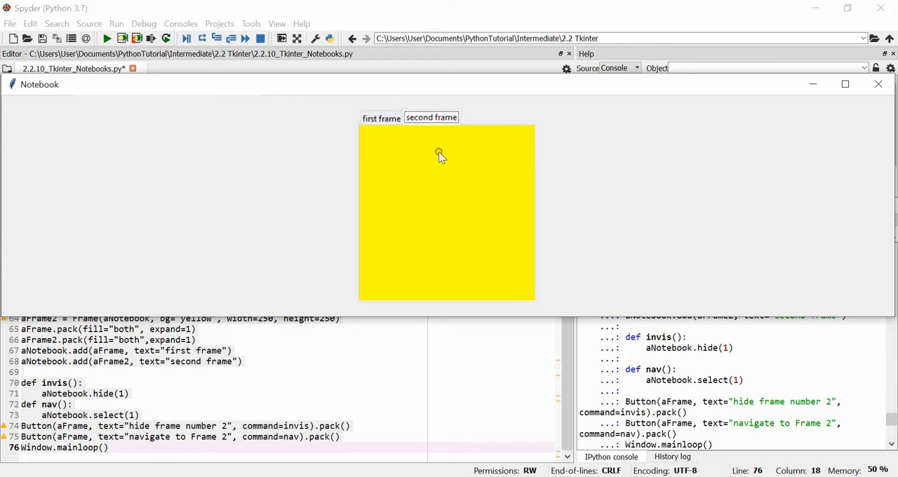
click(431, 118)
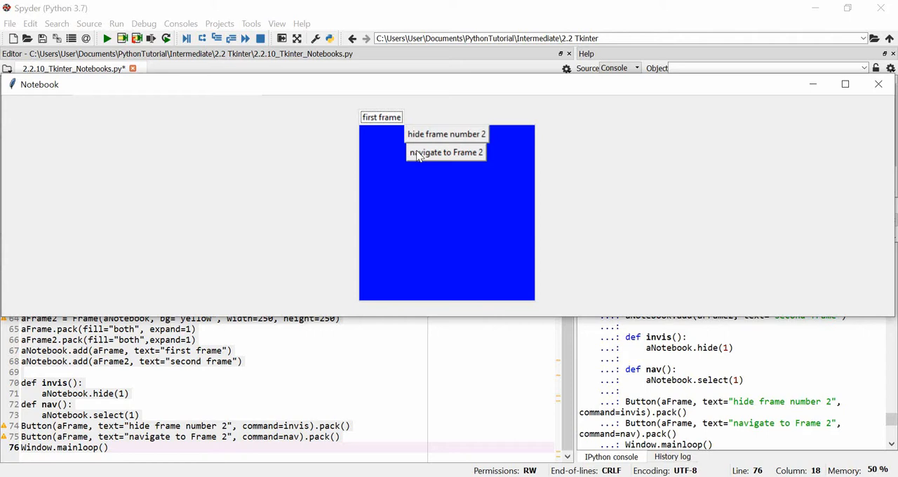
mouse_move(416, 119)
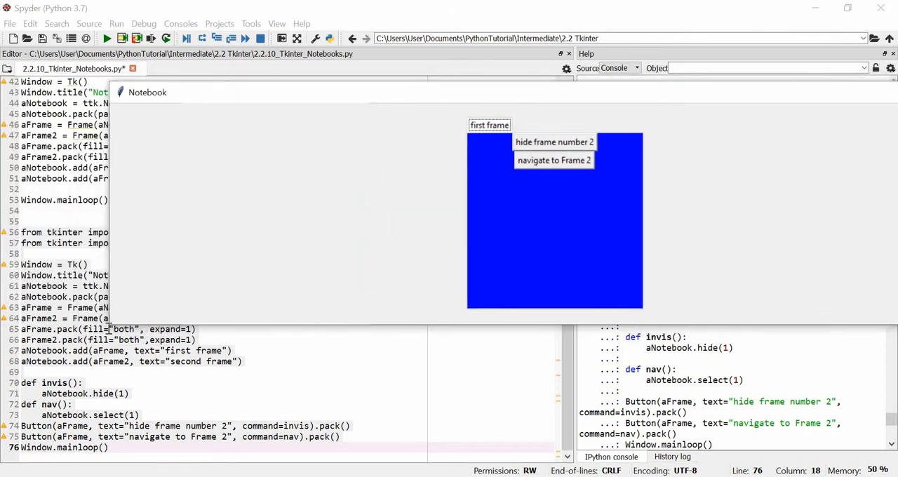
mouse_move(478, 298)
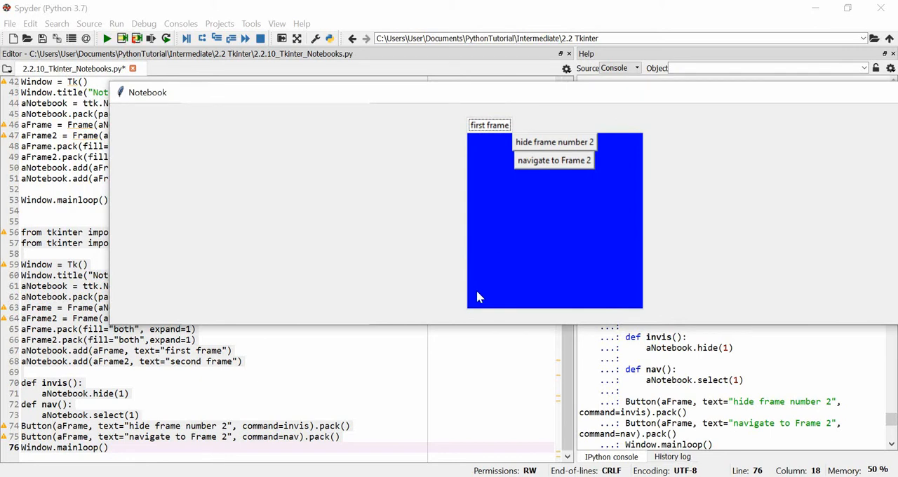
mouse_move(528, 138)
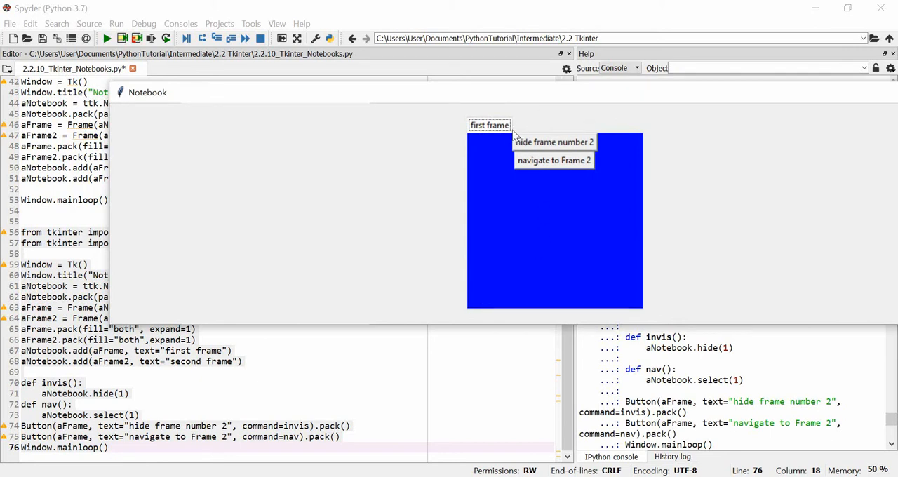
mouse_move(513, 129)
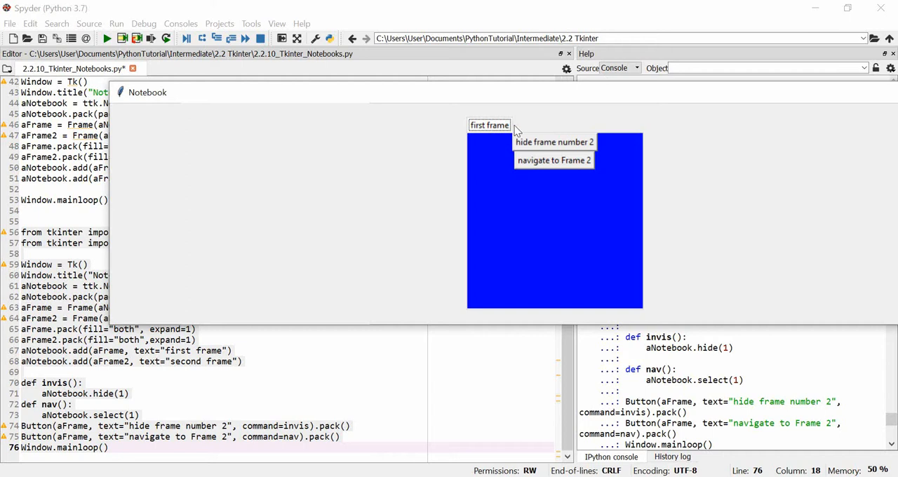
mouse_move(536, 121)
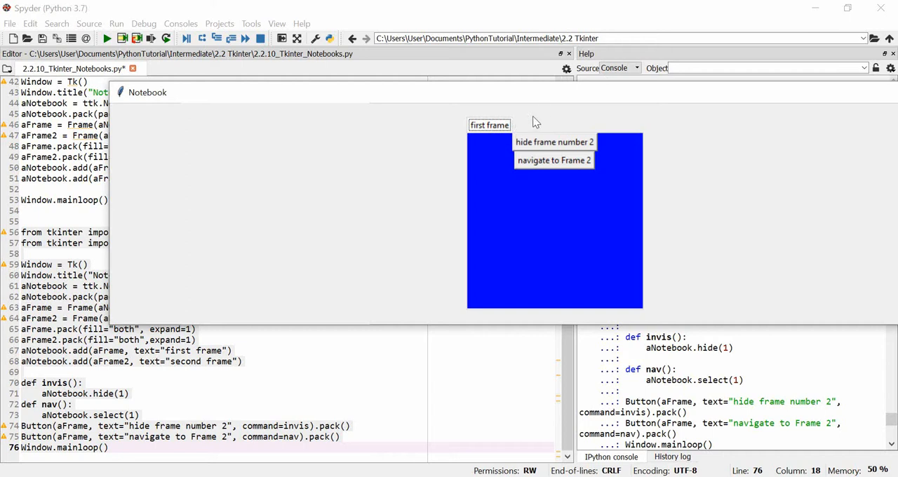
mouse_move(540, 171)
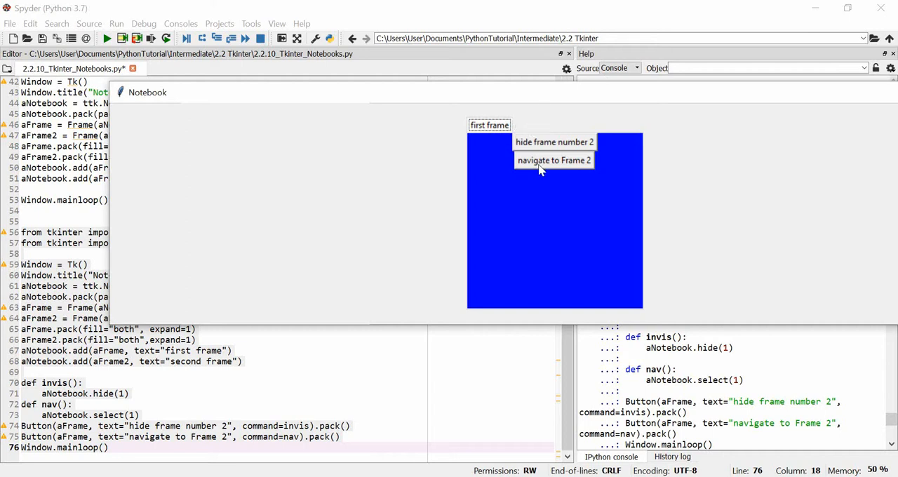
click(553, 160)
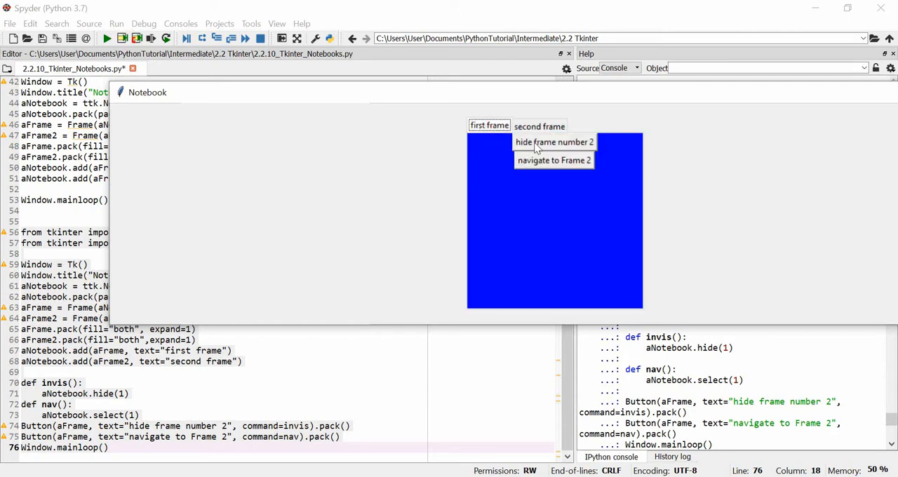
mouse_move(501, 168)
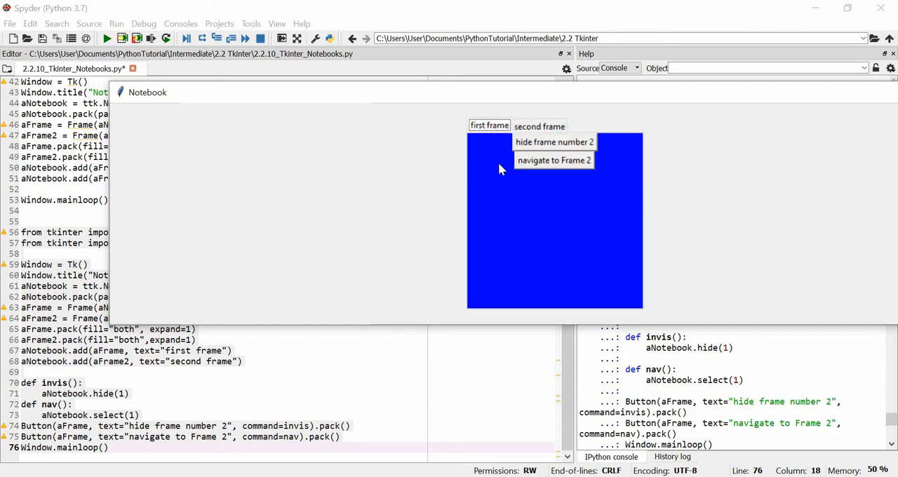
mouse_move(541, 142)
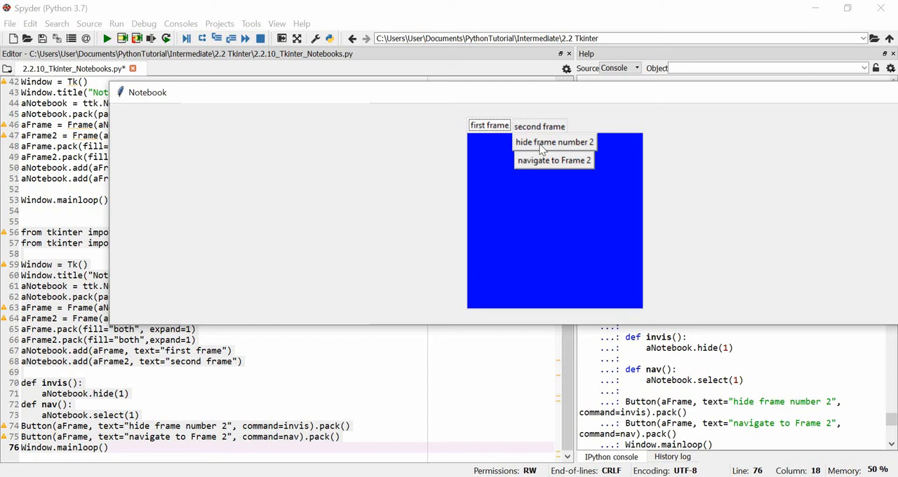
click(554, 141)
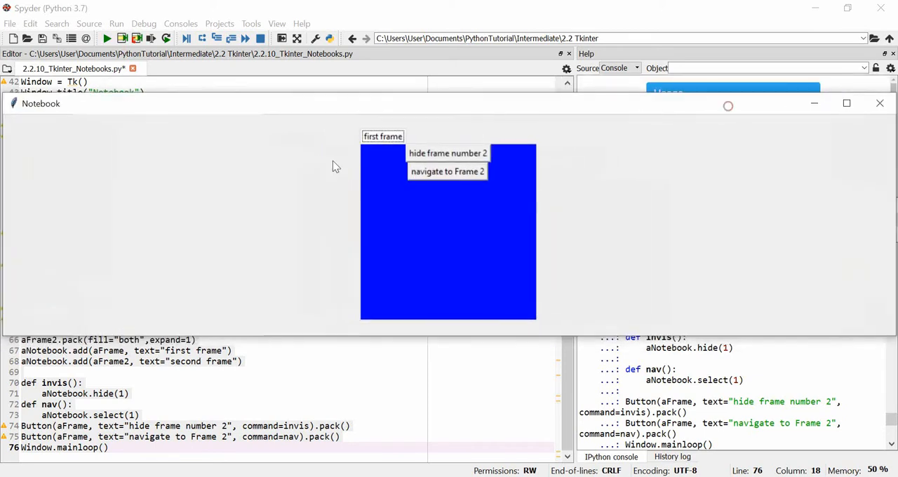
mouse_move(469, 116)
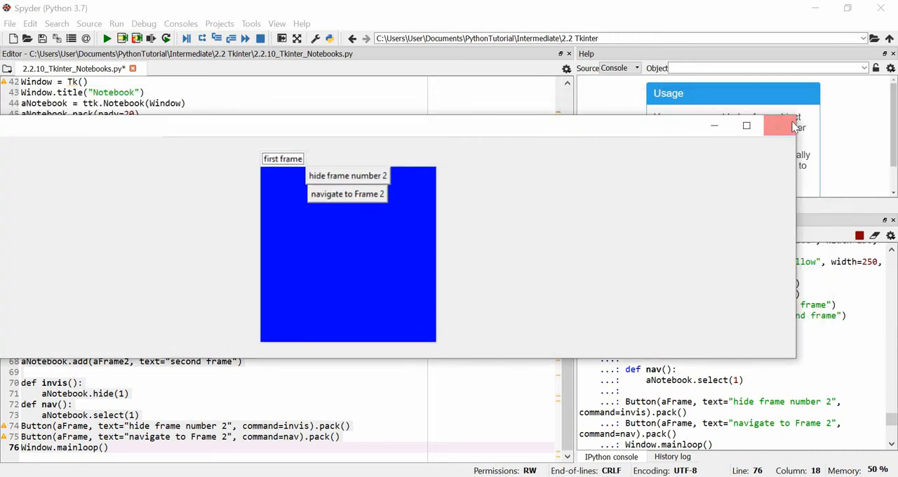
Close the Notebook window to return to the editor and console
click(785, 126)
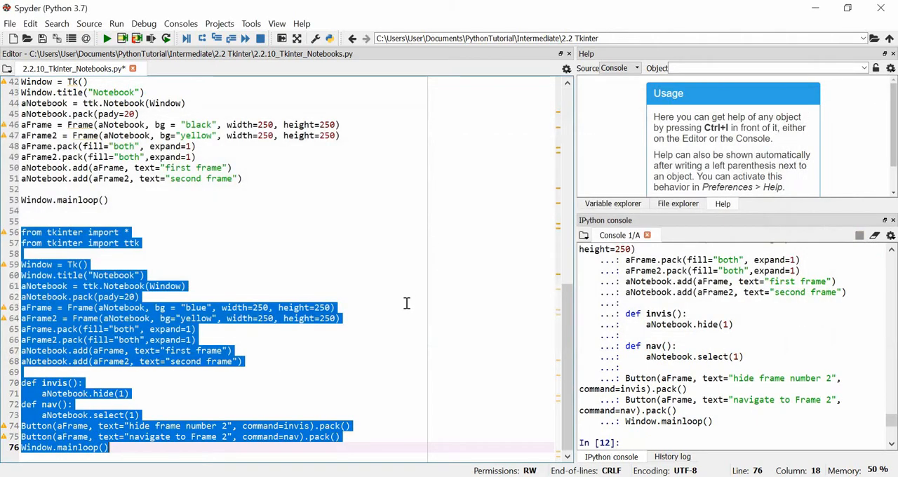